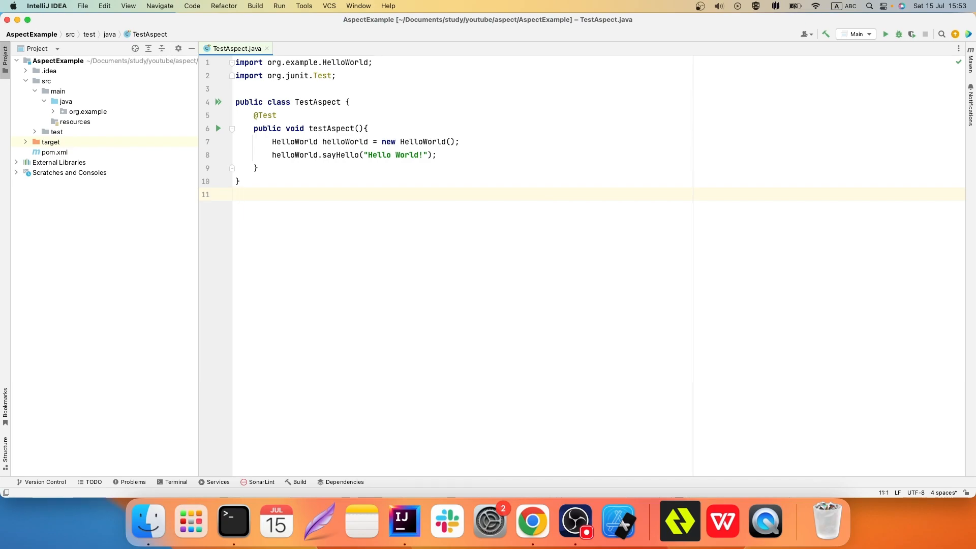
# Step: Expand the org.example package and open LoggingAspect.java to read its around advice
pyautogui.click(87, 112)
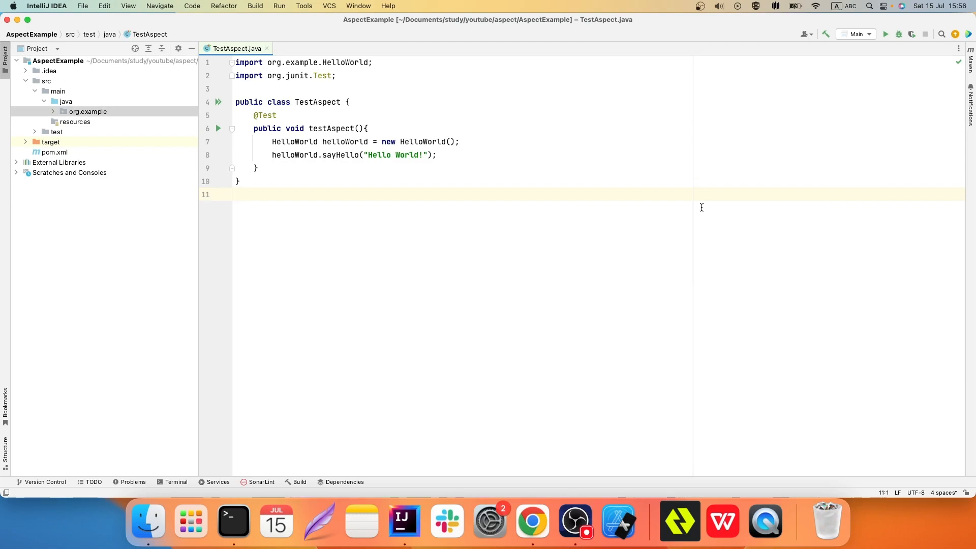
pyautogui.moveTo(210, 200)
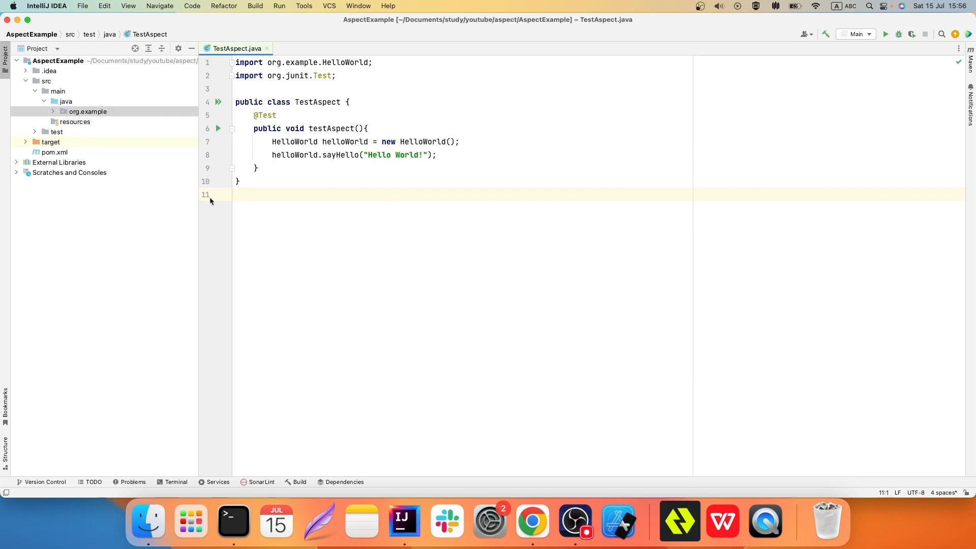
pyautogui.click(88, 112)
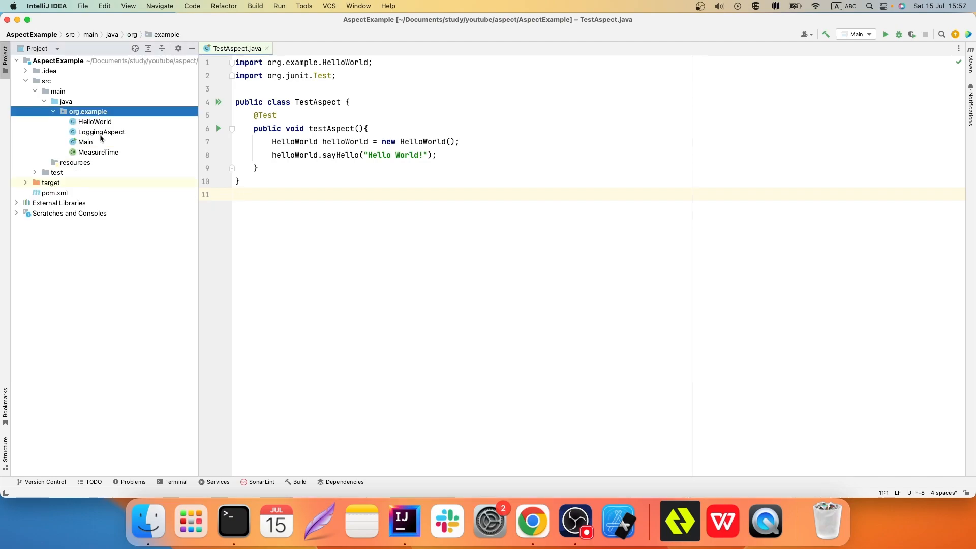
pyautogui.doubleClick(100, 131)
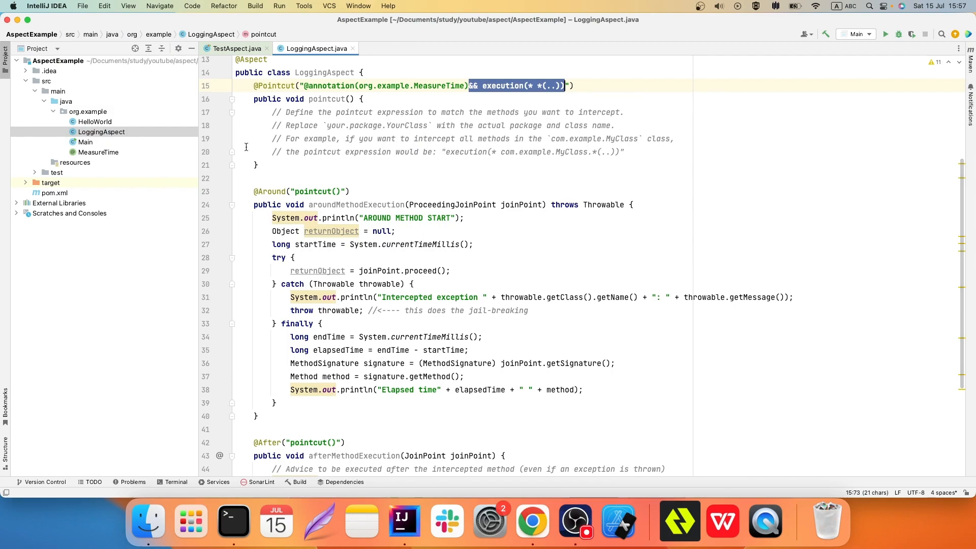
pyautogui.moveTo(322, 181)
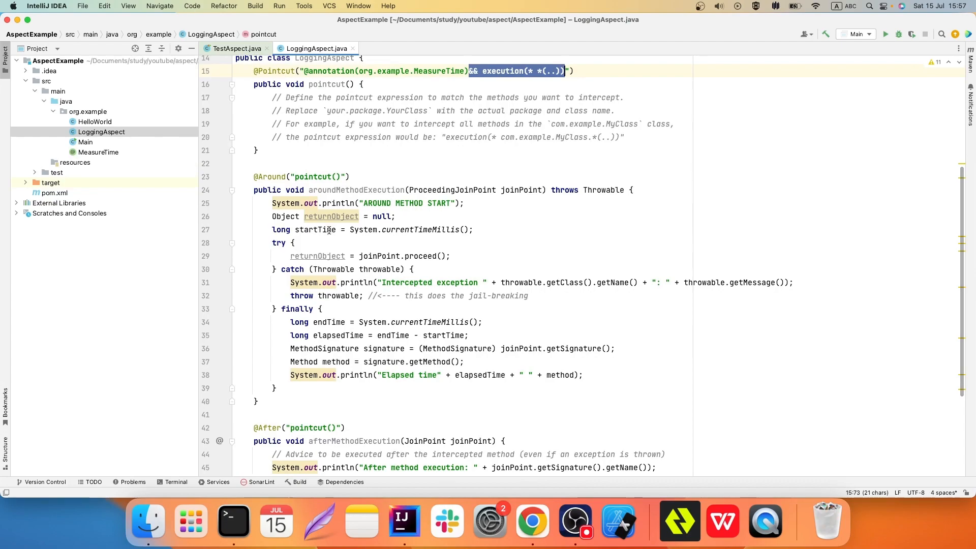
pyautogui.scroll(-3)
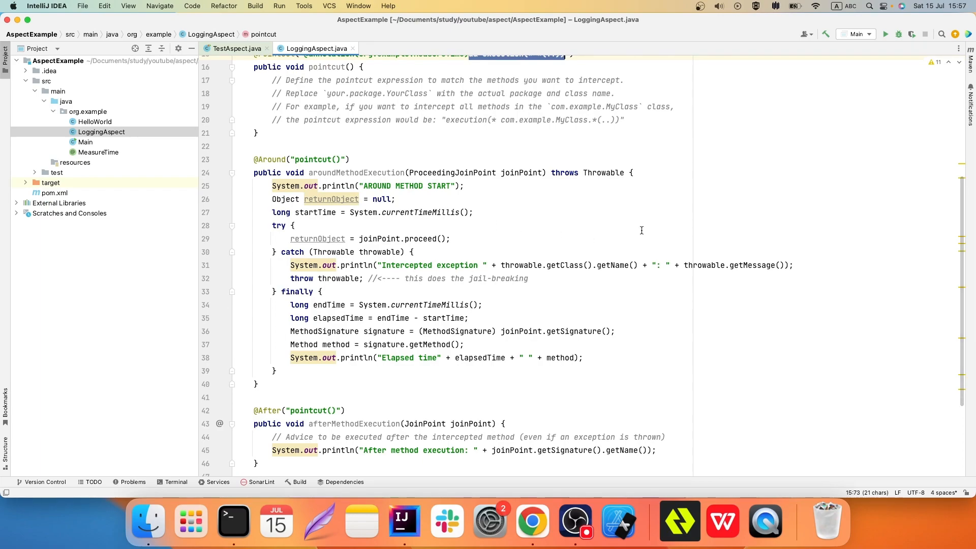
pyautogui.moveTo(573, 282)
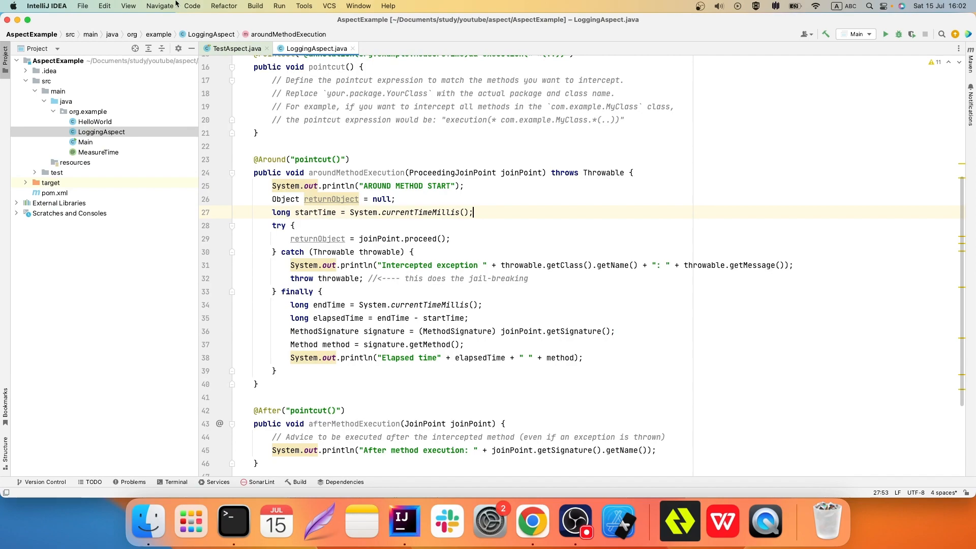
# Step: Create a new Maven project named AspectTutorial from File > New > Project
pyautogui.click(82, 6)
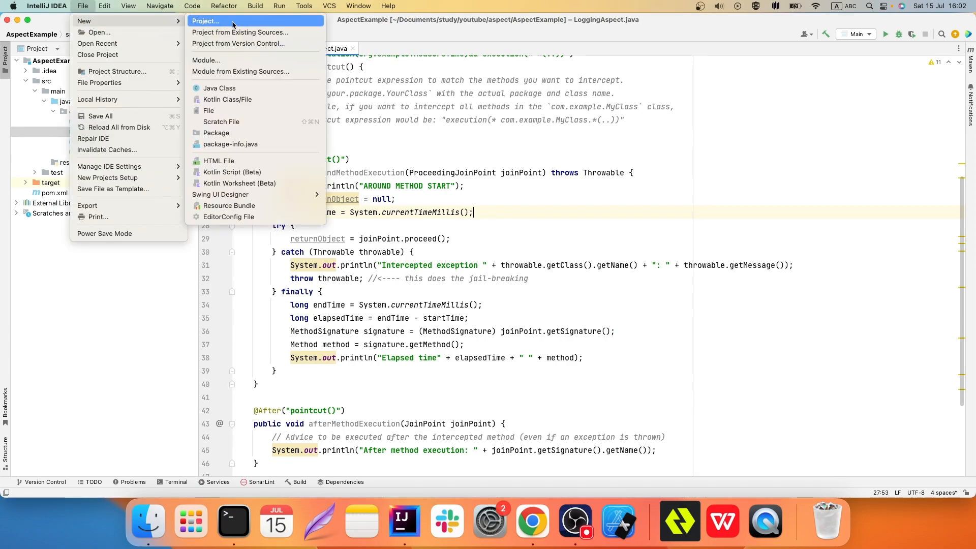
pyautogui.click(205, 21)
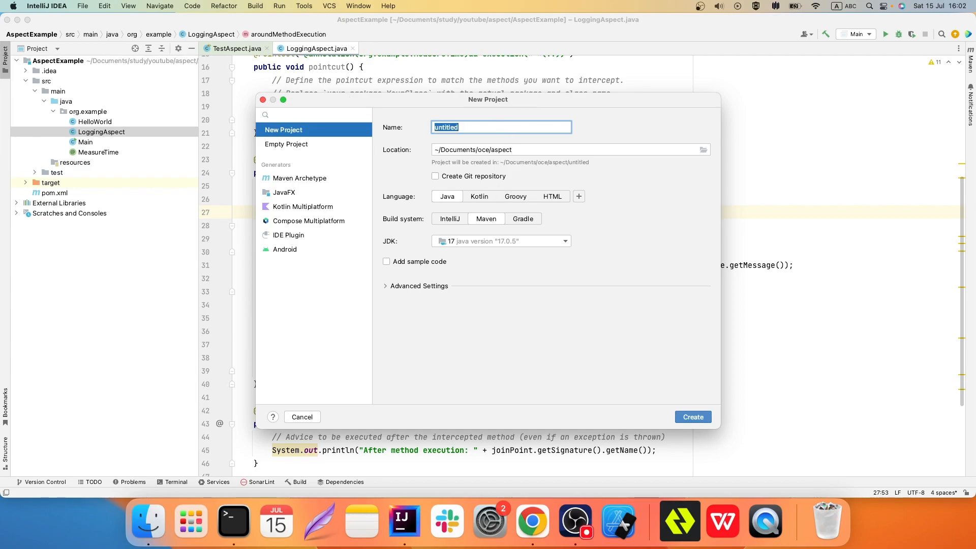
pyautogui.write('AspectTutoria')
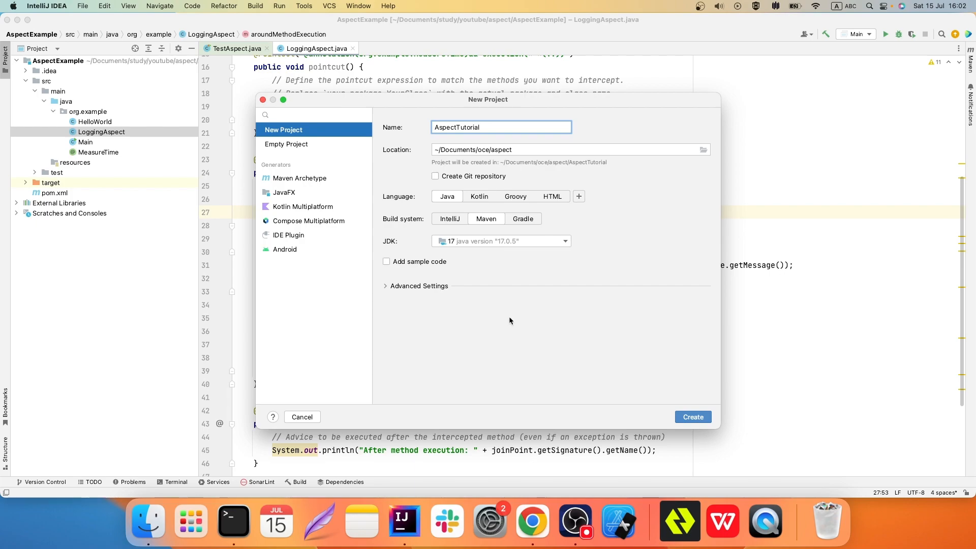
pyautogui.click(301, 417)
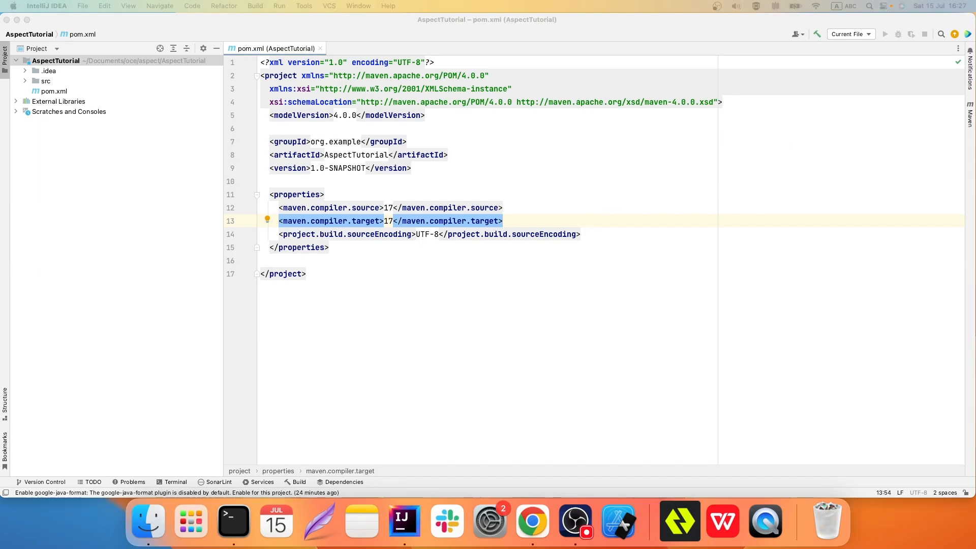
# Step: Open Baeldung's Intro to AspectJ article and copy the aspectjweaver dependency snippet
pyautogui.click(531, 521)
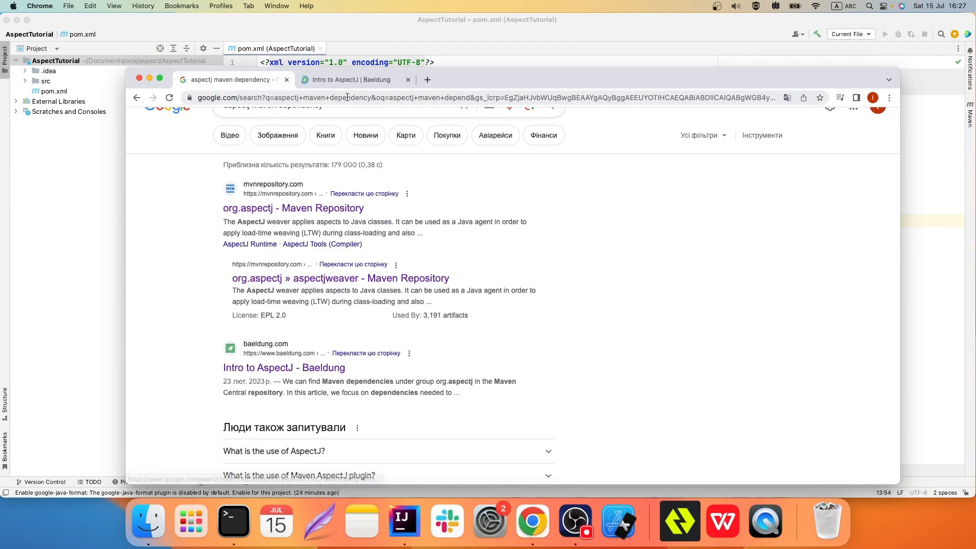
pyautogui.click(351, 79)
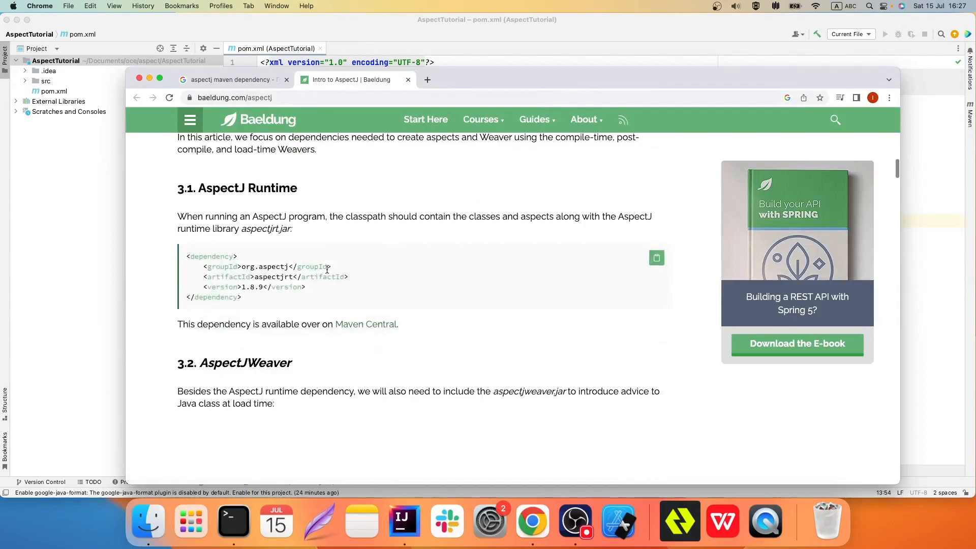
pyautogui.scroll(-3)
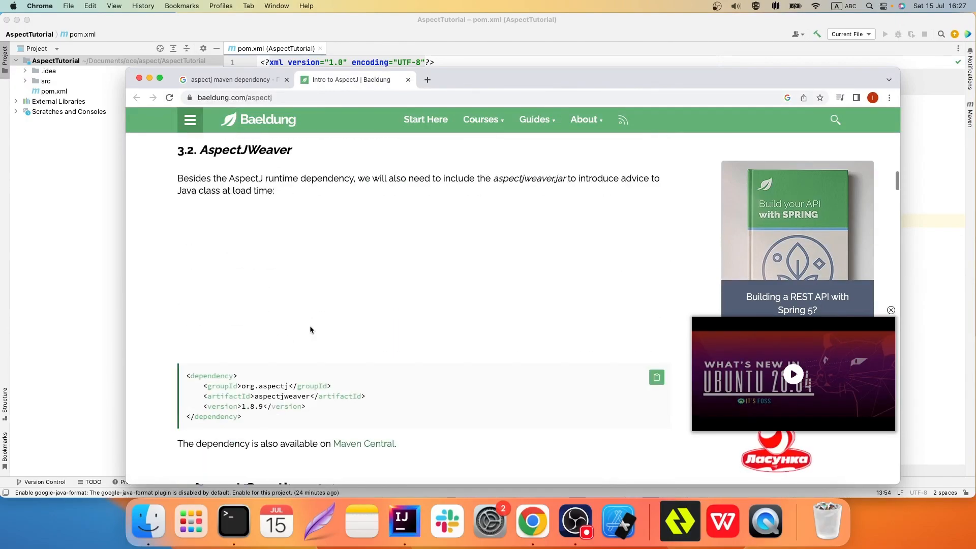
pyautogui.scroll(-3)
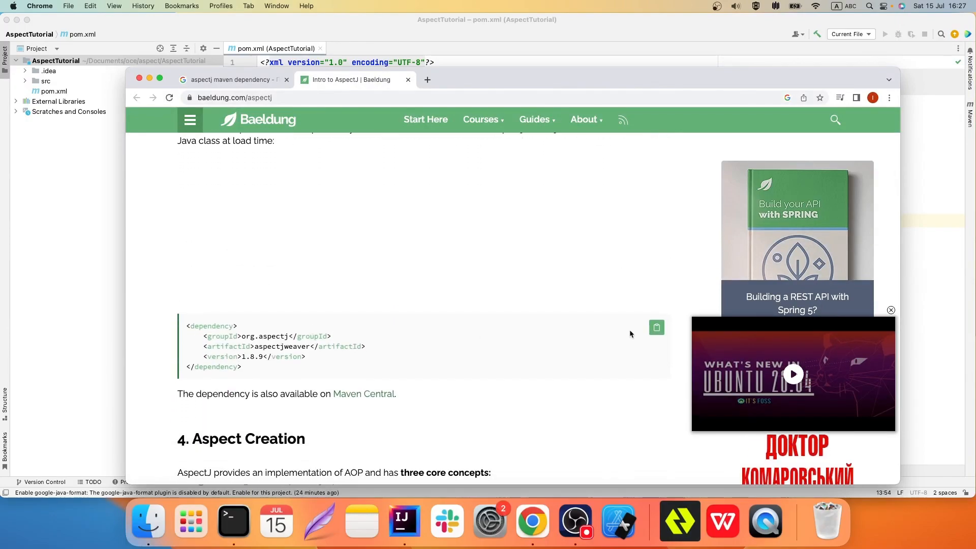
pyautogui.click(656, 326)
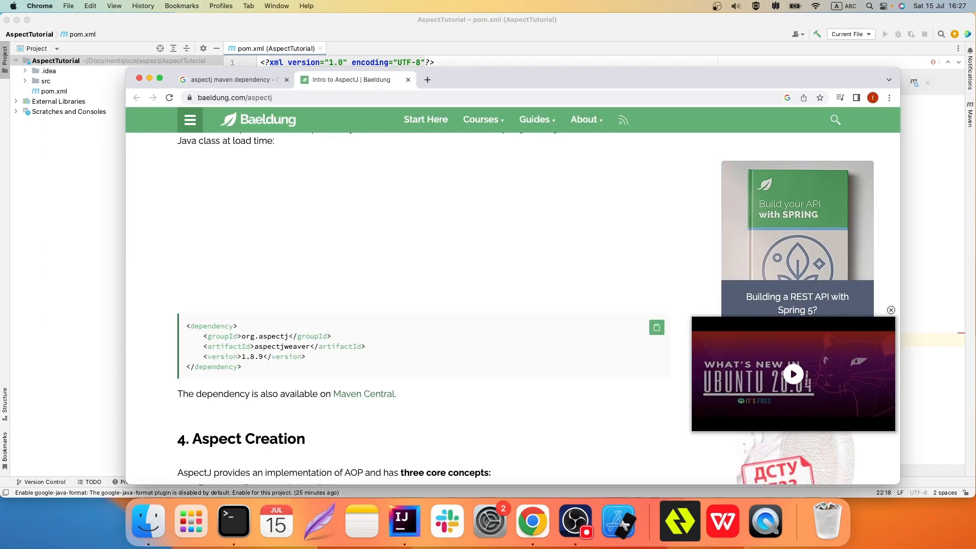
# Step: Scroll down the article to the compile-time weaving AspectJ Maven plugin configuration
pyautogui.scroll(-3)
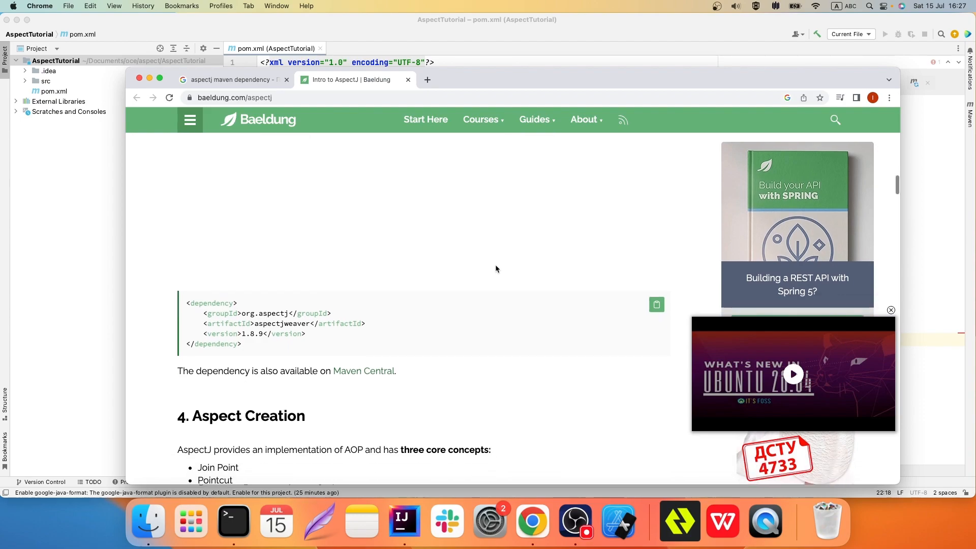
pyautogui.scroll(-3)
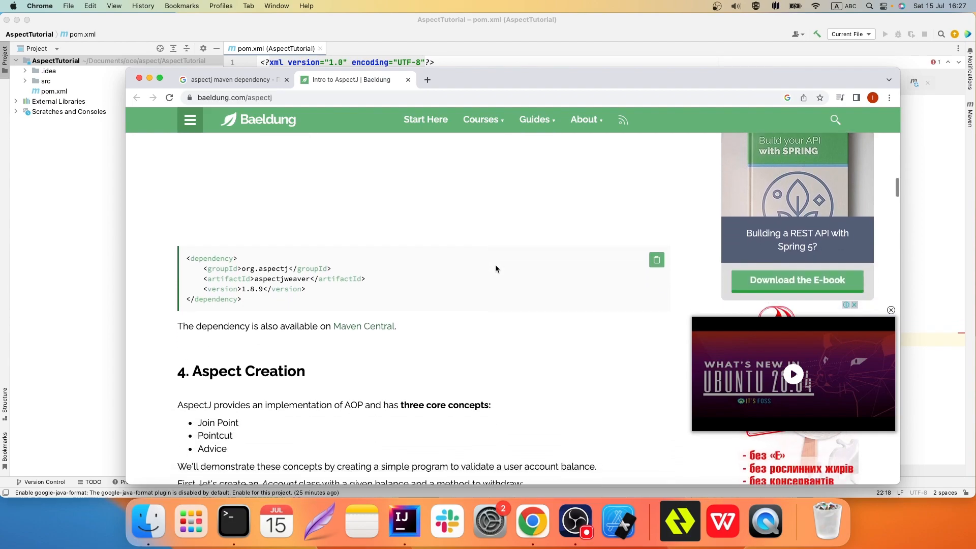
pyautogui.scroll(-3)
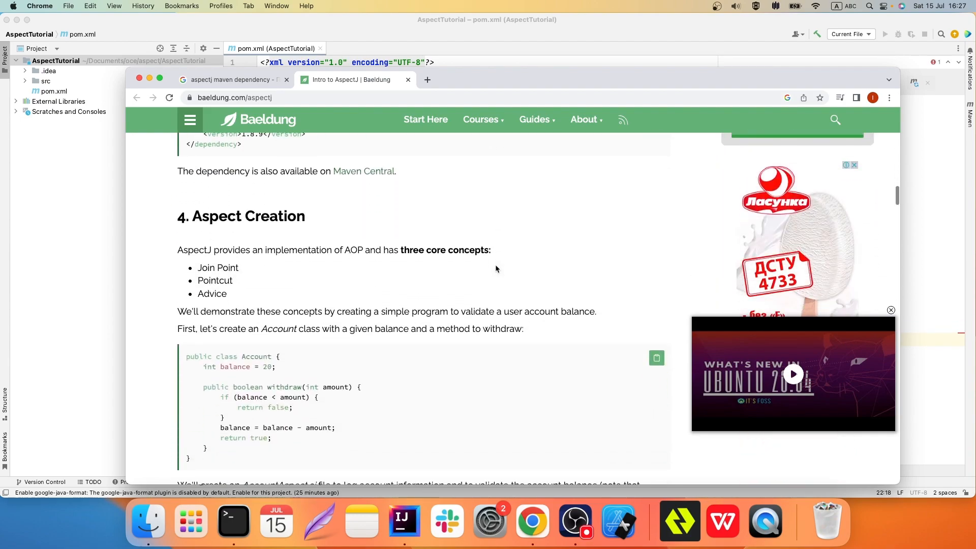
pyautogui.scroll(-3)
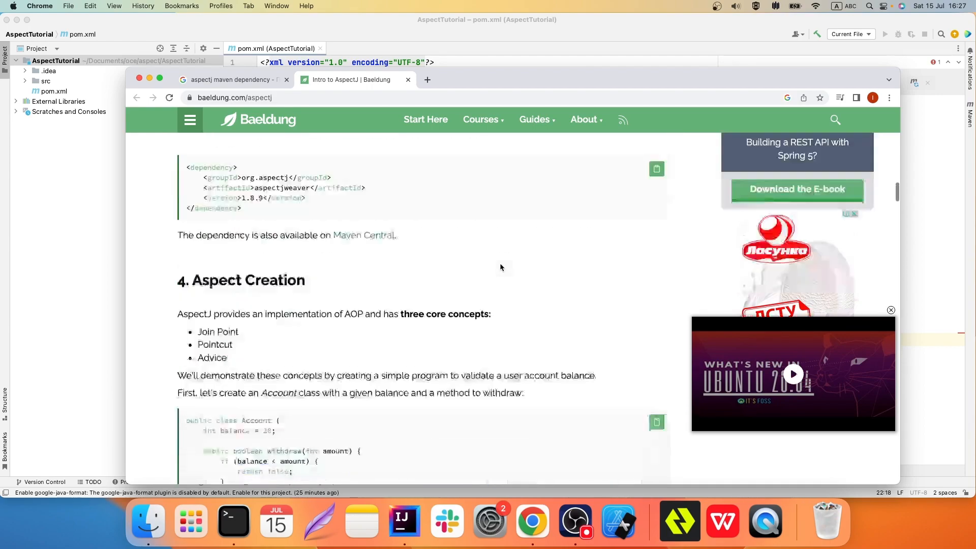
pyautogui.scroll(-3)
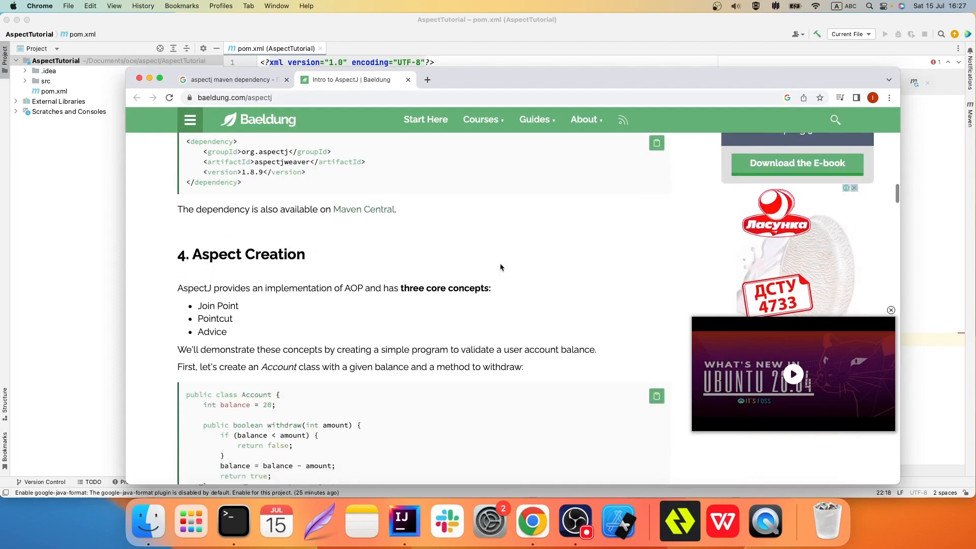
pyautogui.scroll(-3)
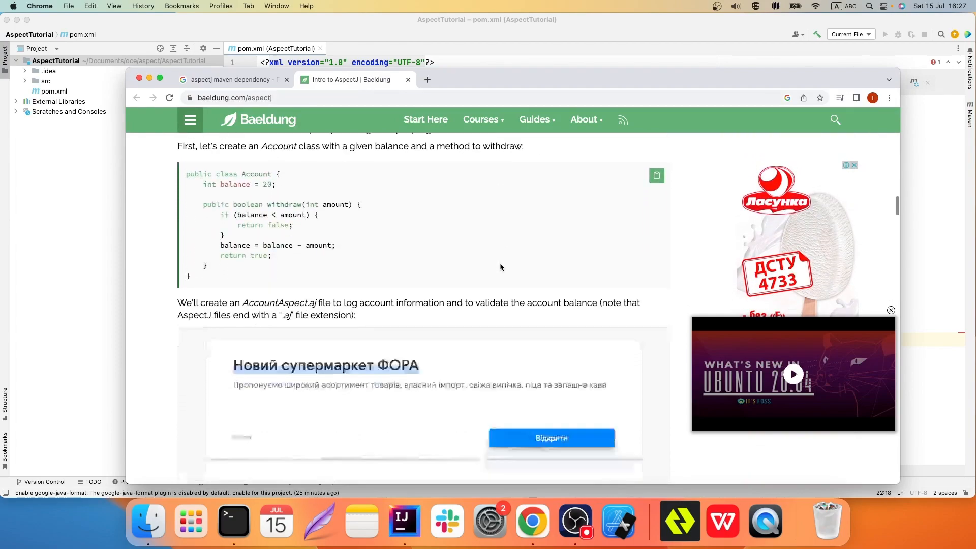
pyautogui.scroll(-3)
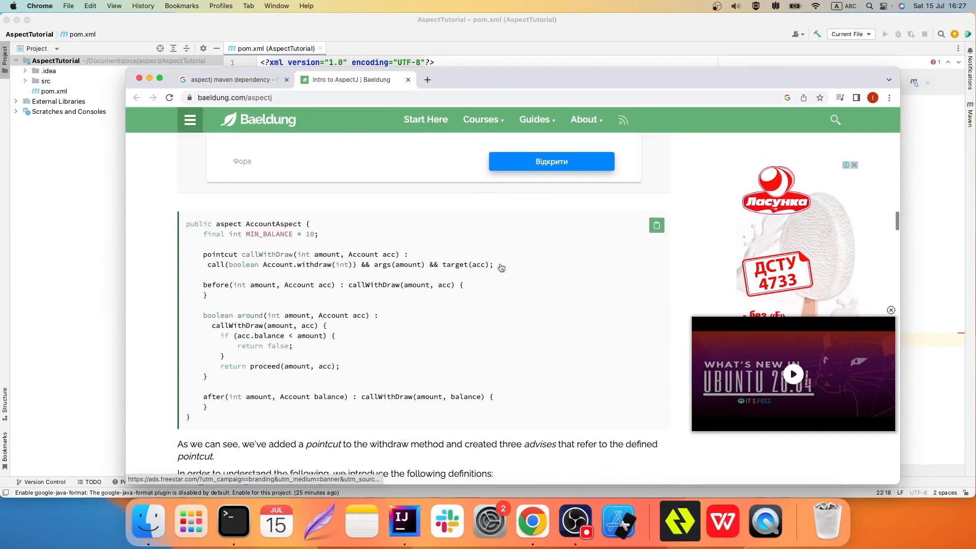
pyautogui.scroll(-3)
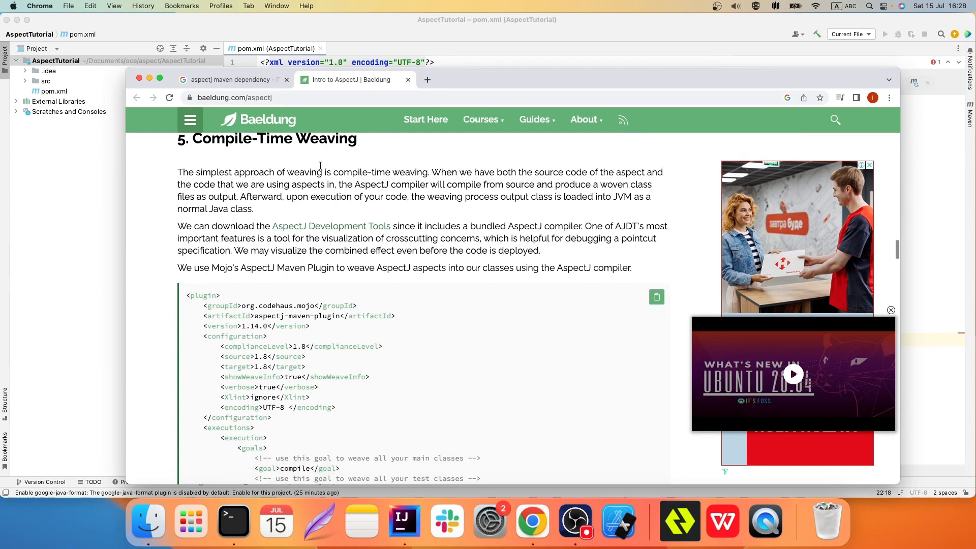
pyautogui.scroll(-3)
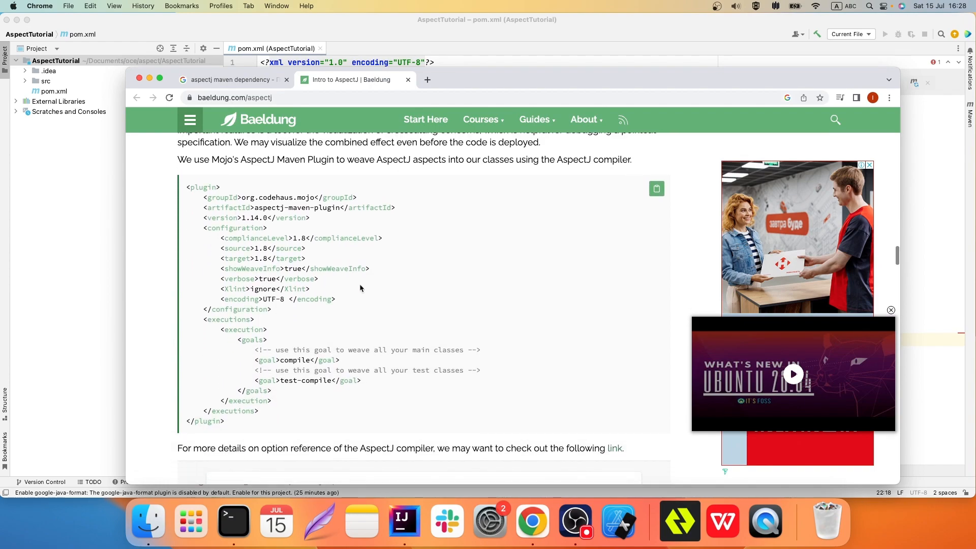
pyautogui.scroll(-3)
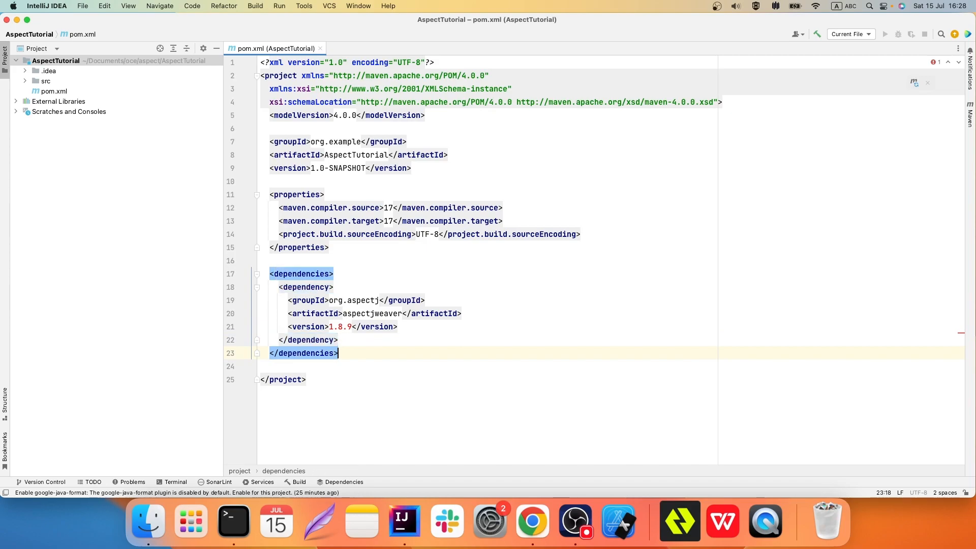
# Step: Paste the aspectjweaver dependency and aspectj-maven-plugin 1.14.0 build section into pom.xml
pyautogui.write('</plugin>')
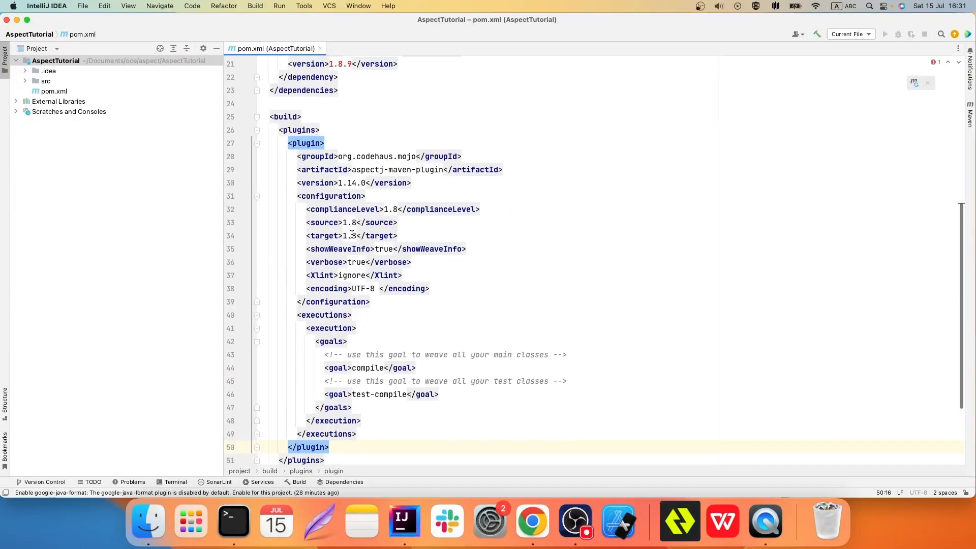
pyautogui.moveTo(324, 235)
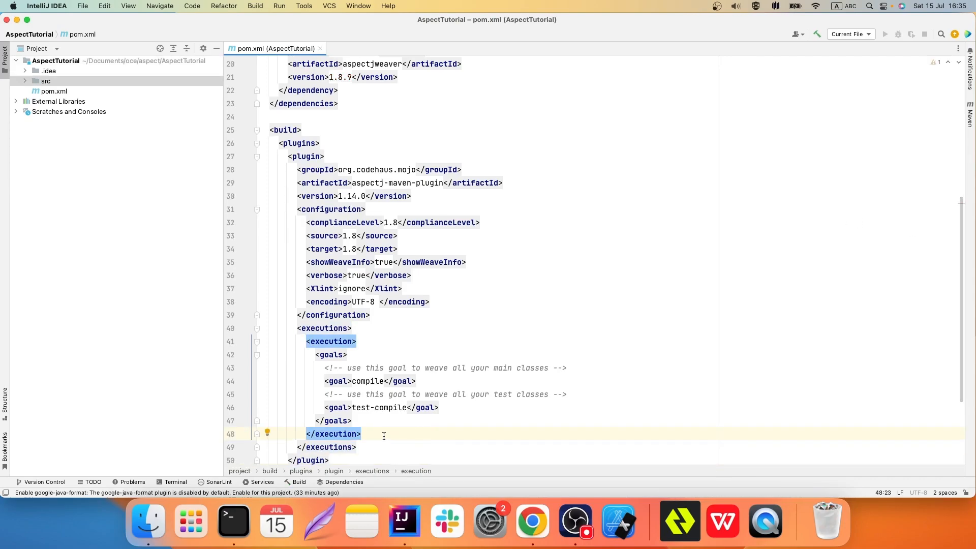
# Step: Create the com.aspect.tutorial package under src/main/java
pyautogui.click(45, 81)
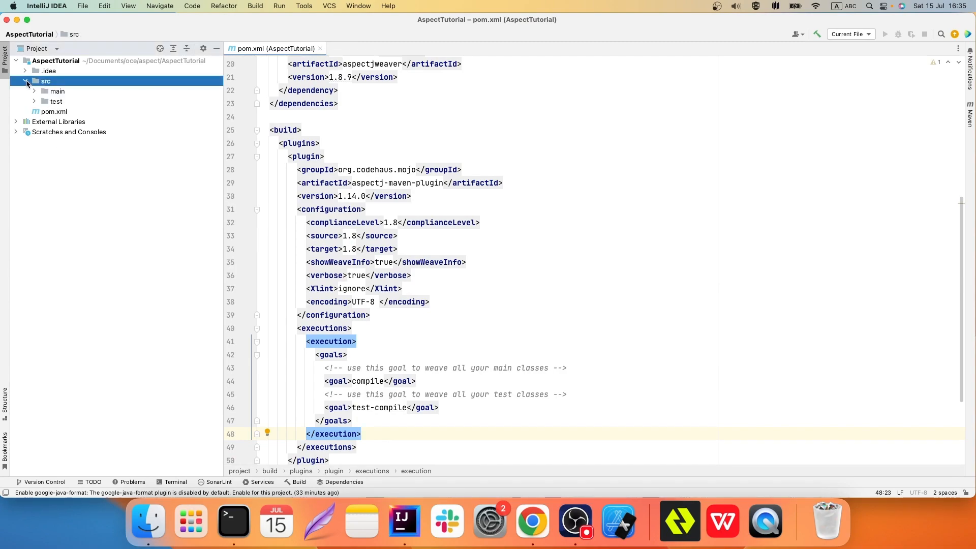
pyautogui.click(57, 90)
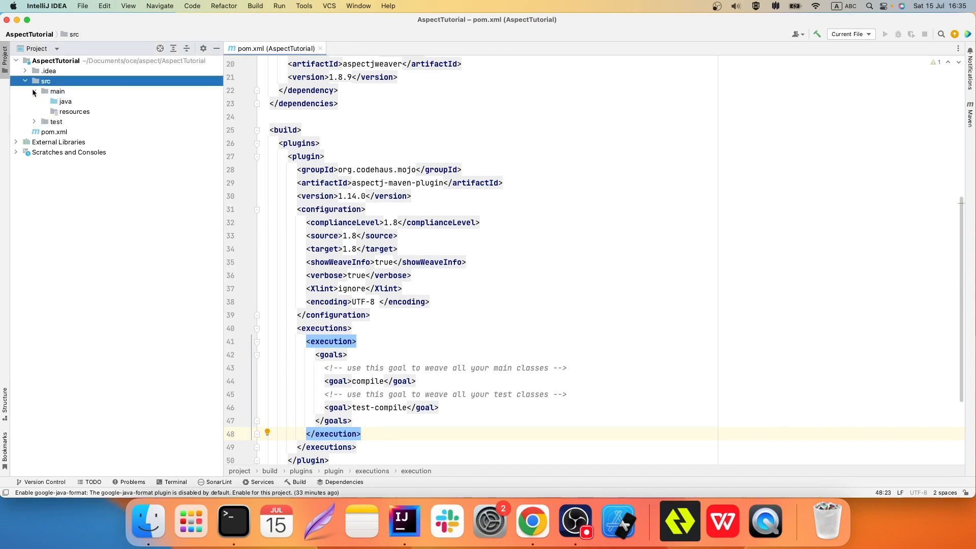
pyautogui.click(35, 90)
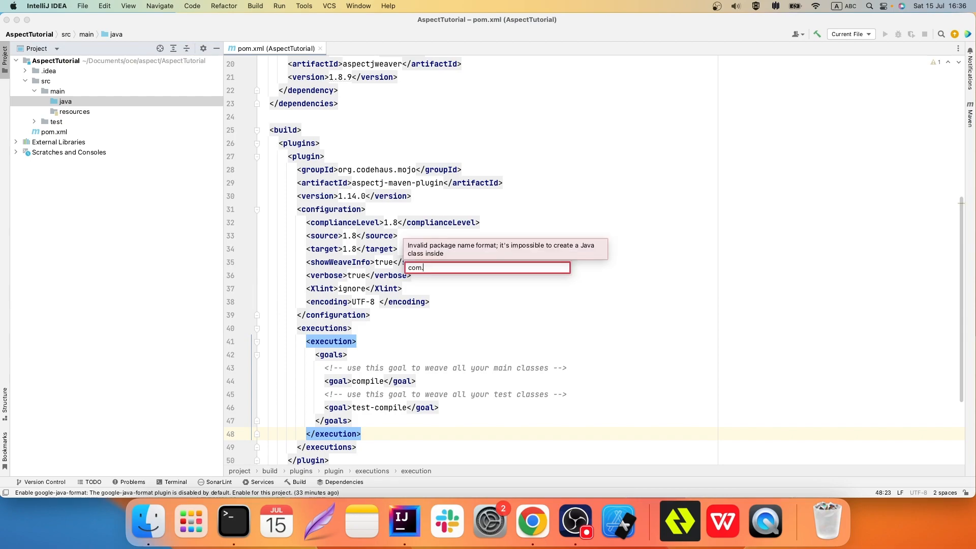
pyautogui.write('aspec')
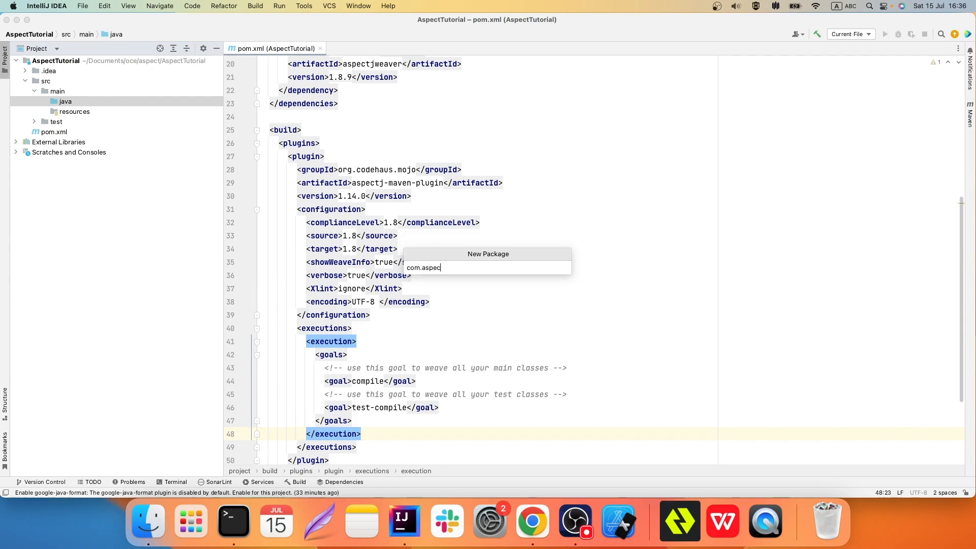
pyautogui.write('.tut')
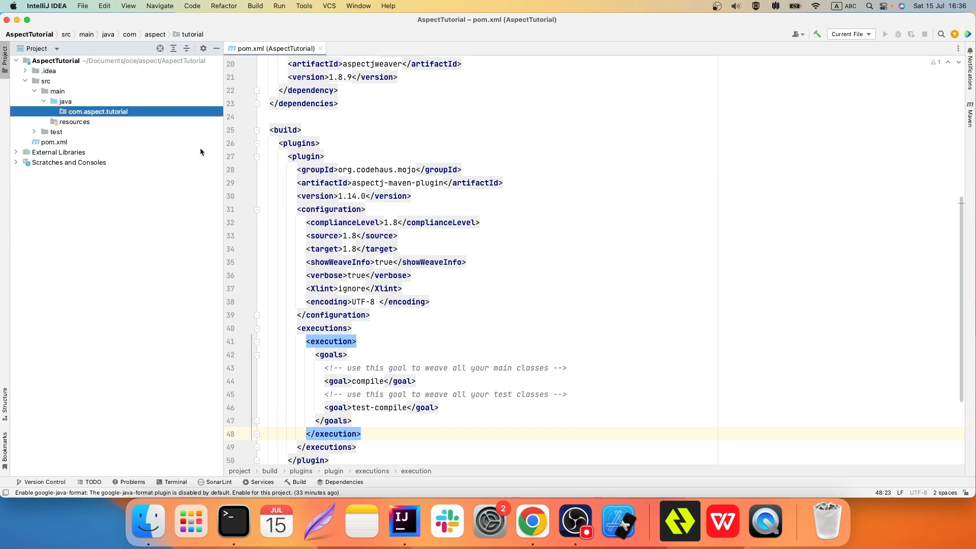
# Step: Add a MeasureTime annotation type to the com.aspect.tutorial package
pyautogui.rightClick(98, 112)
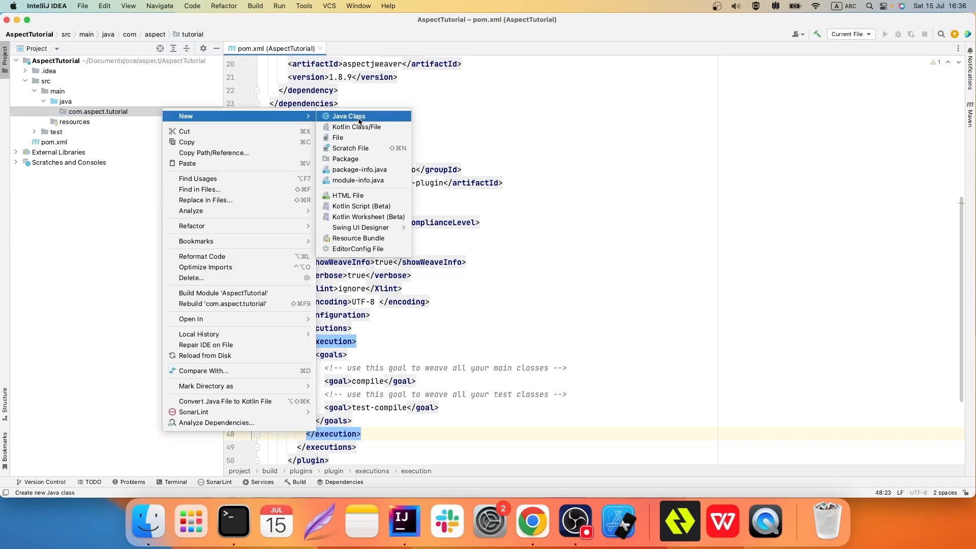
pyautogui.click(348, 116)
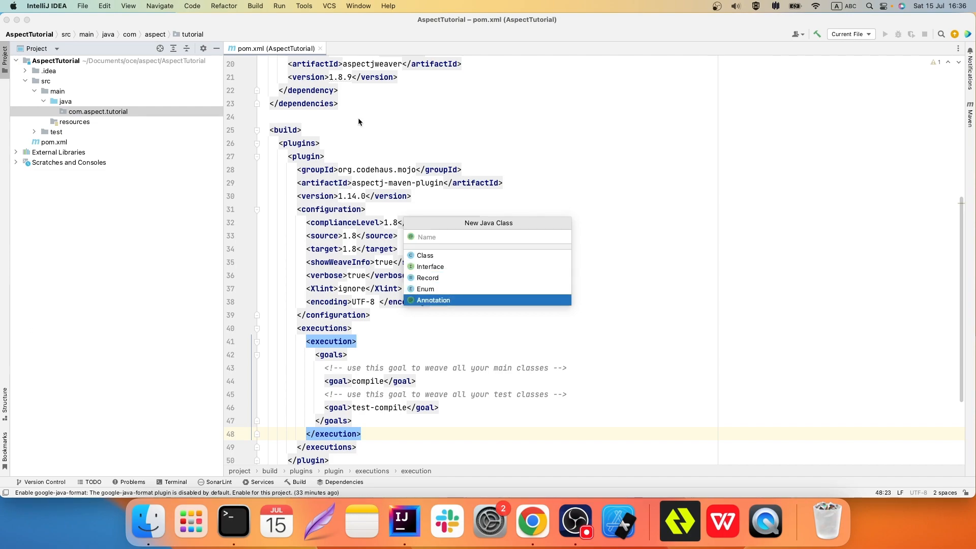
pyautogui.write('Measure')
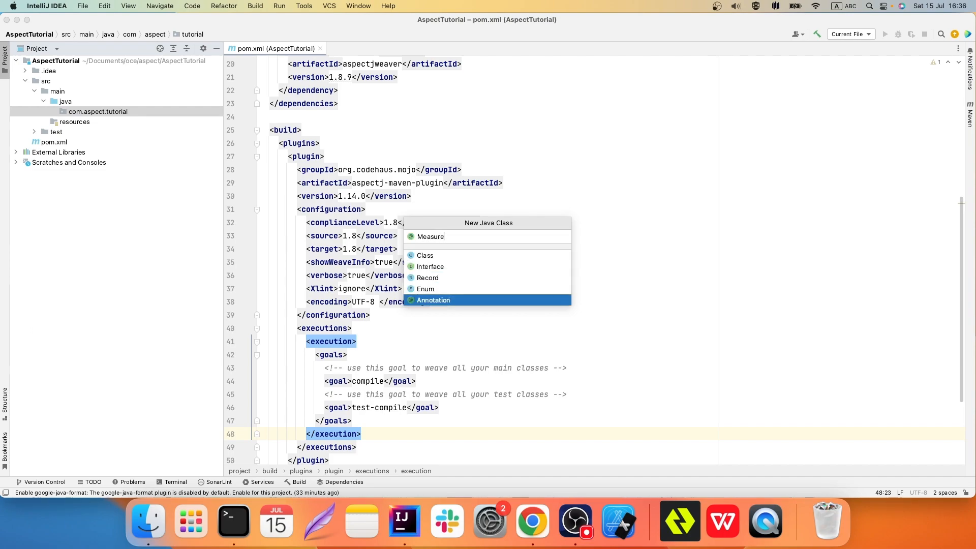
pyautogui.click(433, 300)
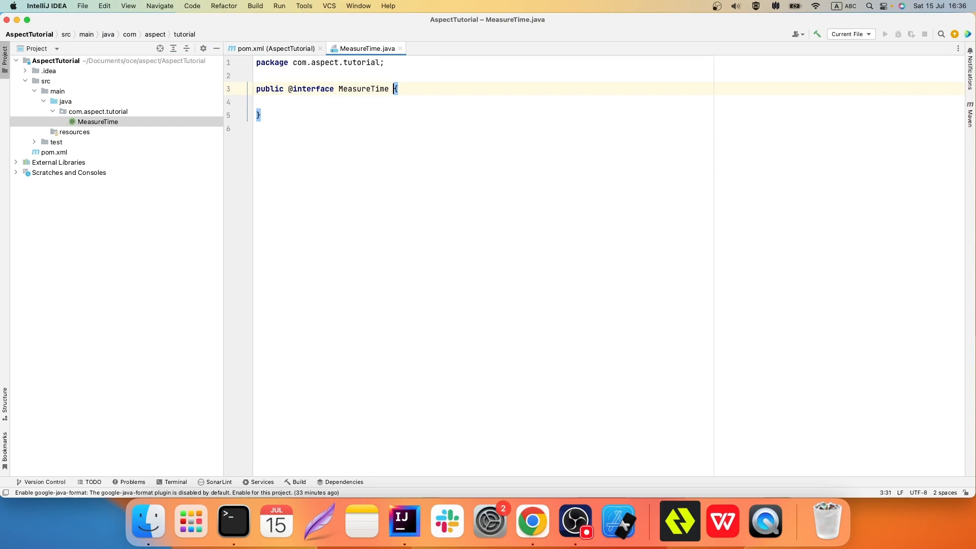
pyautogui.press('enter')
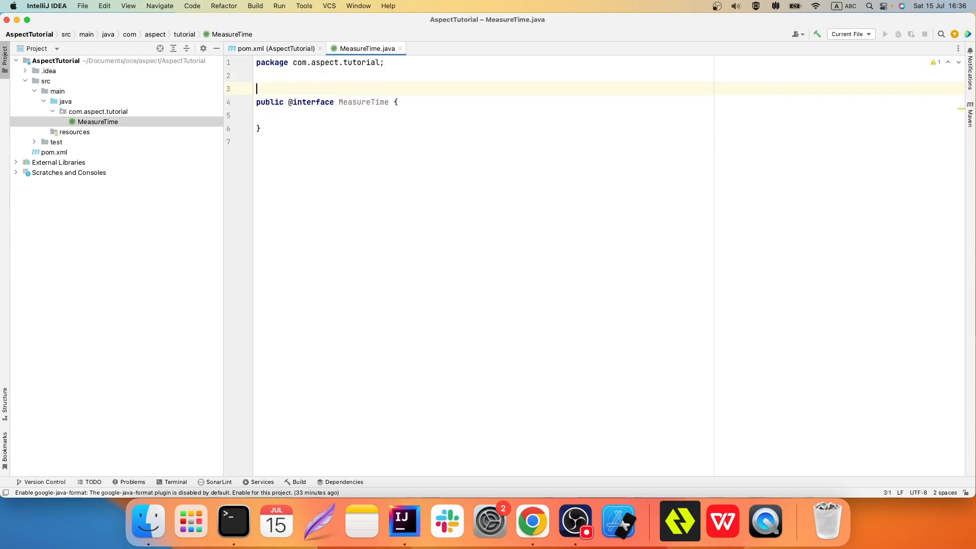
pyautogui.write('@R')
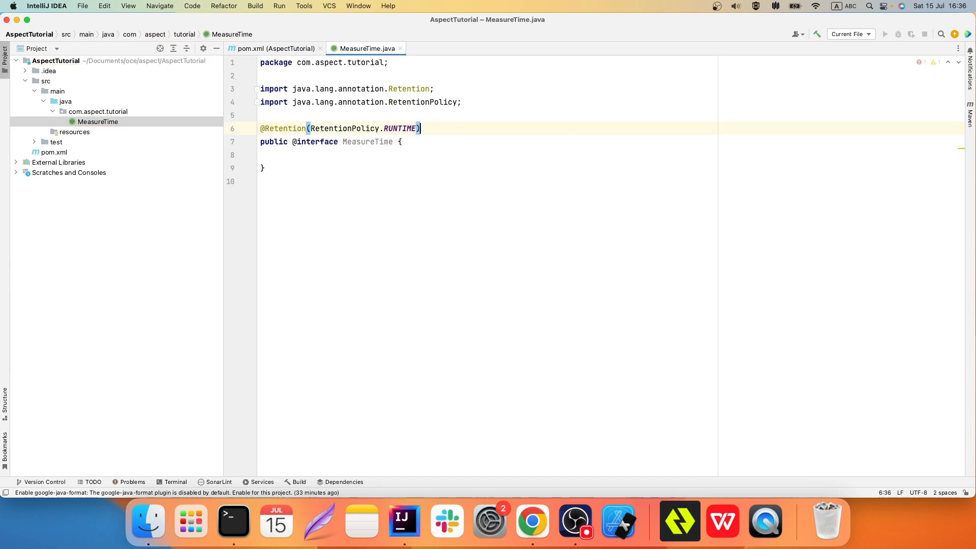
pyautogui.write('@Target(')
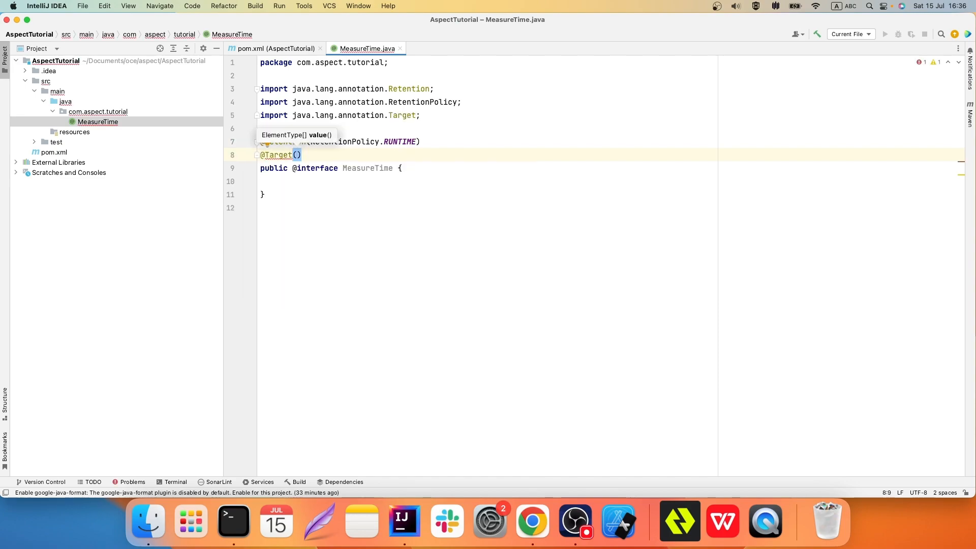
pyautogui.write('ElementType.METHOD')
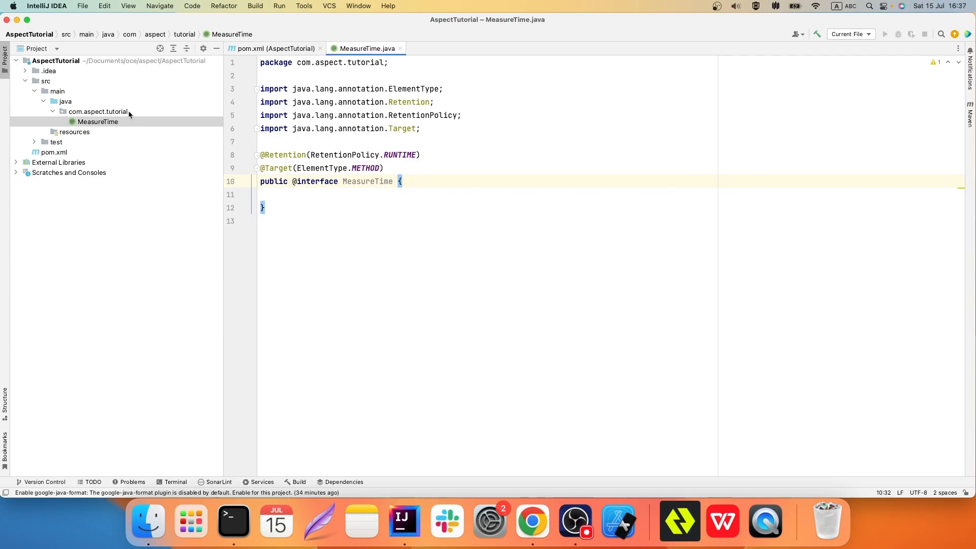
# Step: Create a new Java class named LoggingAspect in com.aspect.tutorial
pyautogui.rightClick(98, 112)
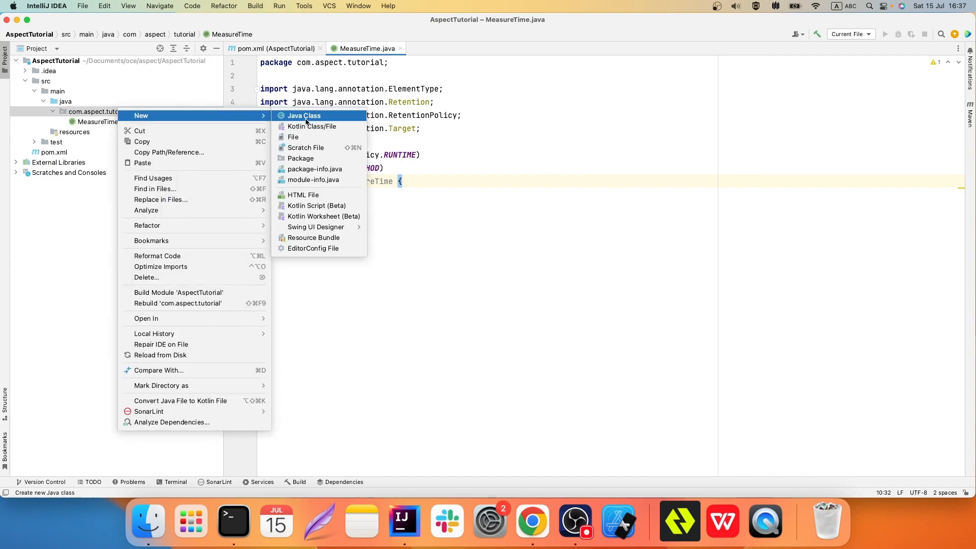
pyautogui.moveTo(310, 116)
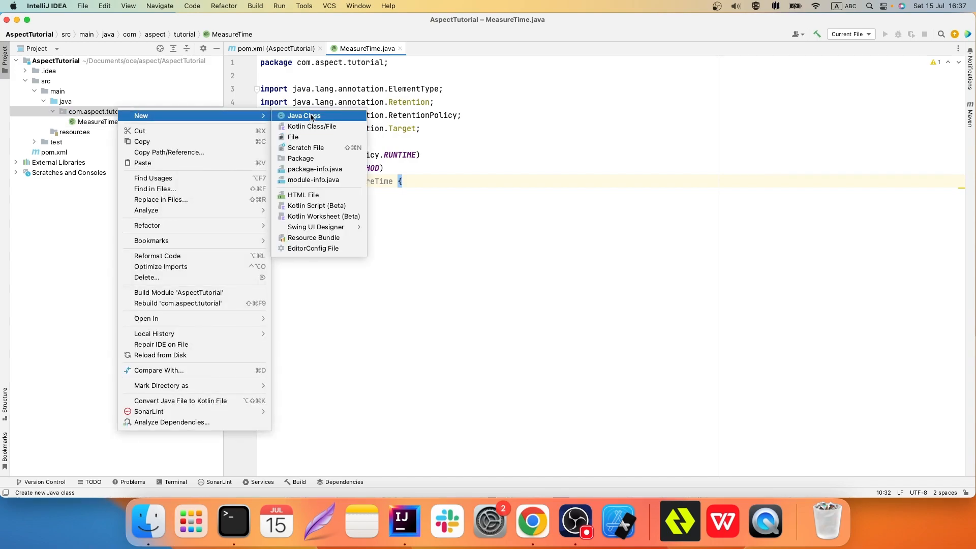
pyautogui.click(303, 116)
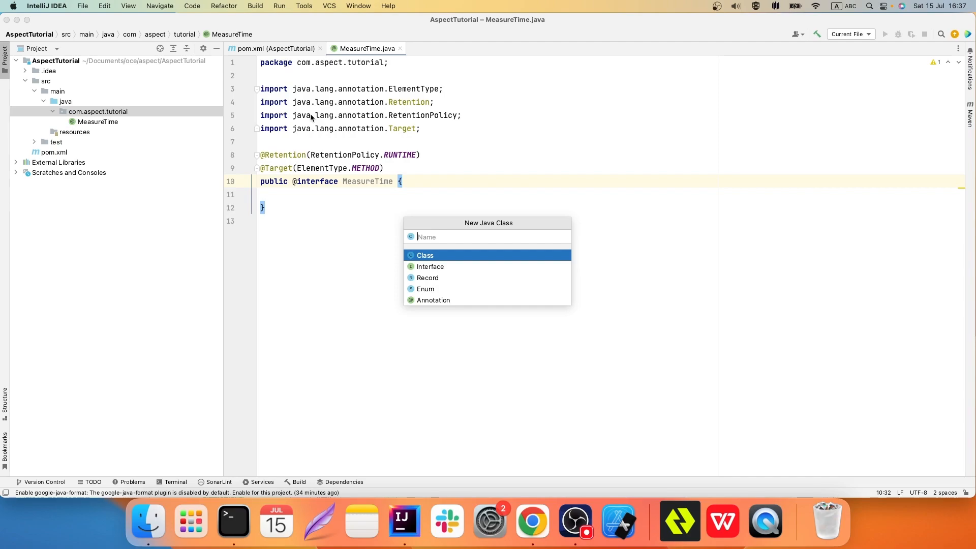
pyautogui.write('L')
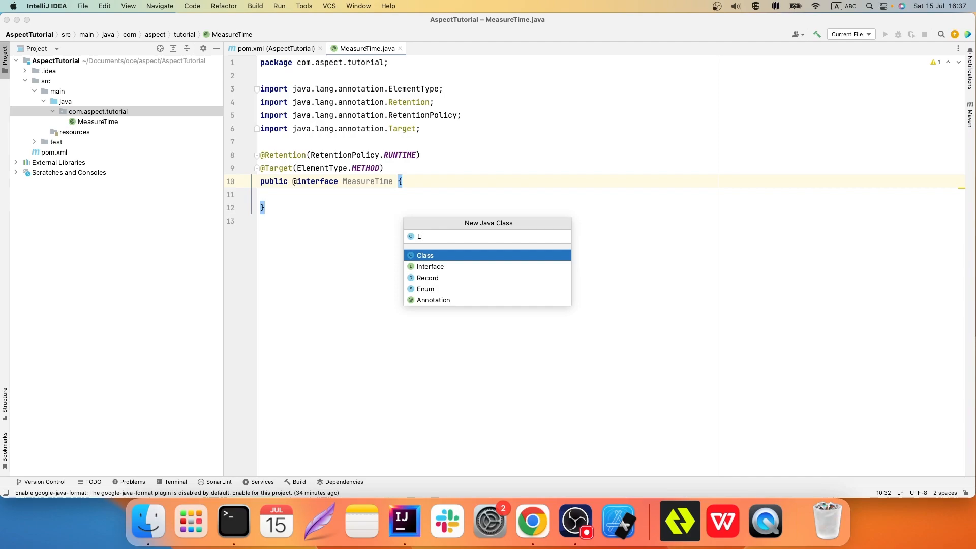
pyautogui.write('oggin')
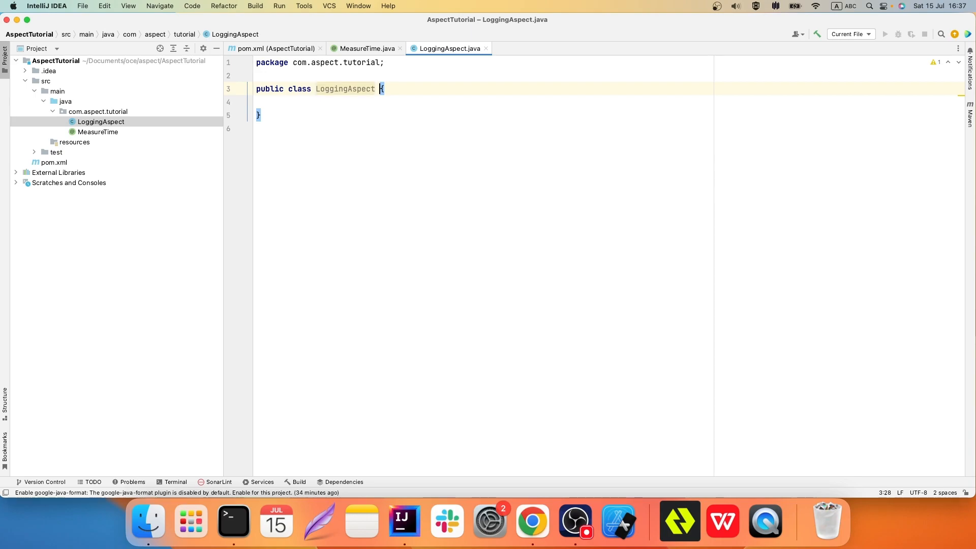
pyautogui.write('@As')
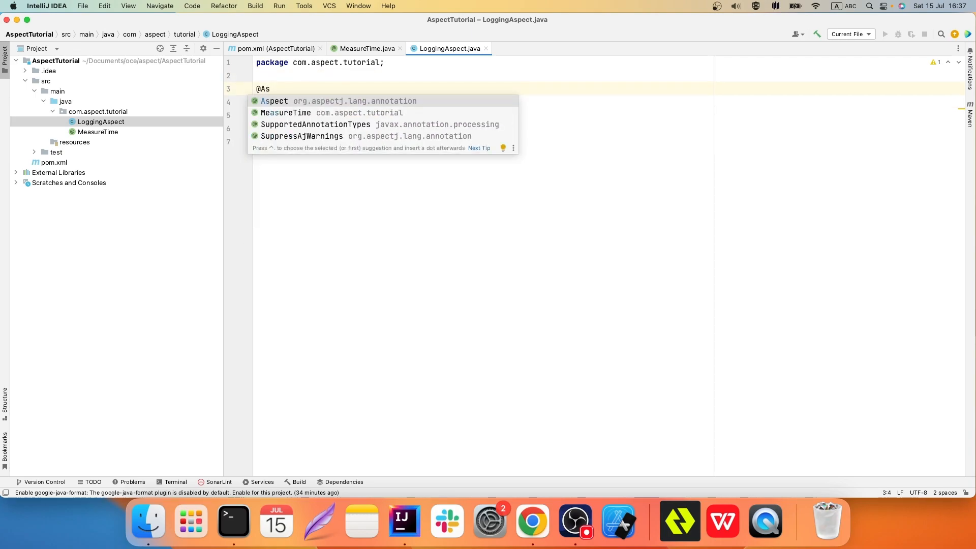
pyautogui.click(274, 101)
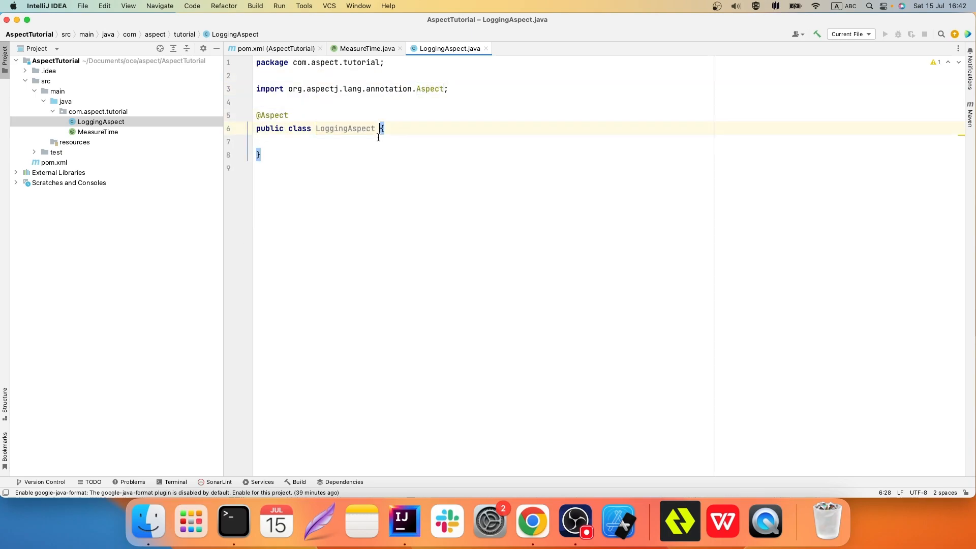
pyautogui.press('Return')
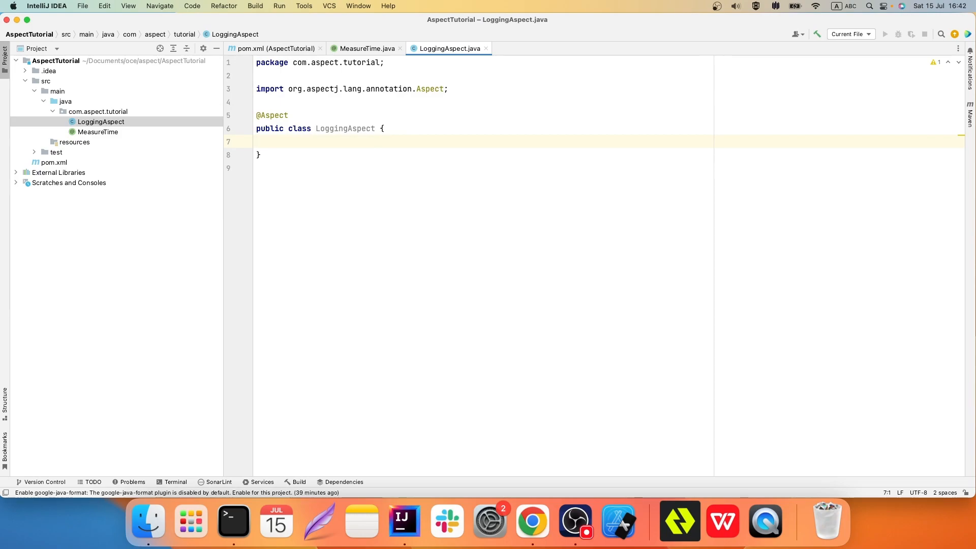
pyautogui.press('Return')
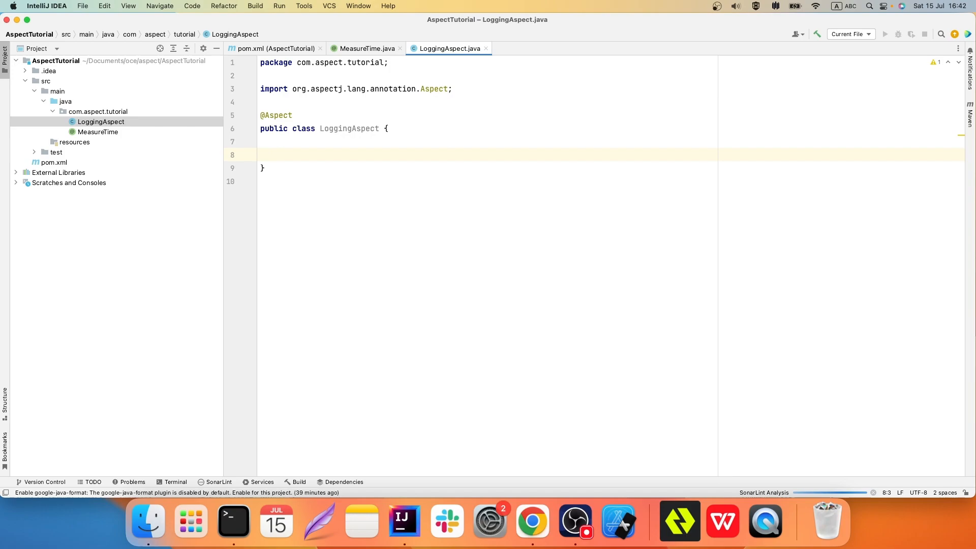
# Step: Add an empty public void measurePointCut() method to LoggingAspect
pyautogui.write('public v')
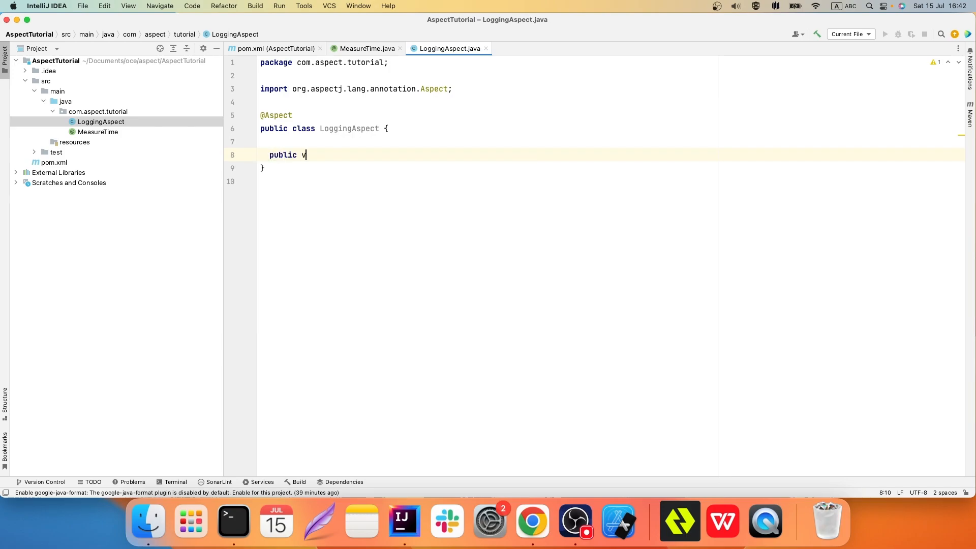
pyautogui.write('oid measure')
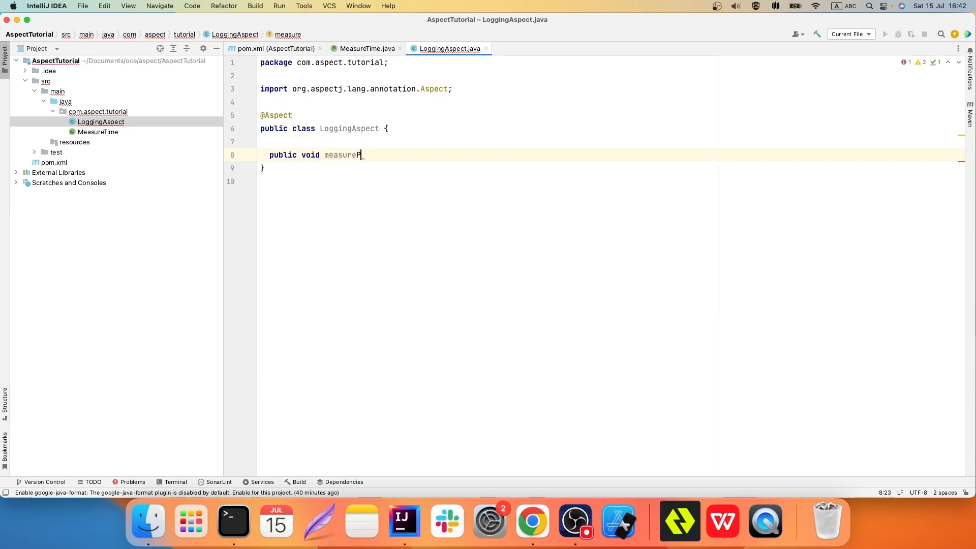
pyautogui.write('PointCu')
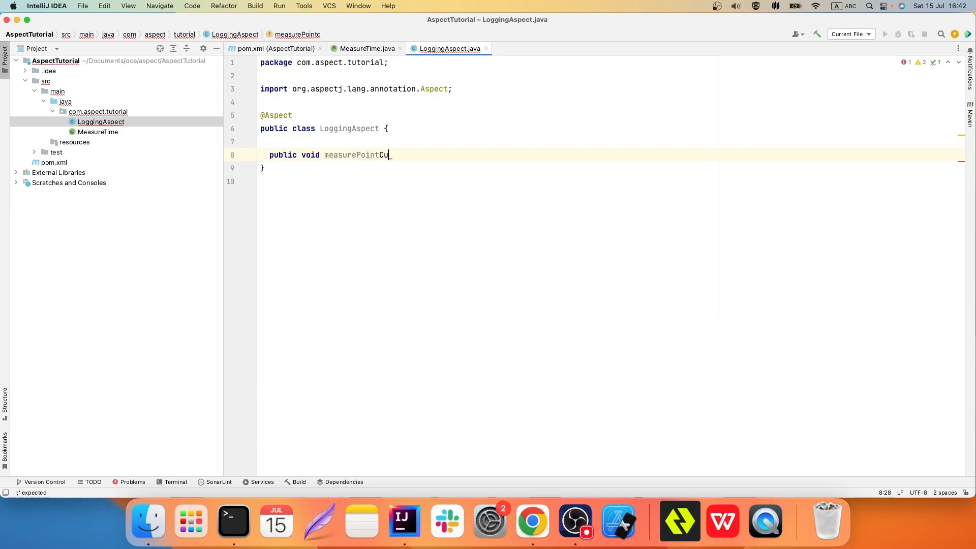
pyautogui.write('t(){')
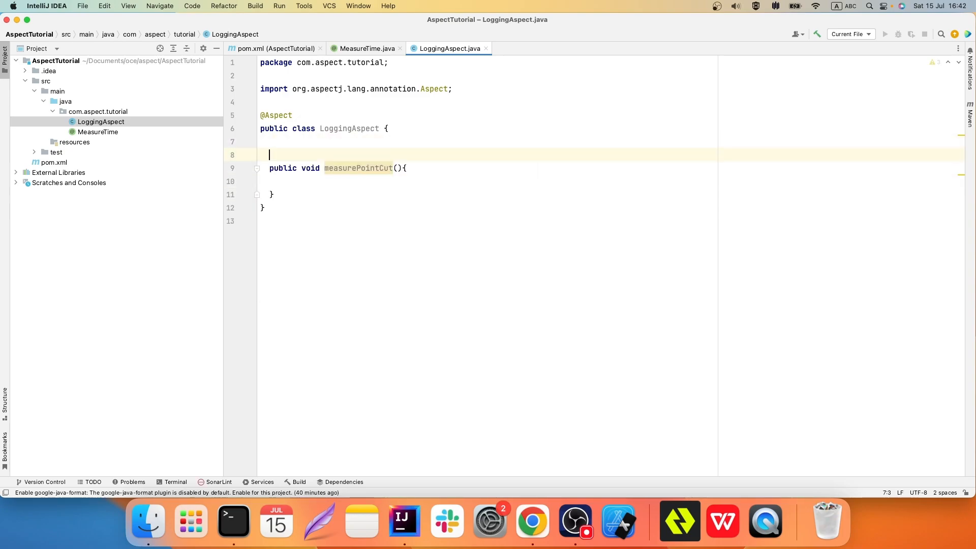
pyautogui.write('@Pointcut()')
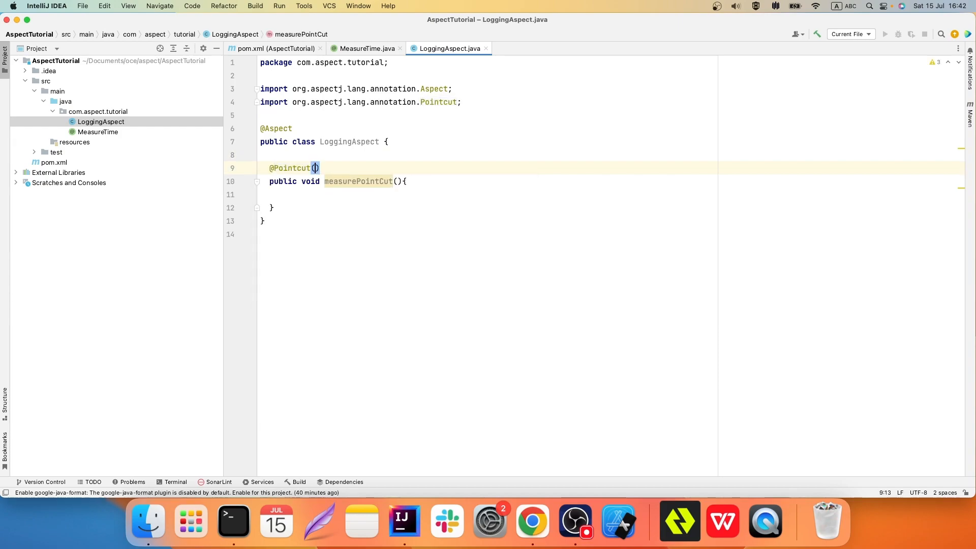
pyautogui.write('""')
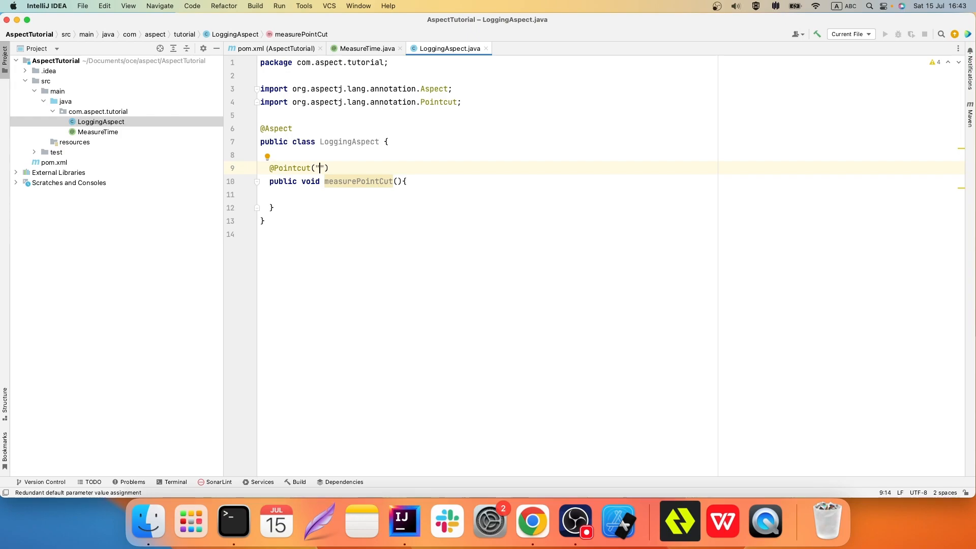
pyautogui.write('@')
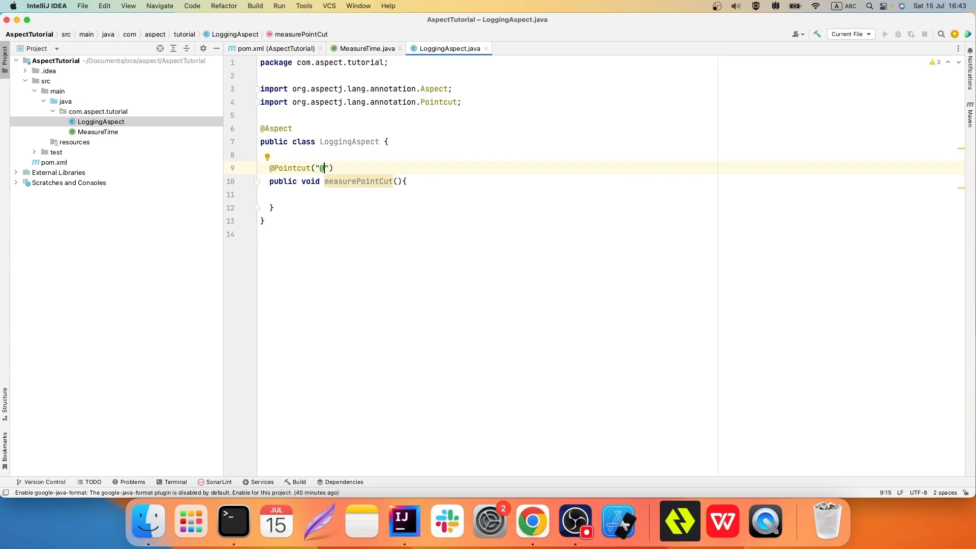
pyautogui.write('annot')
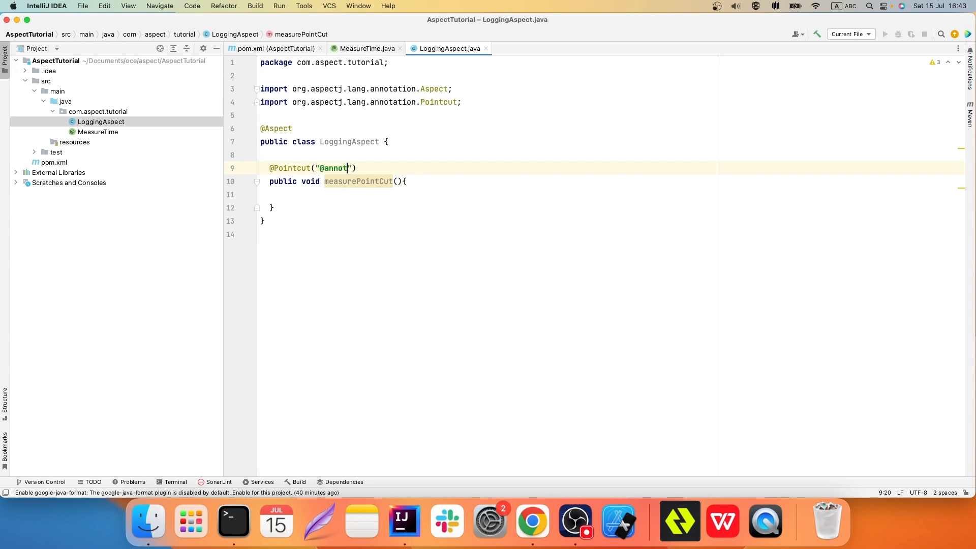
pyautogui.write('ation(')
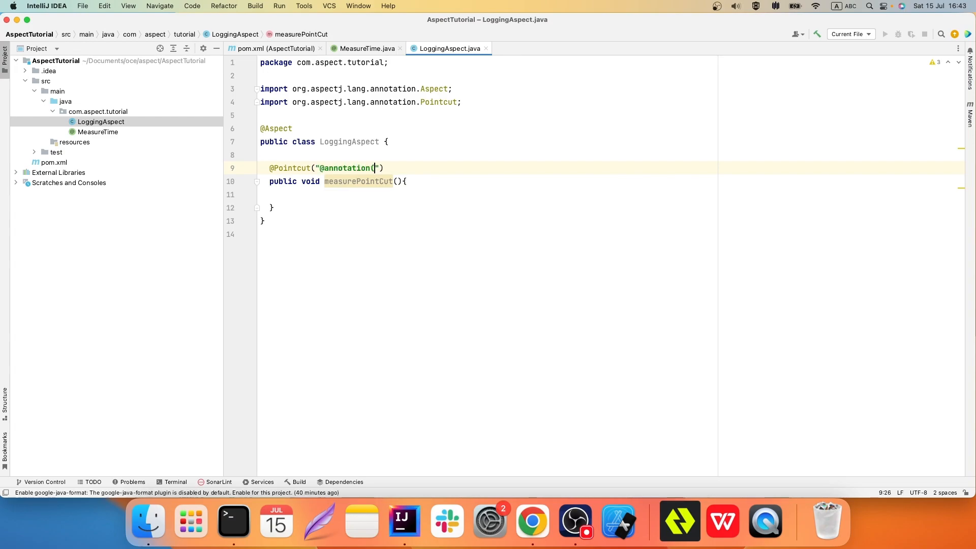
pyautogui.click(366, 49)
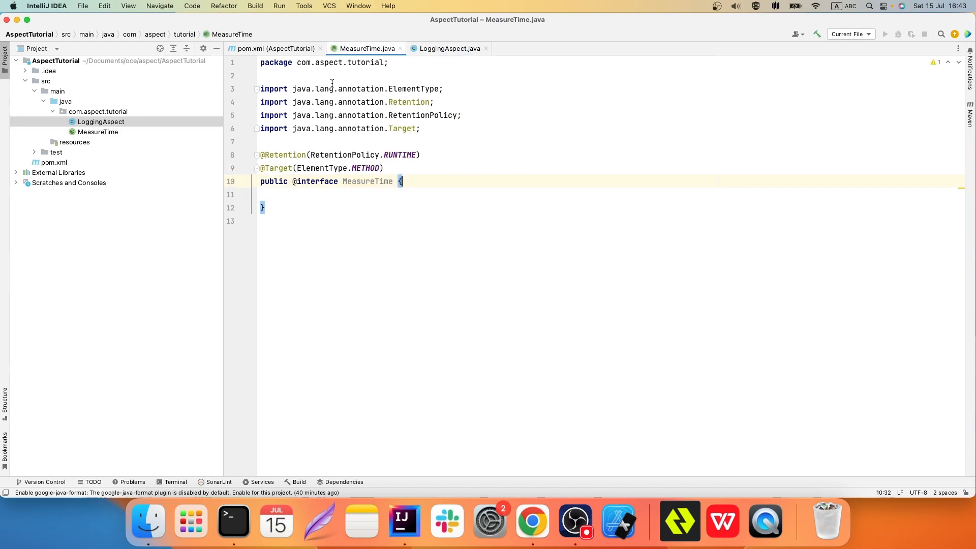
pyautogui.doubleClick(340, 62)
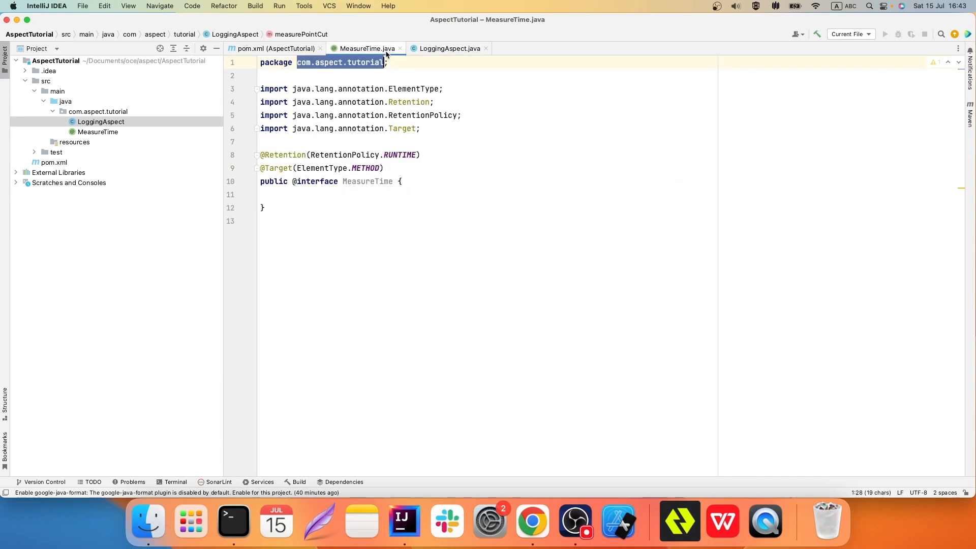
pyautogui.click(448, 48)
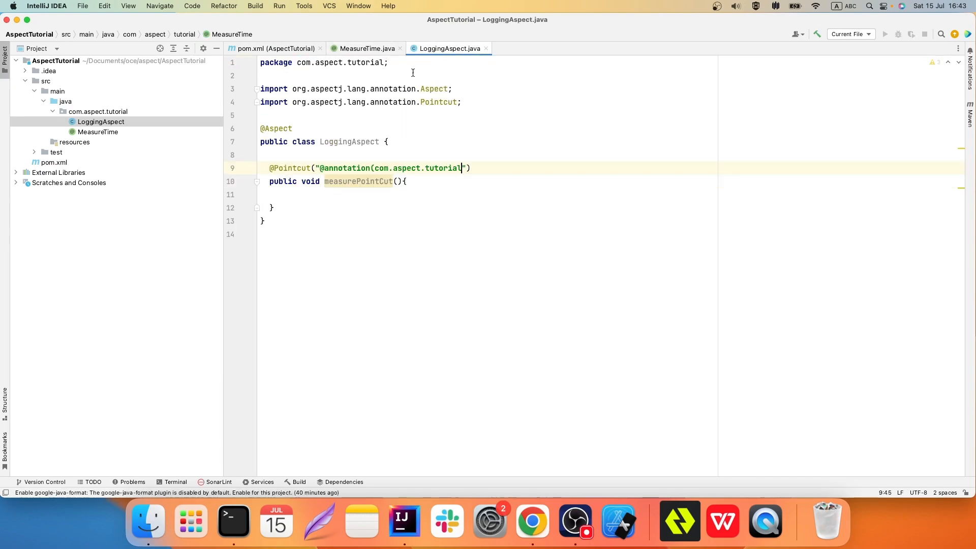
pyautogui.write('.MeasureTime')
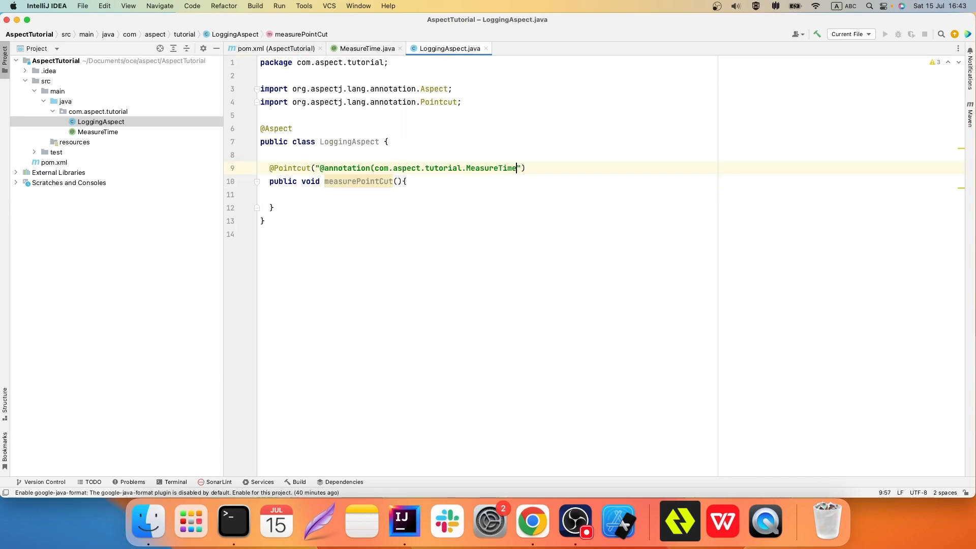
pyautogui.write(')')
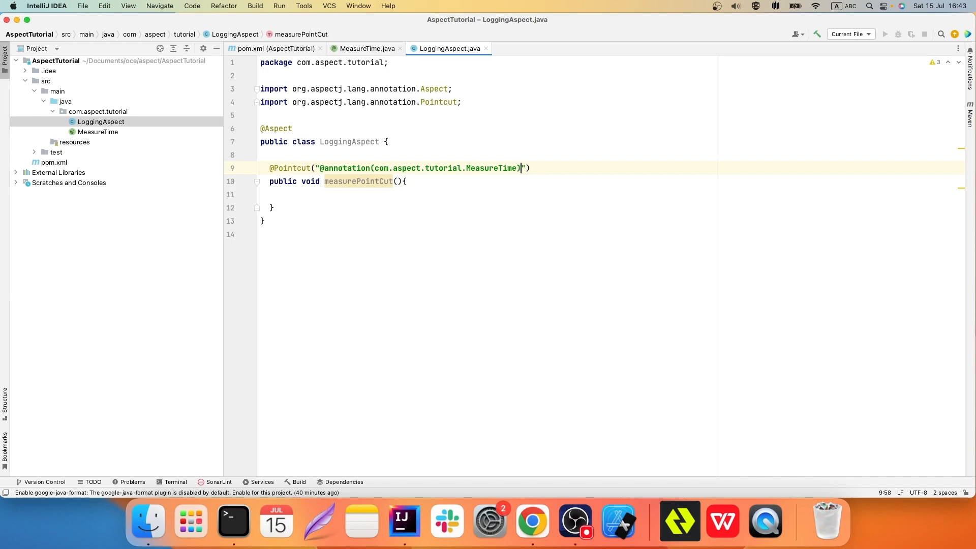
# Step: Extend the pointcut expression with && execution(**(..)) to match any method execution
pyautogui.write('*')
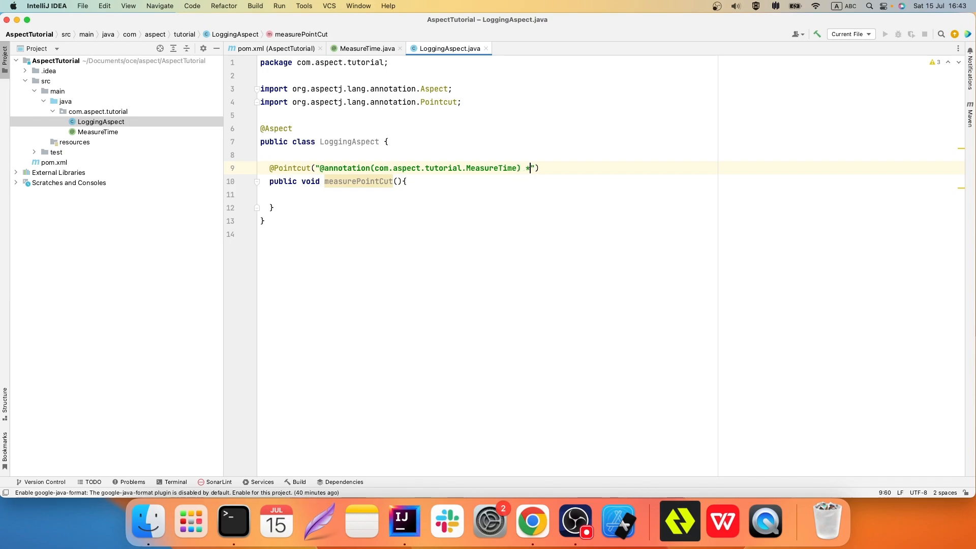
pyautogui.write('&&')
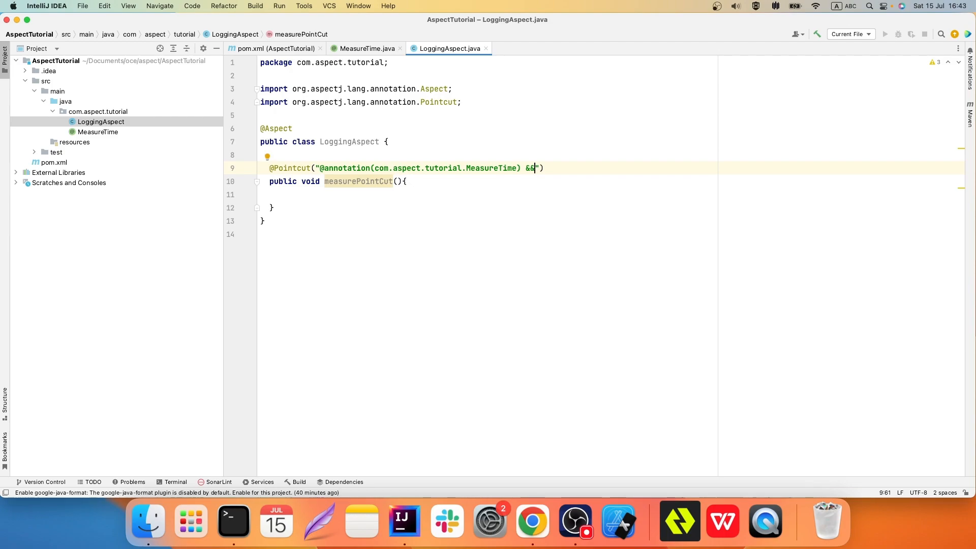
pyautogui.write('exe')
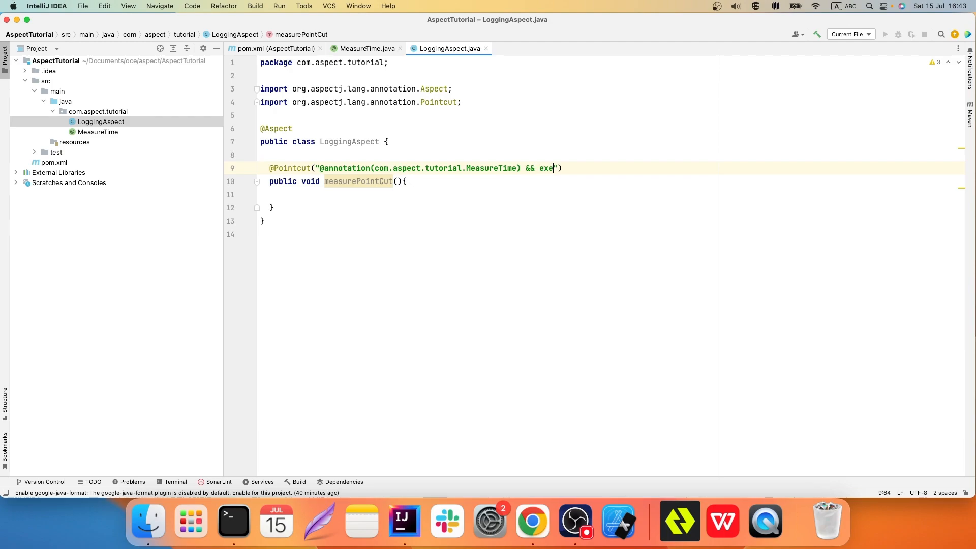
pyautogui.write('cution')
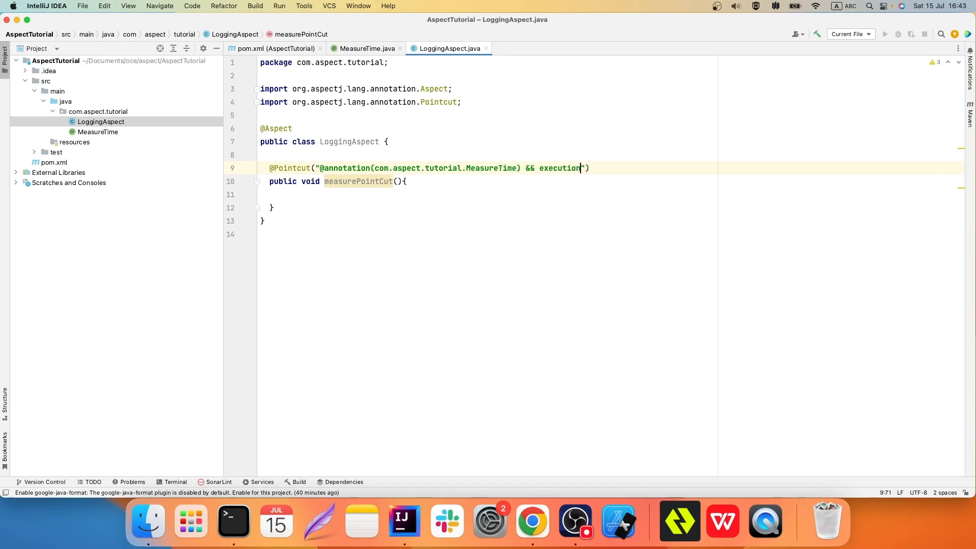
pyautogui.write('(**')
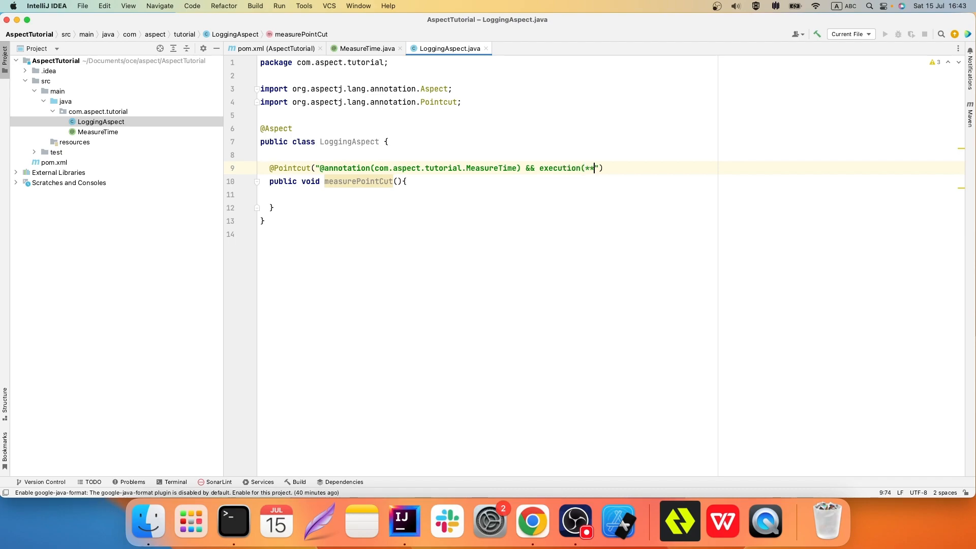
pyautogui.write('(..))')
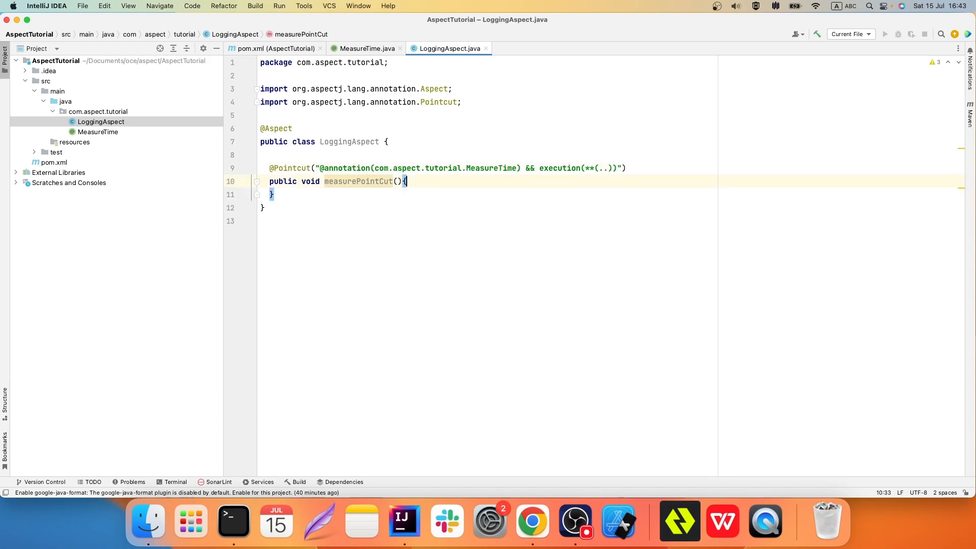
pyautogui.press('enter')
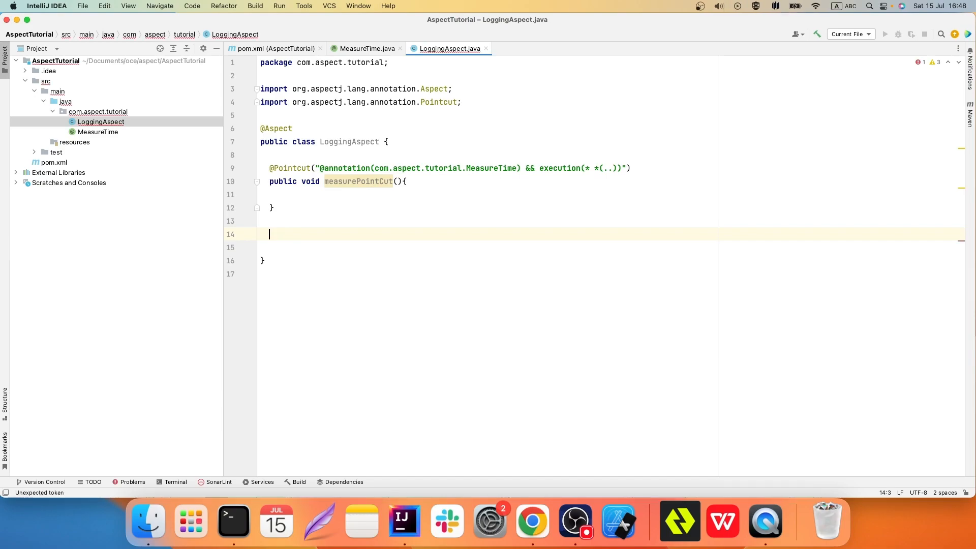
# Step: Add an empty public void methodExecutionMeasure() method below measurePointCut
pyautogui.write('@')
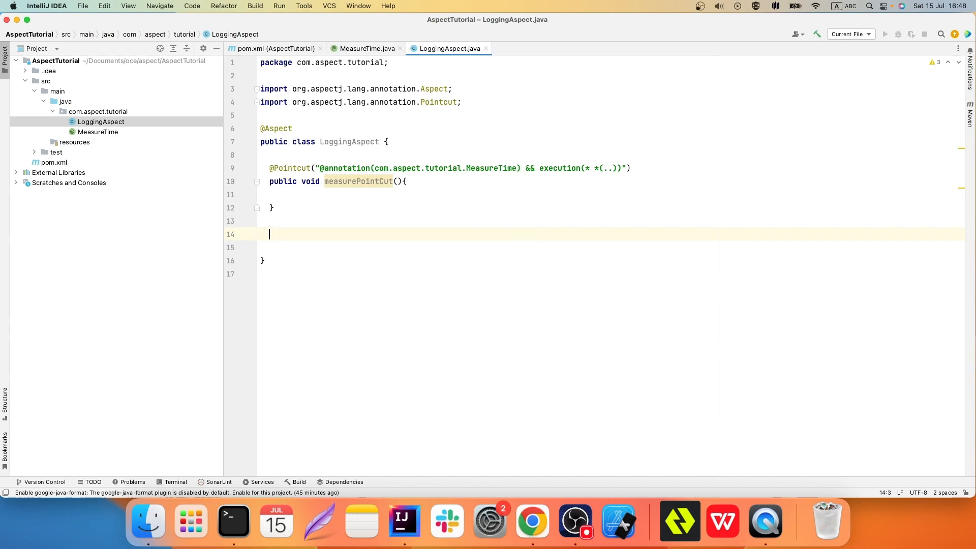
pyautogui.write('public void m')
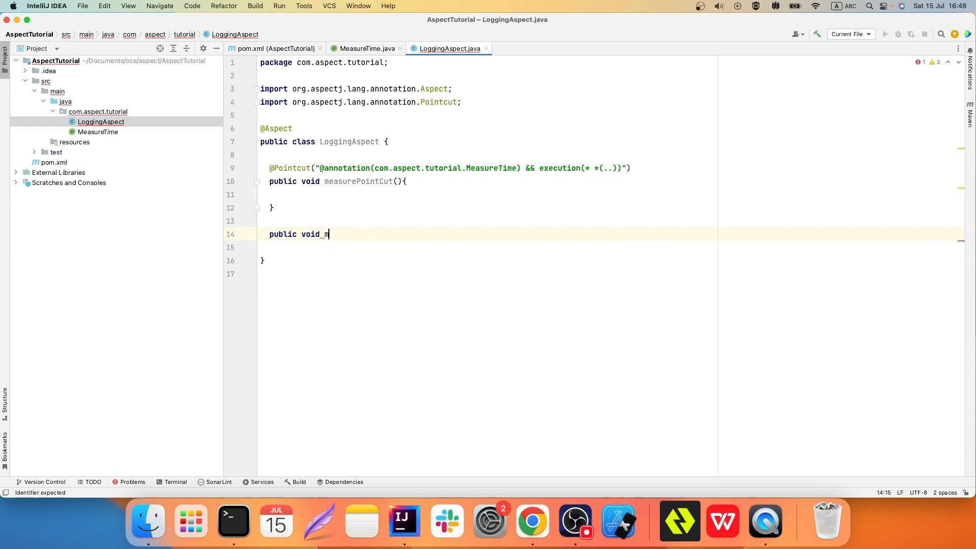
pyautogui.write('ethodExec')
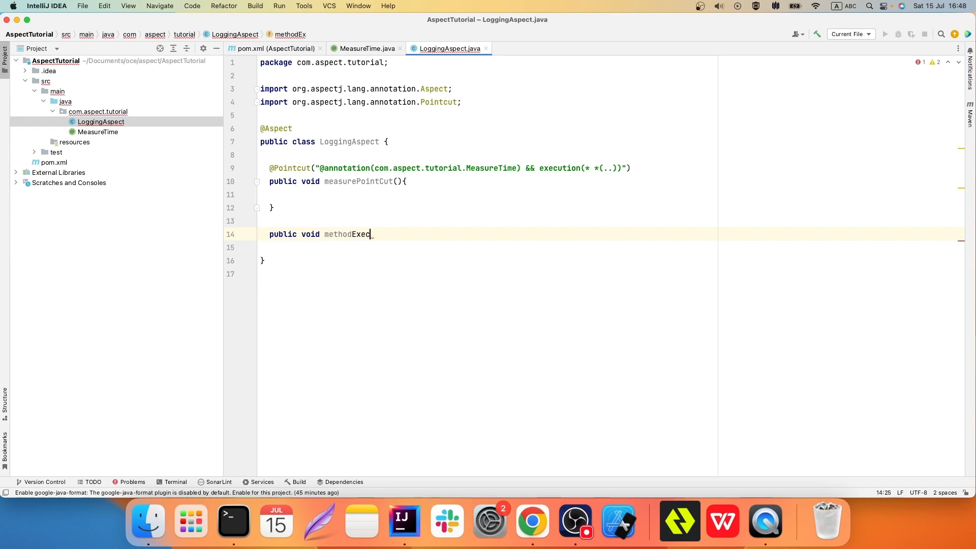
pyautogui.write('ution')
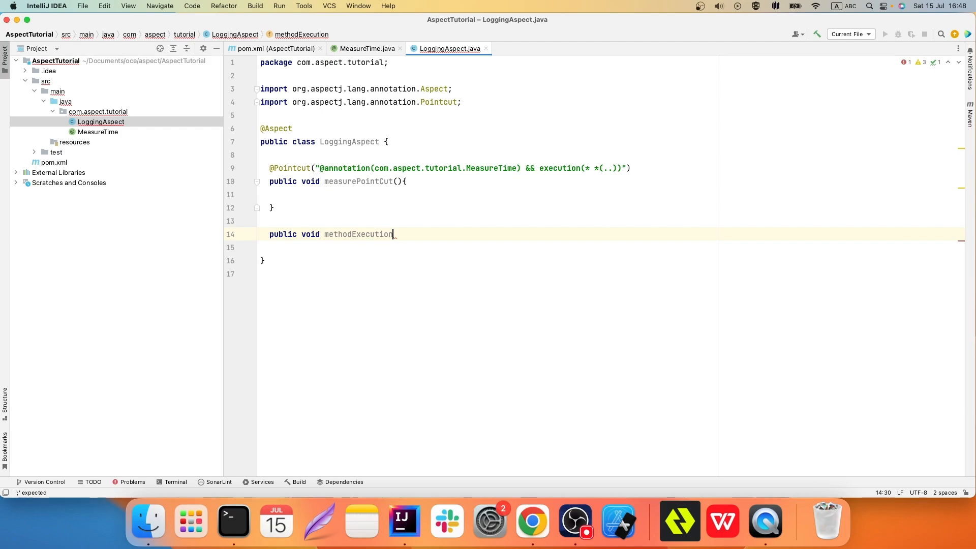
pyautogui.write('Measure')
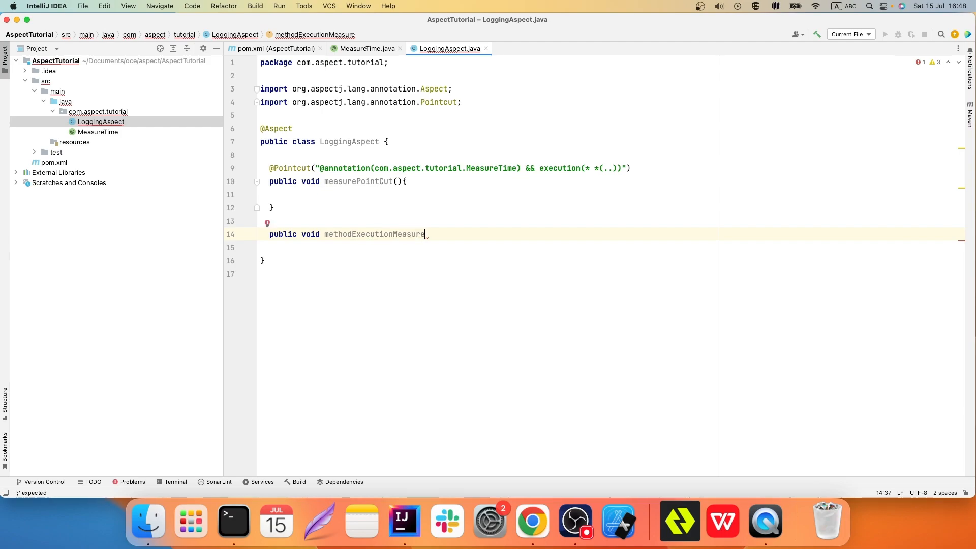
pyautogui.write('(){')
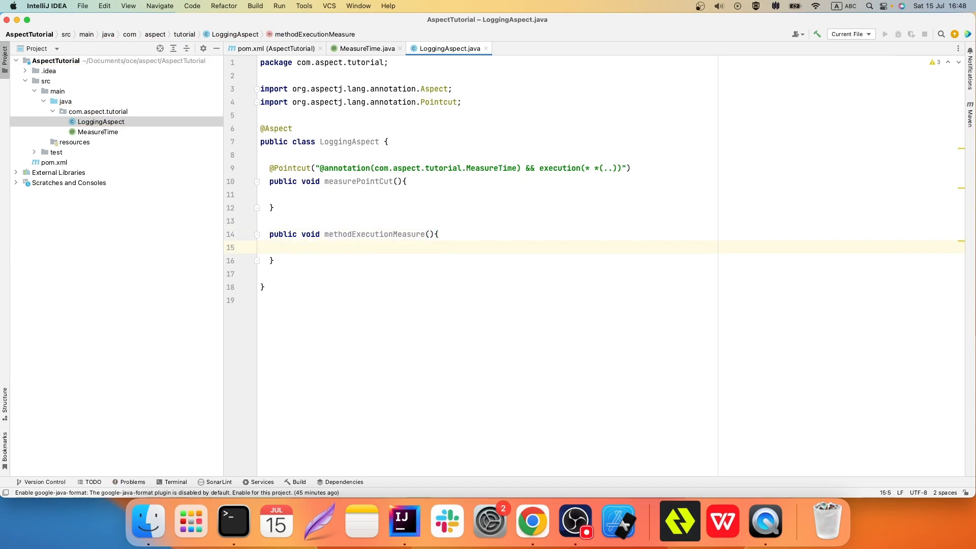
pyautogui.press('enter')
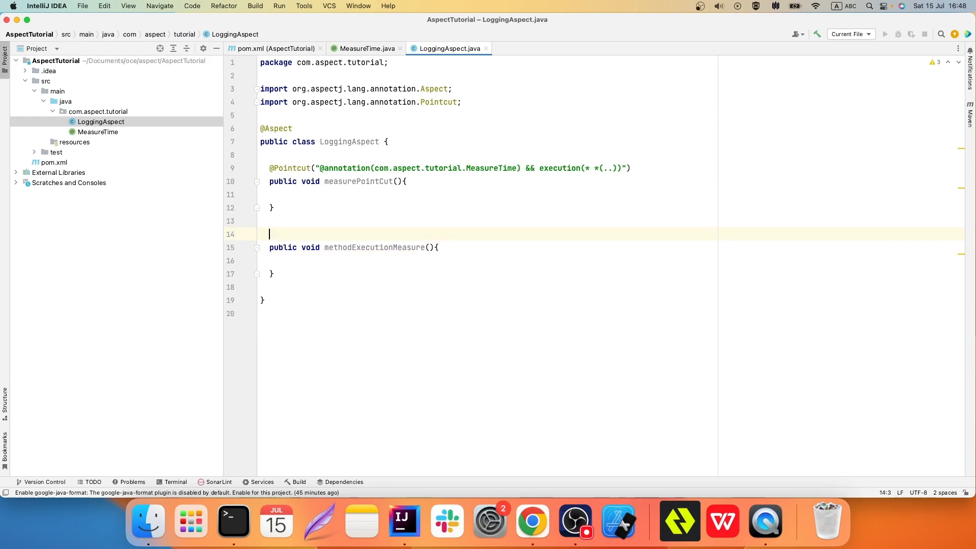
pyautogui.write('@A')
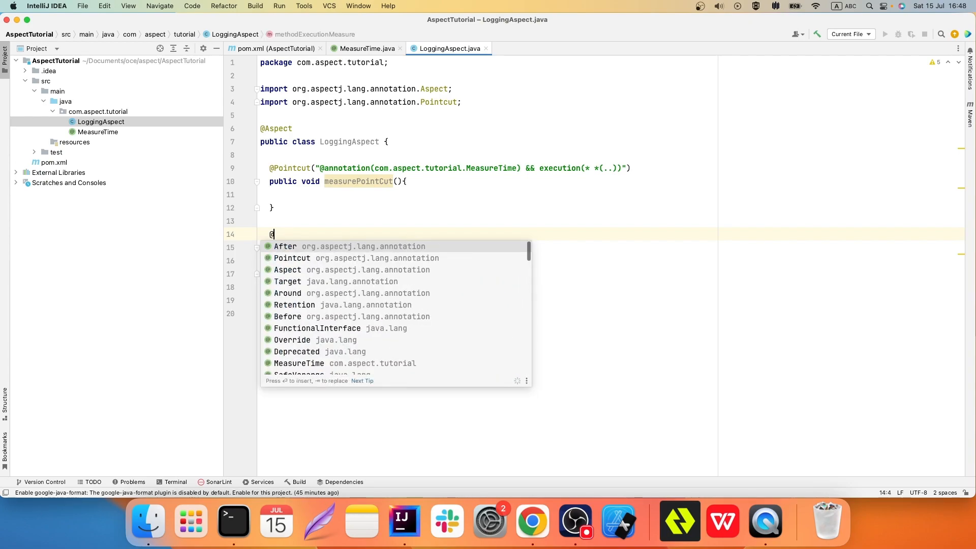
pyautogui.write('Around(')
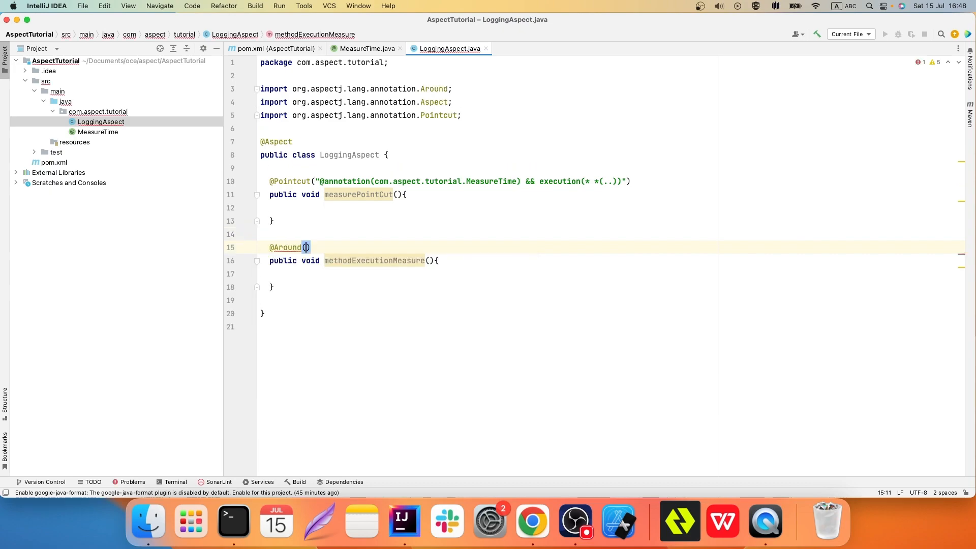
pyautogui.click(306, 247)
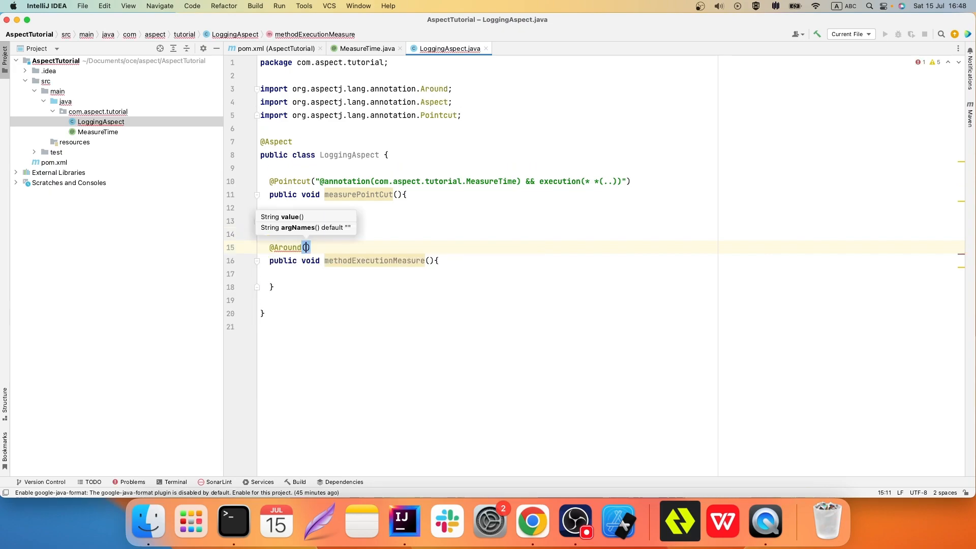
pyautogui.write('""')
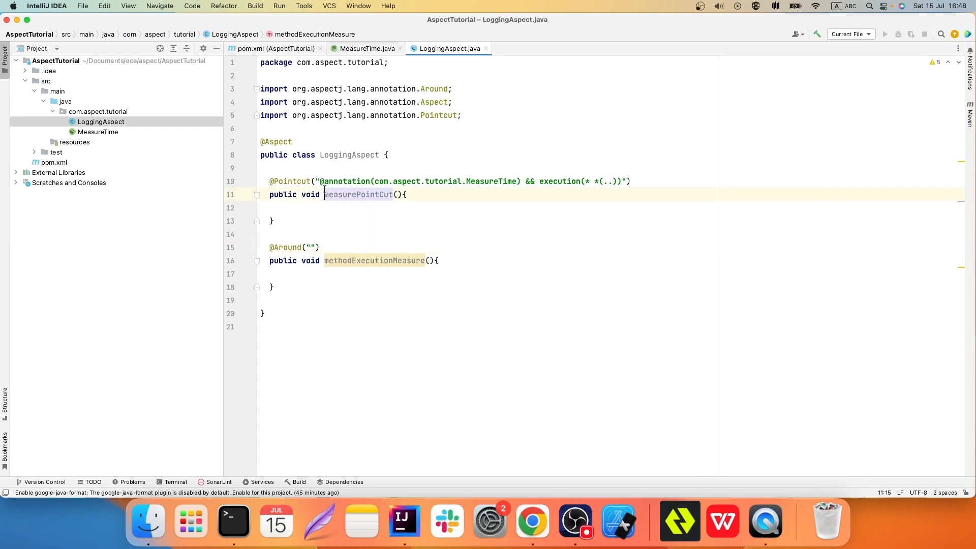
pyautogui.doubleClick(358, 194)
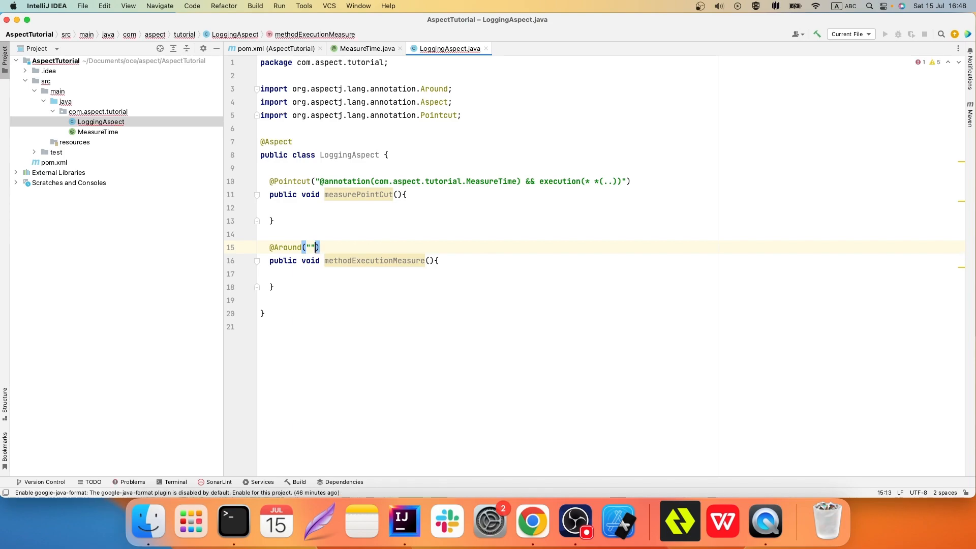
pyautogui.write('measurePointCut')
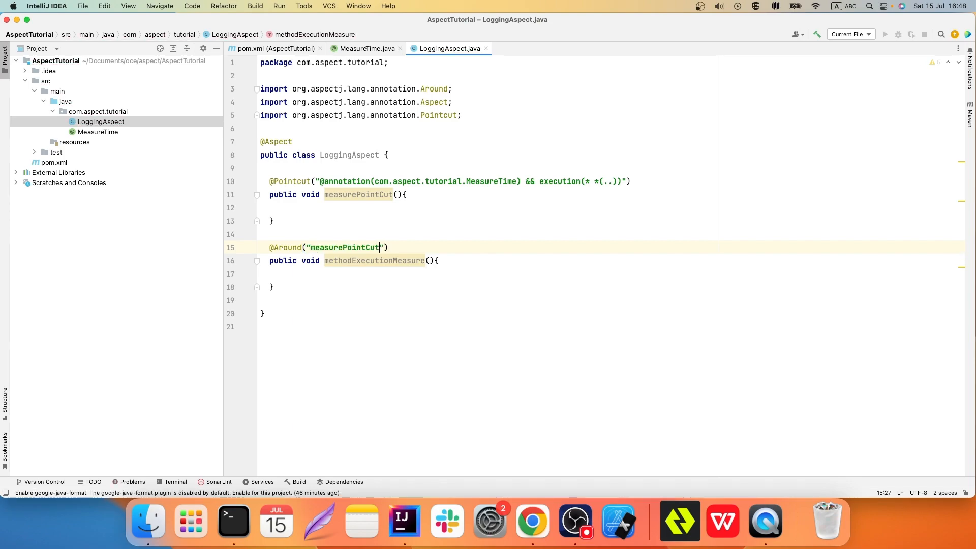
pyautogui.write('()')
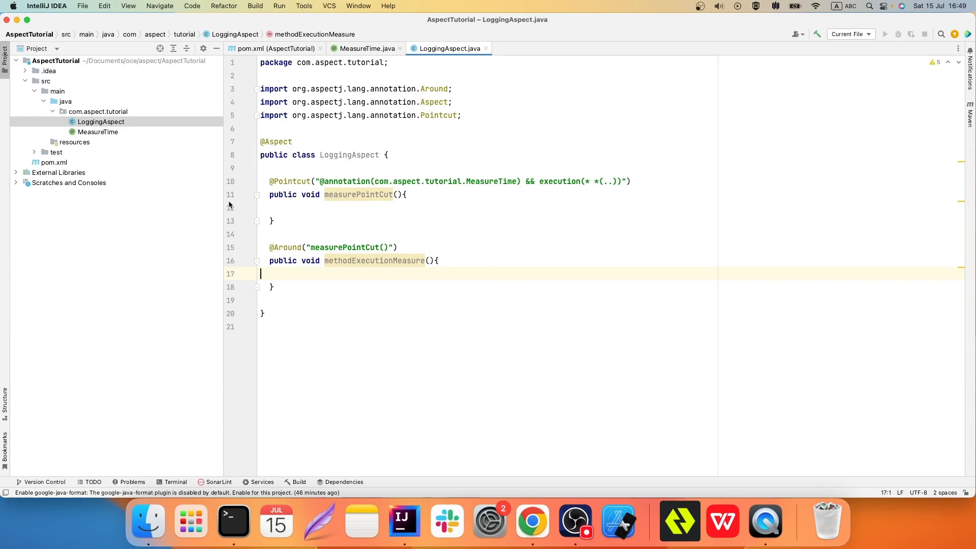
# Step: Give methodExecutionMeasure a ProceedingJoinPoint parameter, record startTime and call joinPoint.proceed()
pyautogui.click(429, 260)
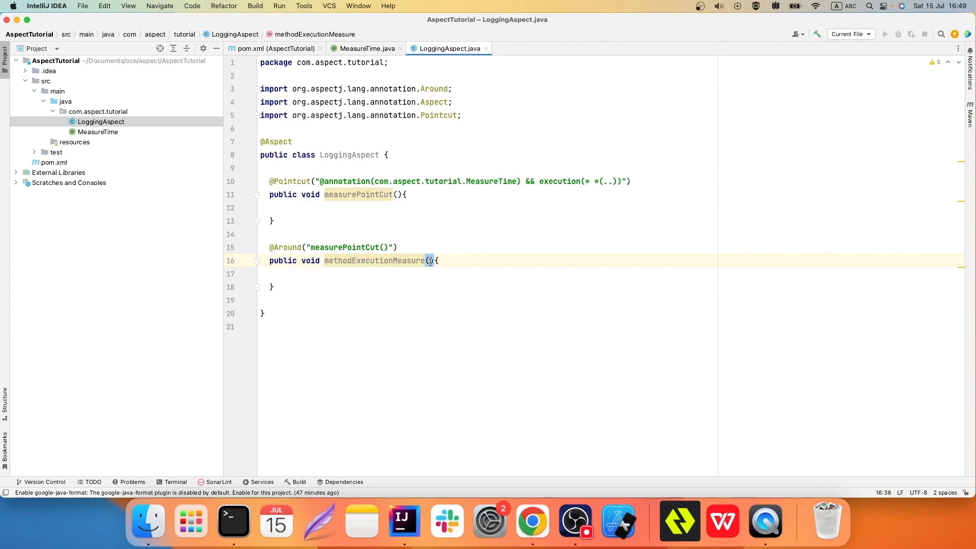
pyautogui.write('Proc')
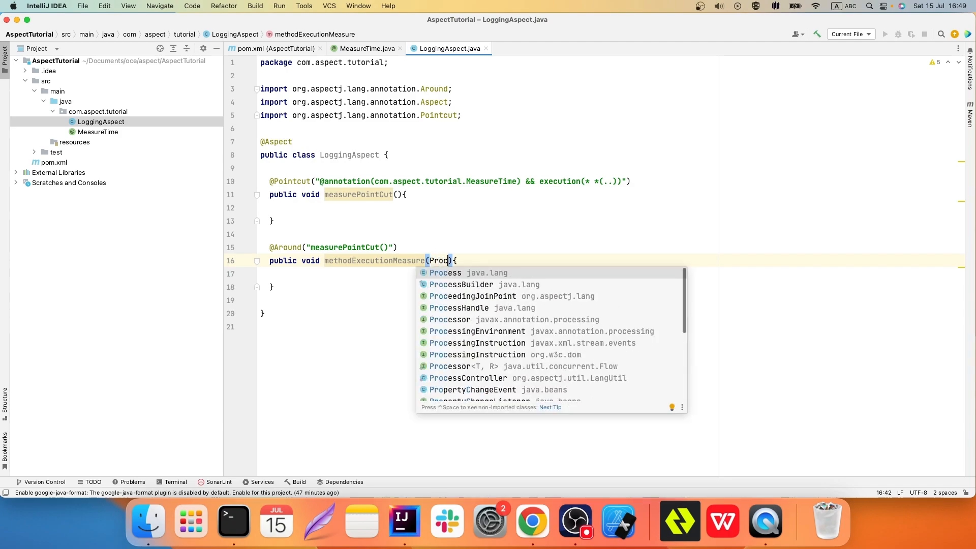
pyautogui.click(473, 296)
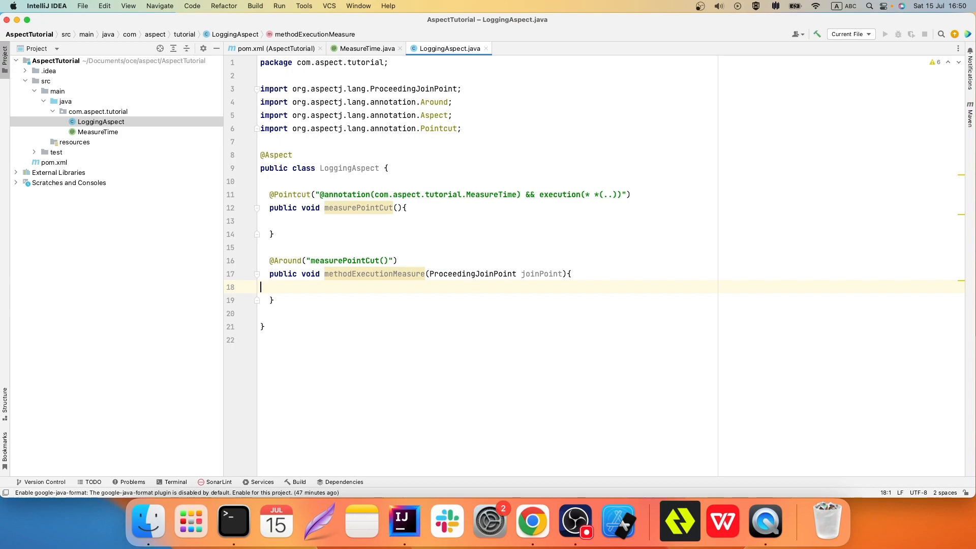
pyautogui.write('long')
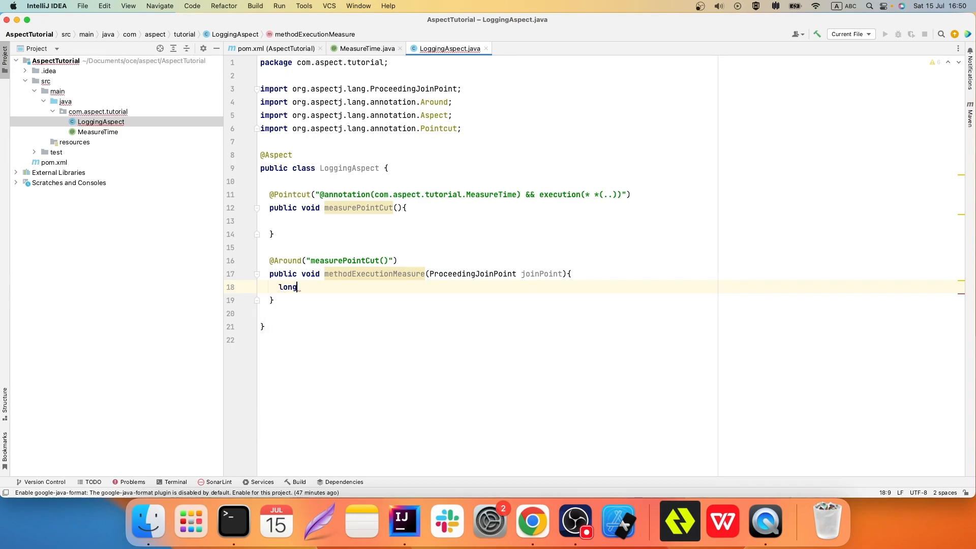
pyautogui.write('startTime = System.currentTimeMillis();')
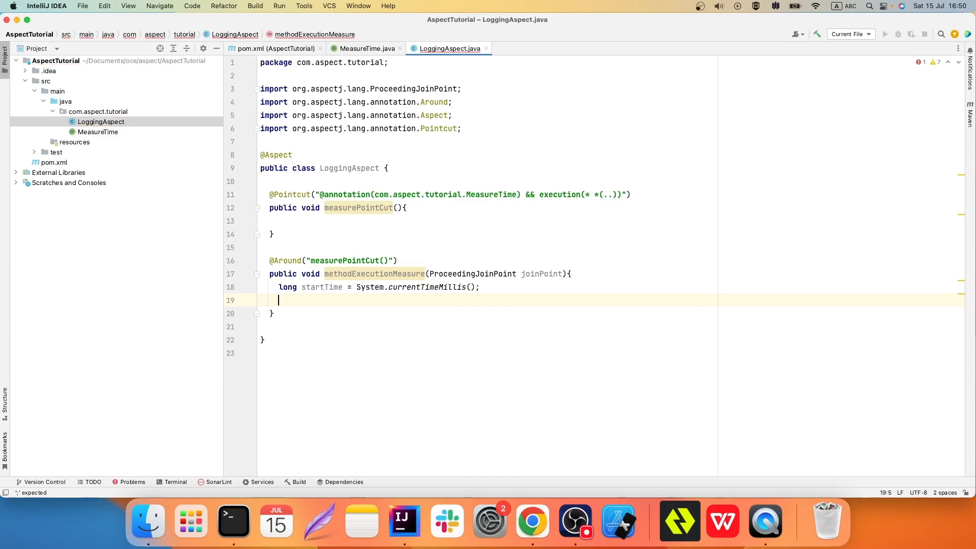
pyautogui.write('joinPoint.')
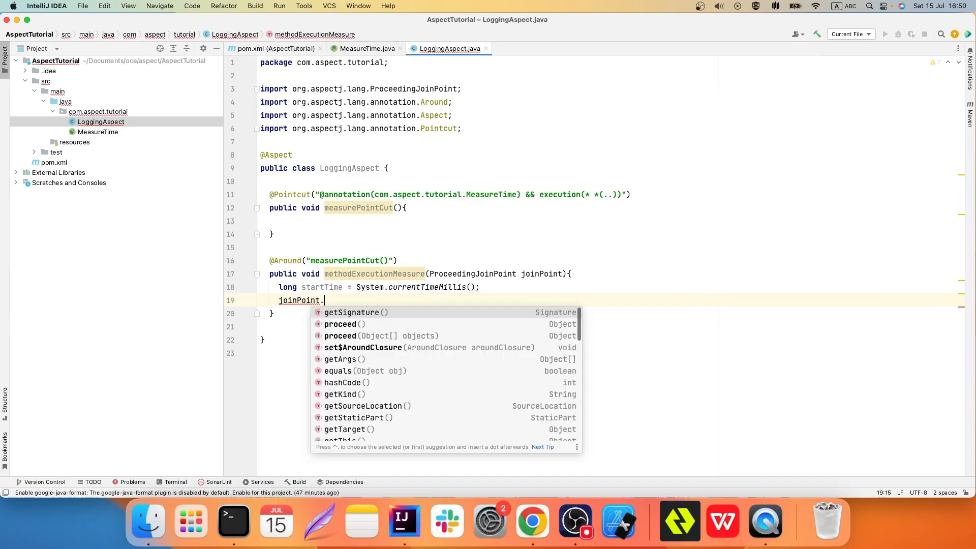
pyautogui.write('proceed();')
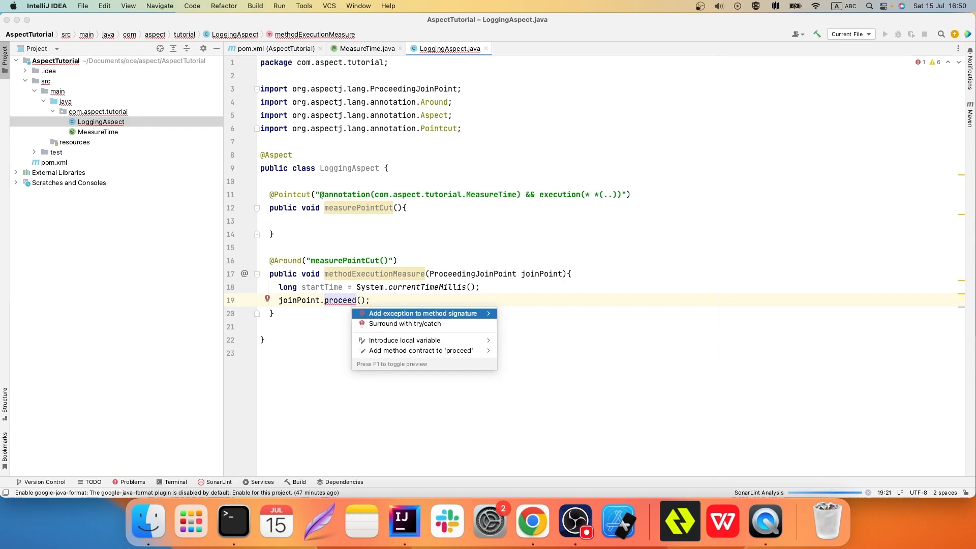
# Step: Add long endTime = System.currentTimeMillis(); after joinPoint.proceed()
pyautogui.click(422, 314)
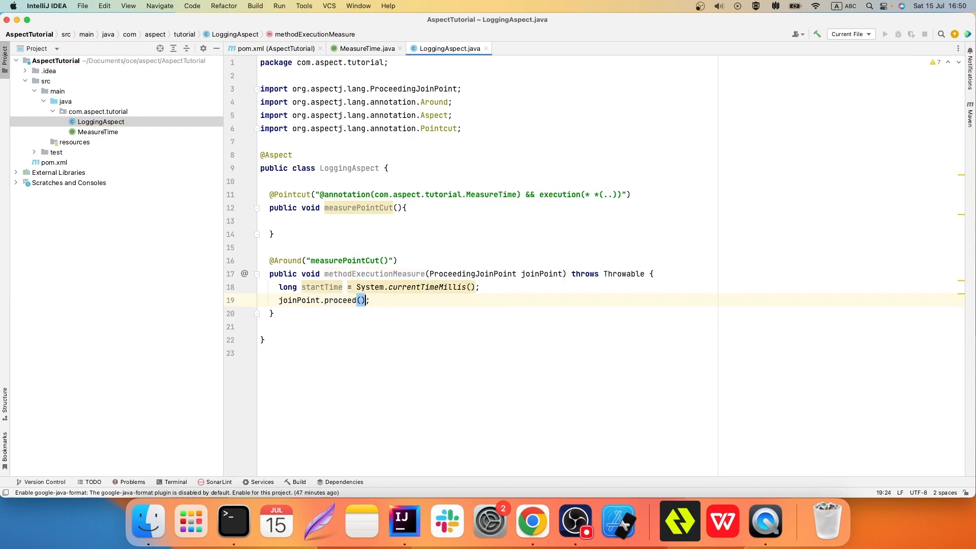
pyautogui.write('long')
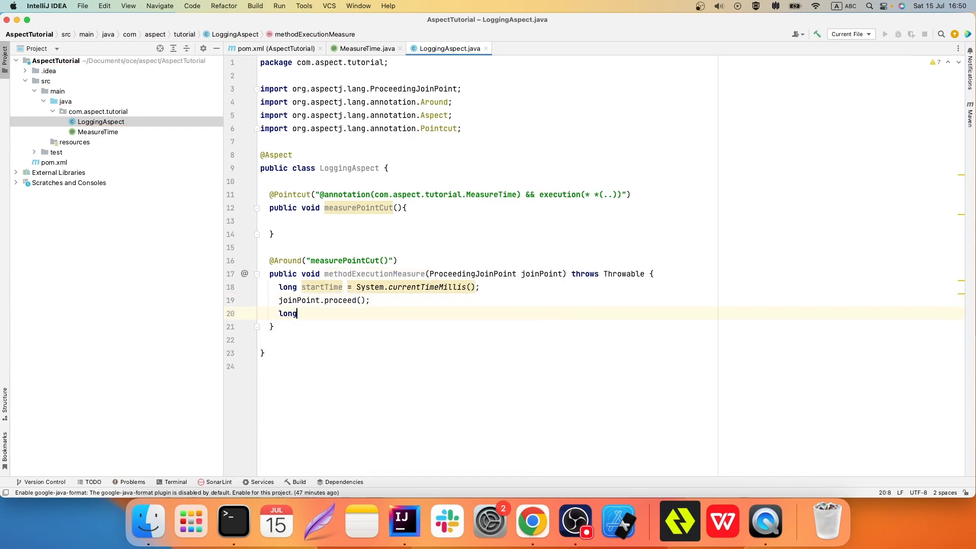
pyautogui.write('star')
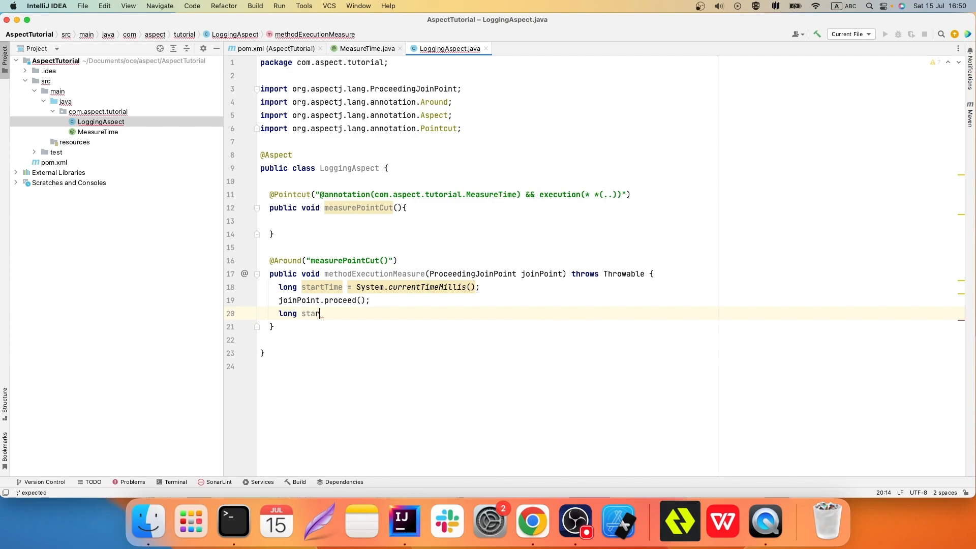
pyautogui.press('Backspace')
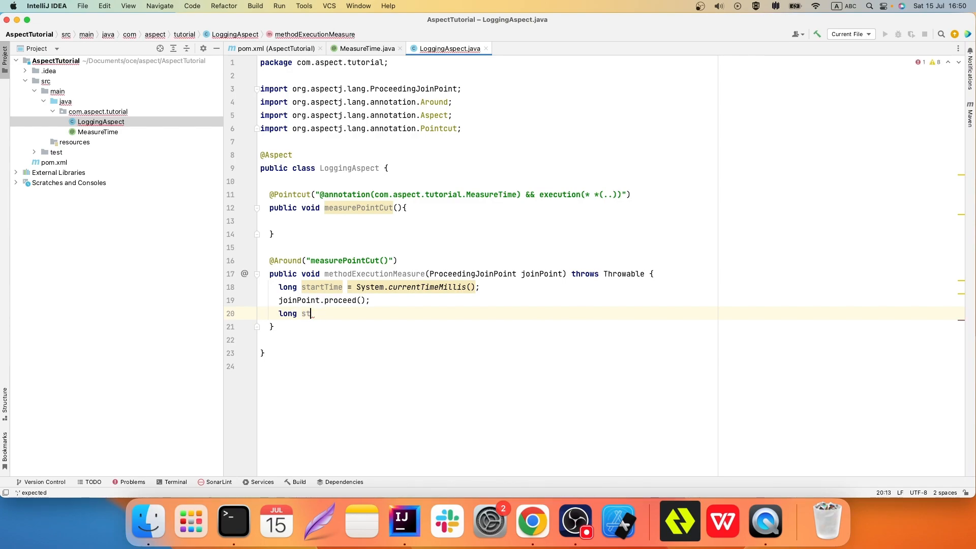
pyautogui.write('End')
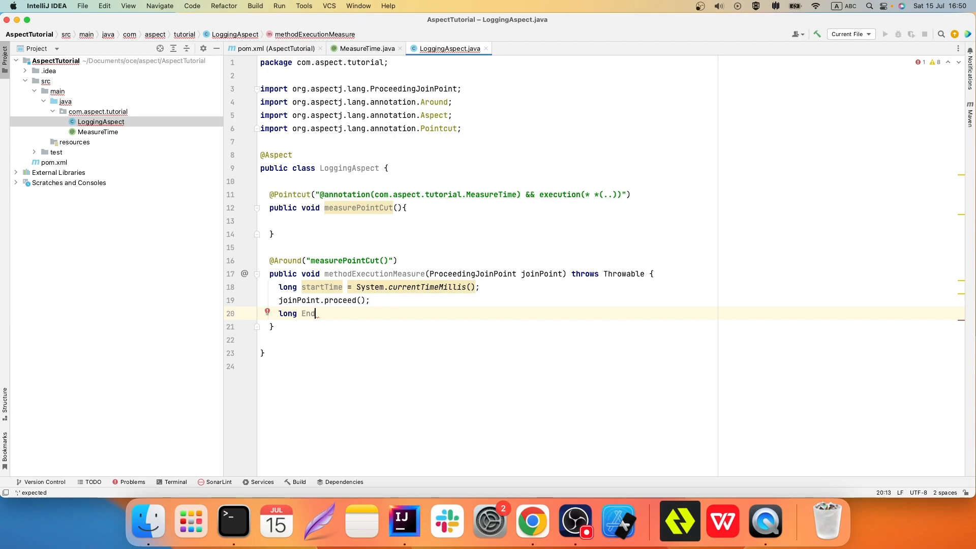
pyautogui.write('endTime = System.')
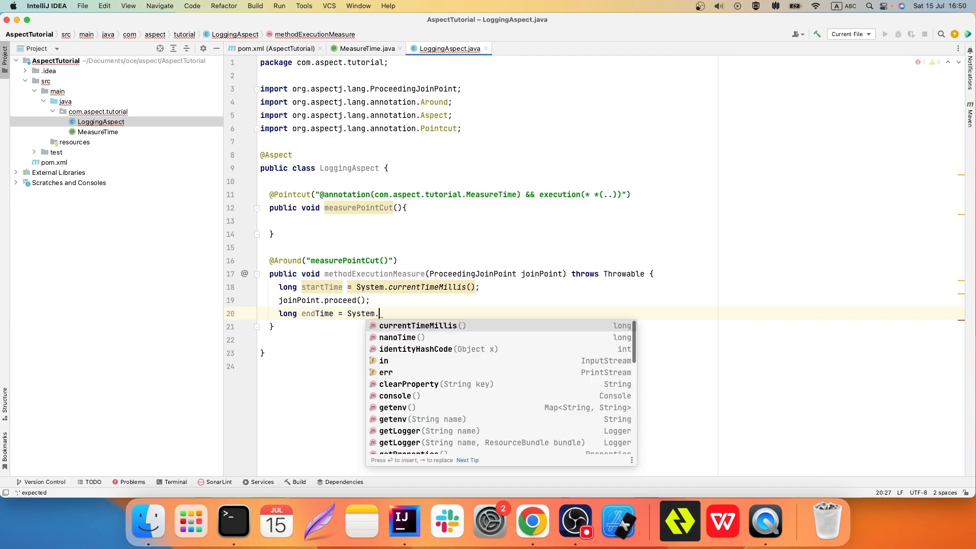
pyautogui.press('Enter')
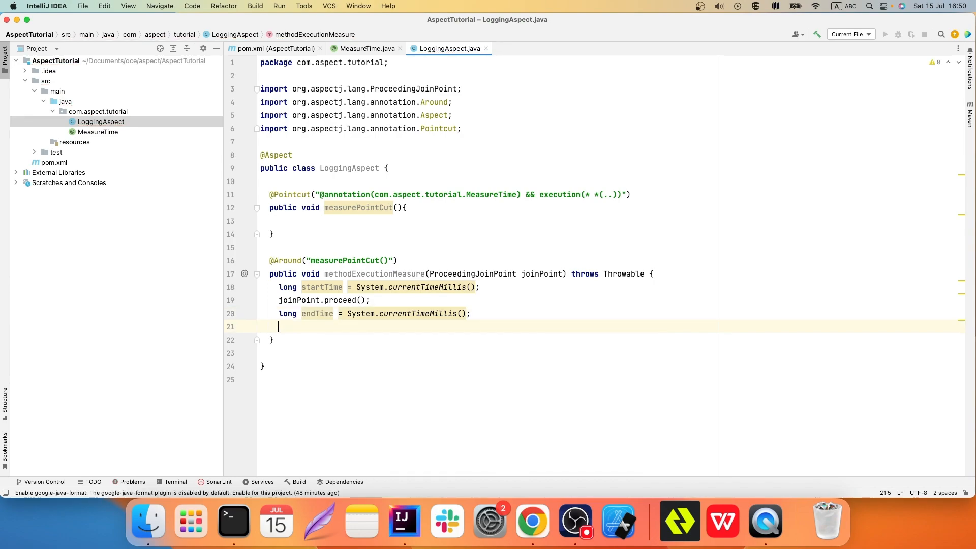
pyautogui.moveTo(943, 294)
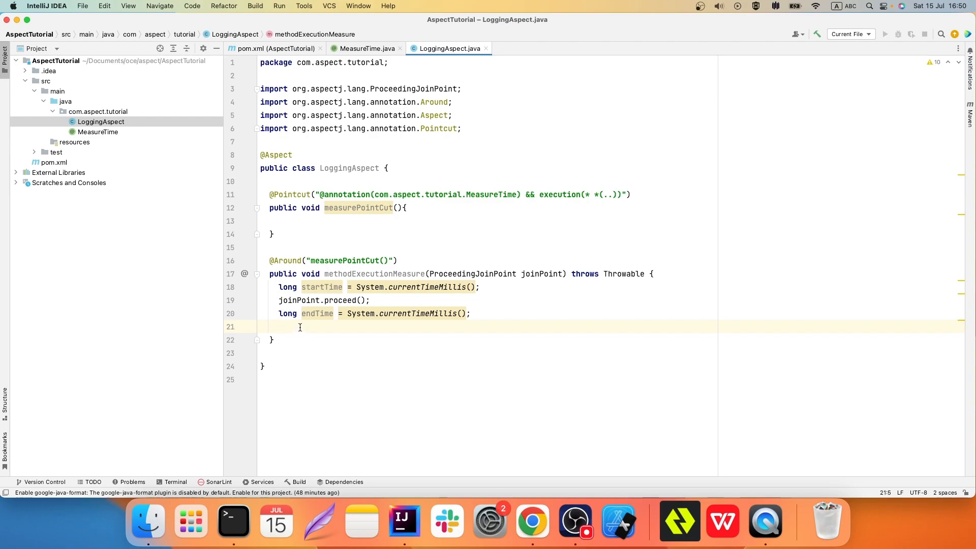
# Step: Print endTime-startTime as the elapsed execution time
pyautogui.write('System.')
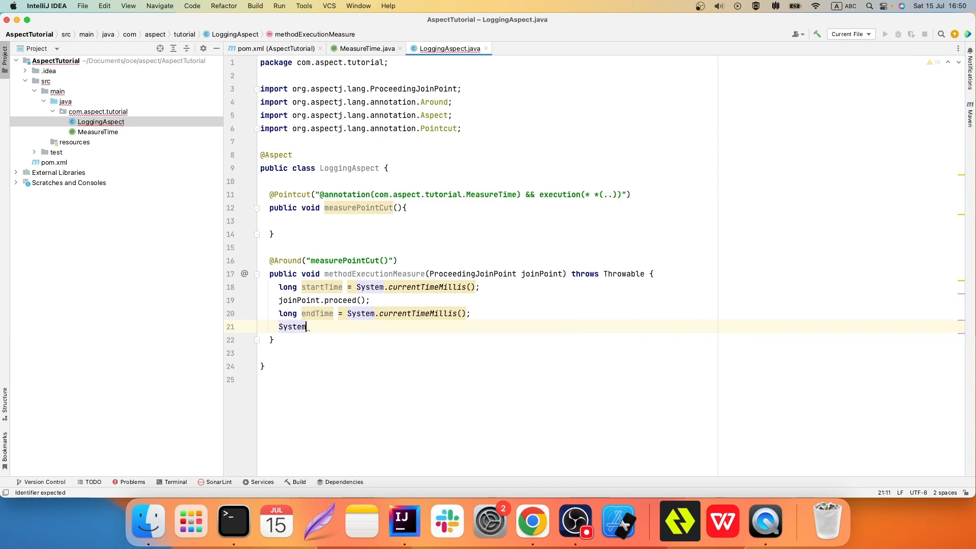
pyautogui.write('.out.println();')
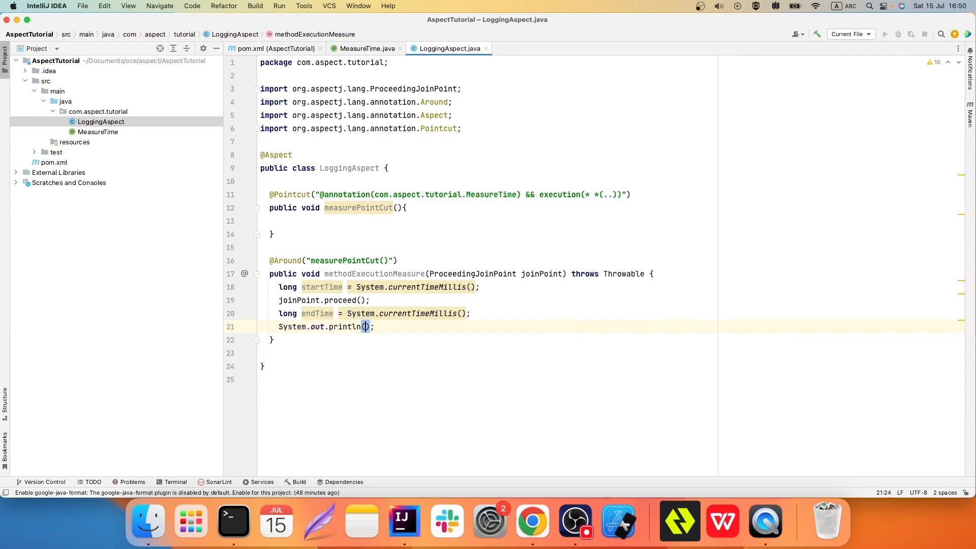
pyautogui.write('endTime-startTime')
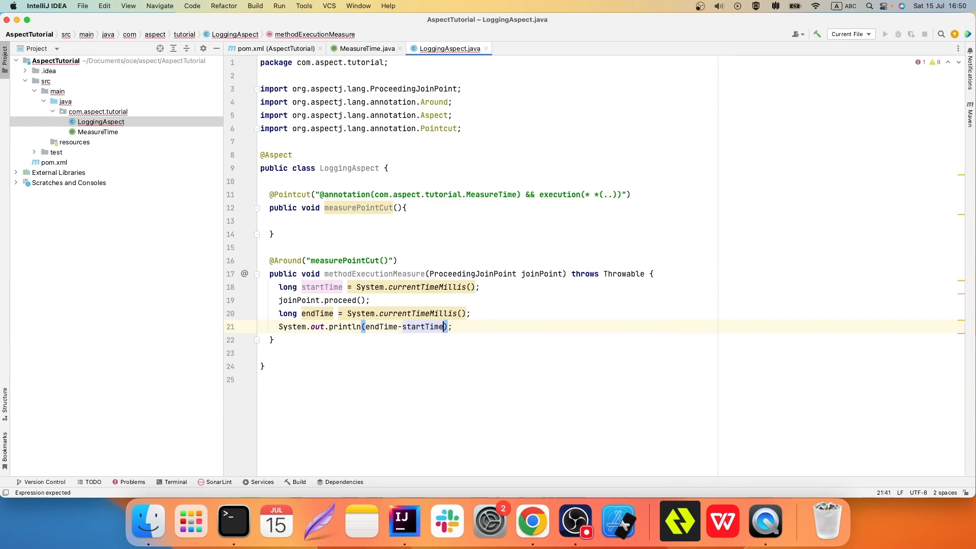
pyautogui.press('Enter')
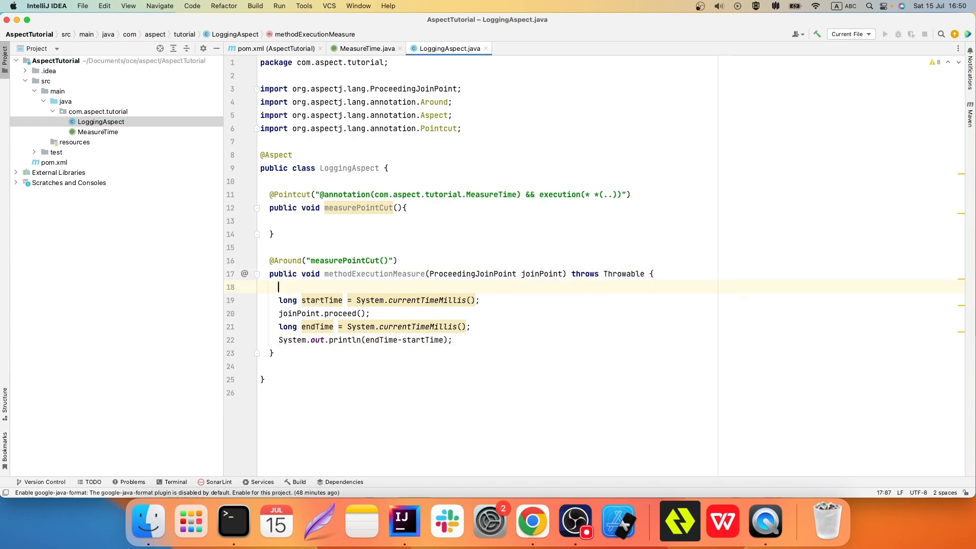
# Step: Print "Around method in our method execution" at the top of the advice, then target com.aspect.tutorial for a new class
pyautogui.write('System.out.println("");')
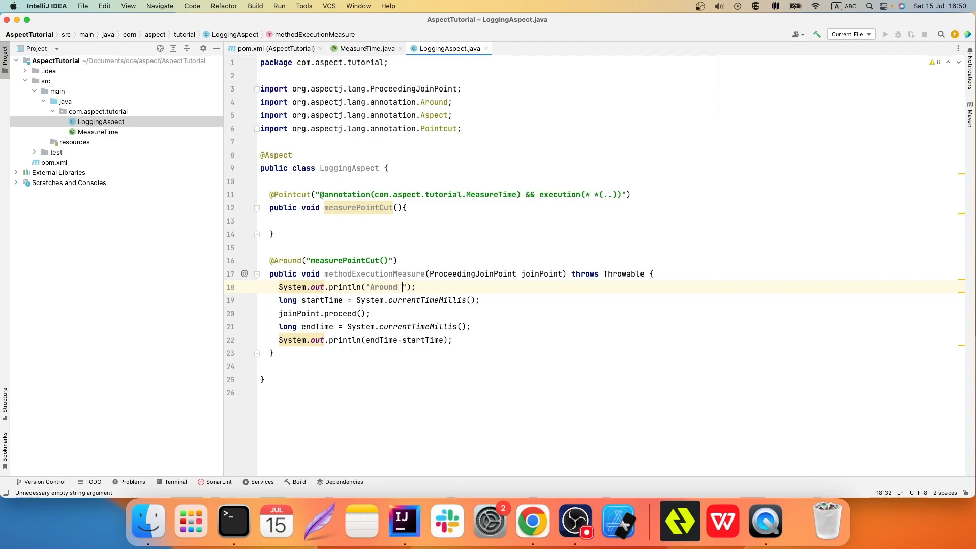
pyautogui.write('methid')
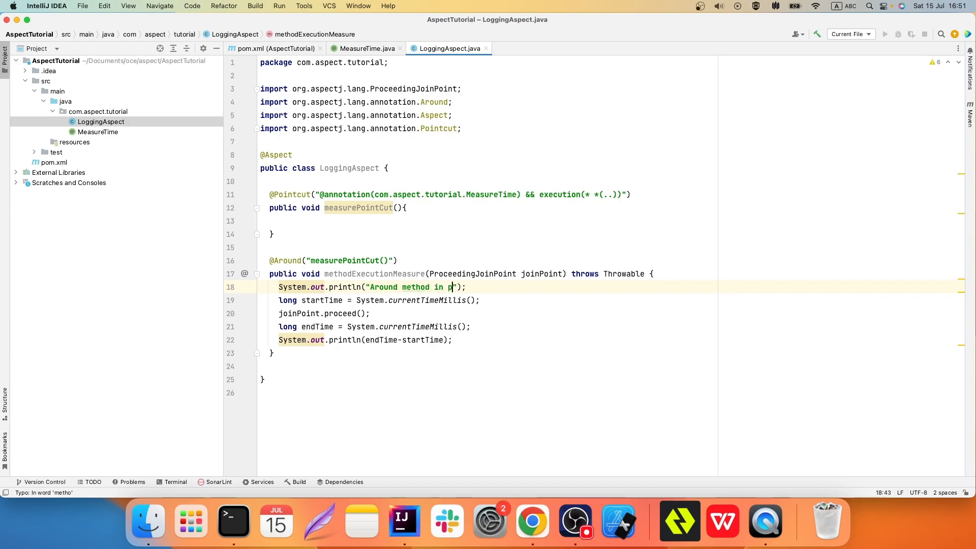
pyautogui.write('our method')
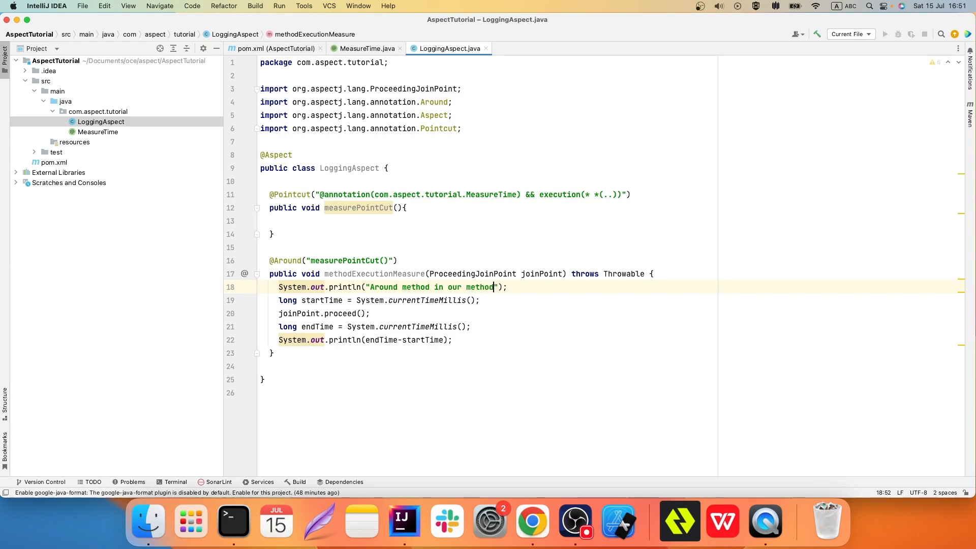
pyautogui.write('execution')
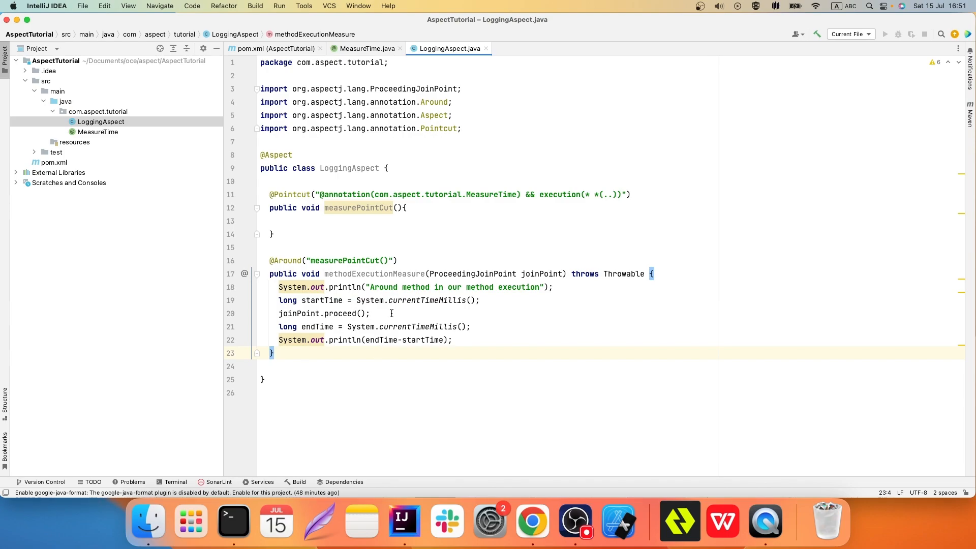
pyautogui.click(97, 112)
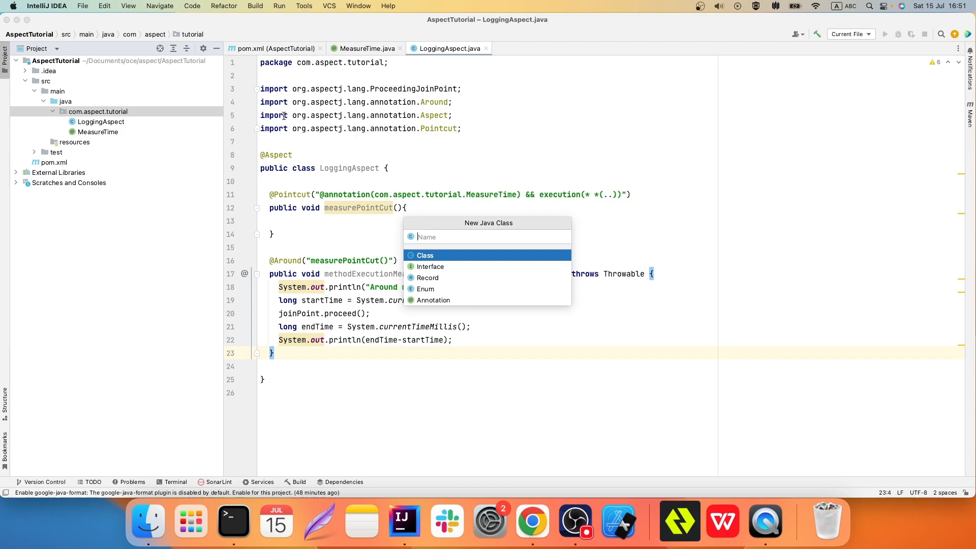
pyautogui.write('ClassFor')
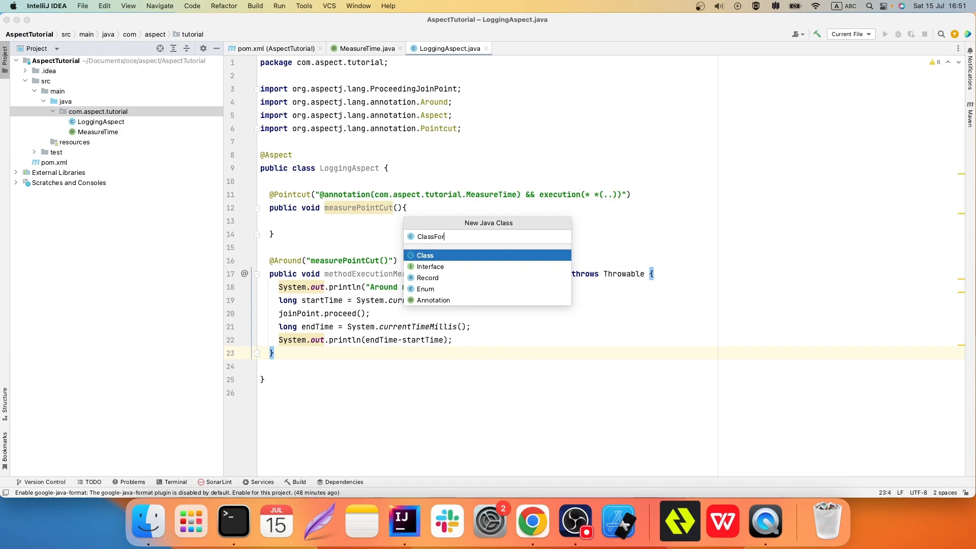
pyautogui.write('Testing')
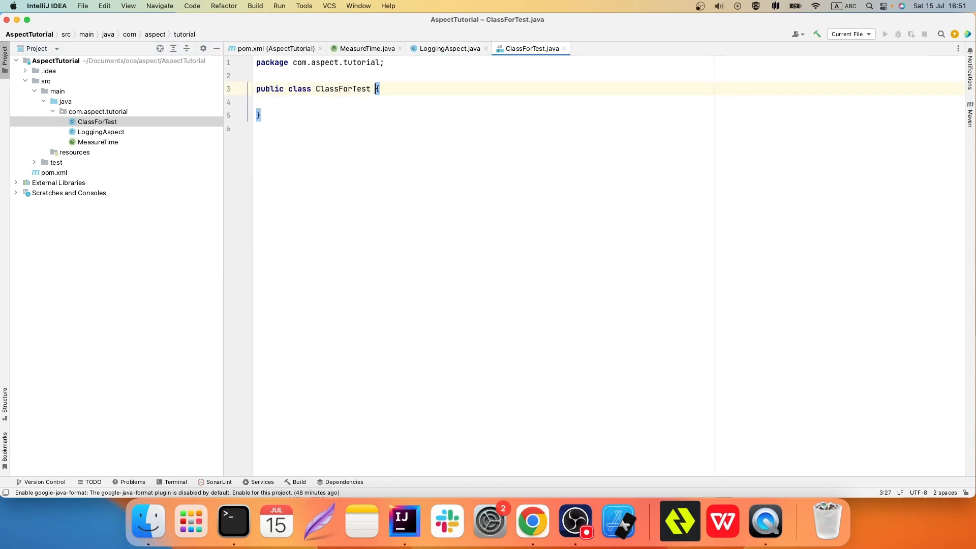
pyautogui.press('enter')
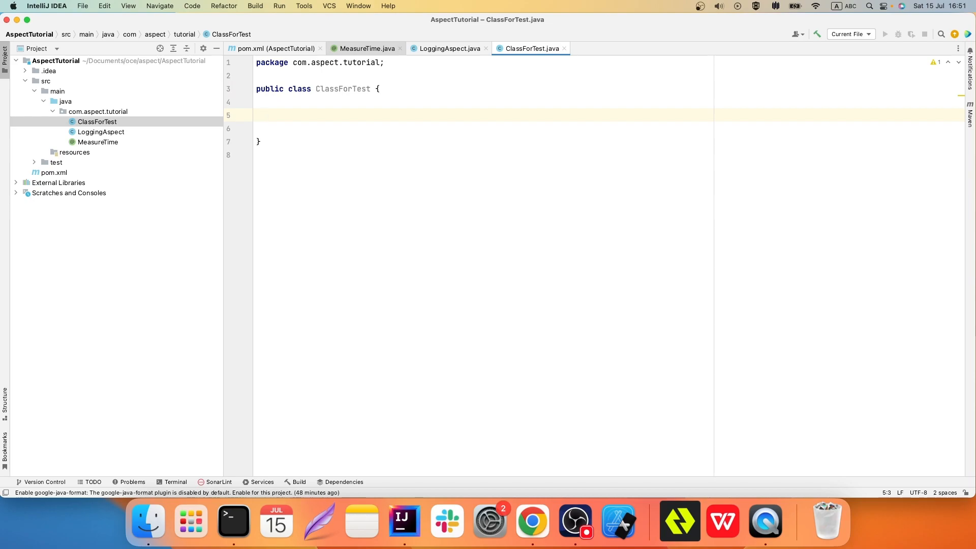
pyautogui.write('public void simpl')
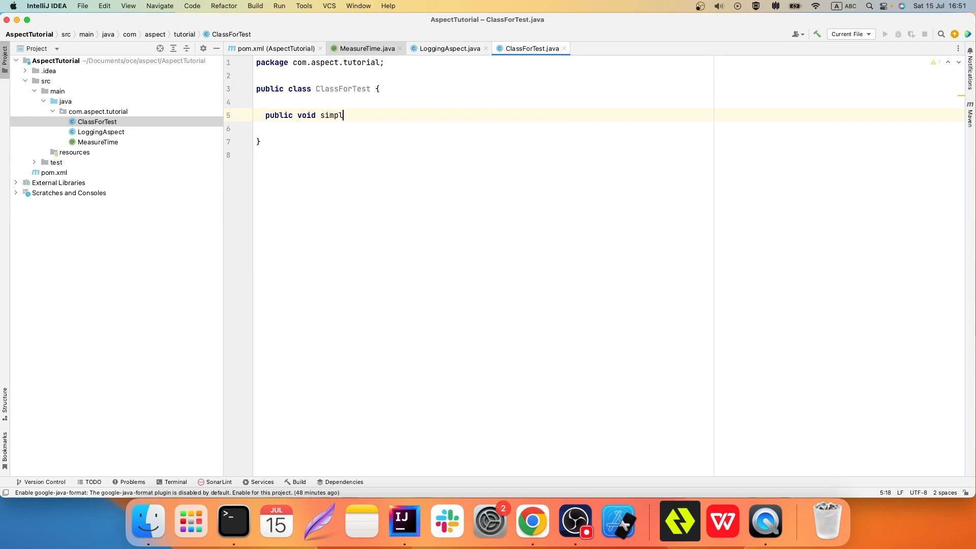
pyautogui.write('eMethod')
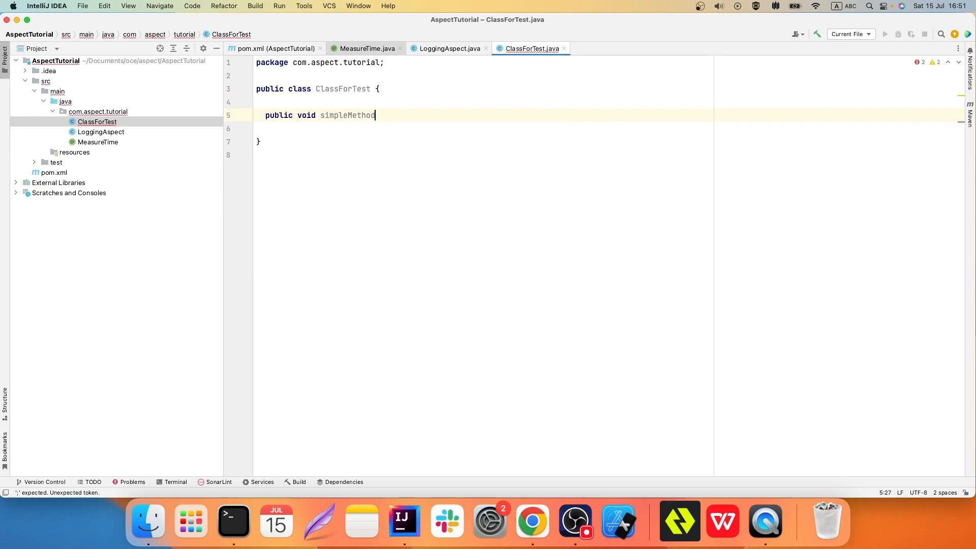
pyautogui.write('(){')
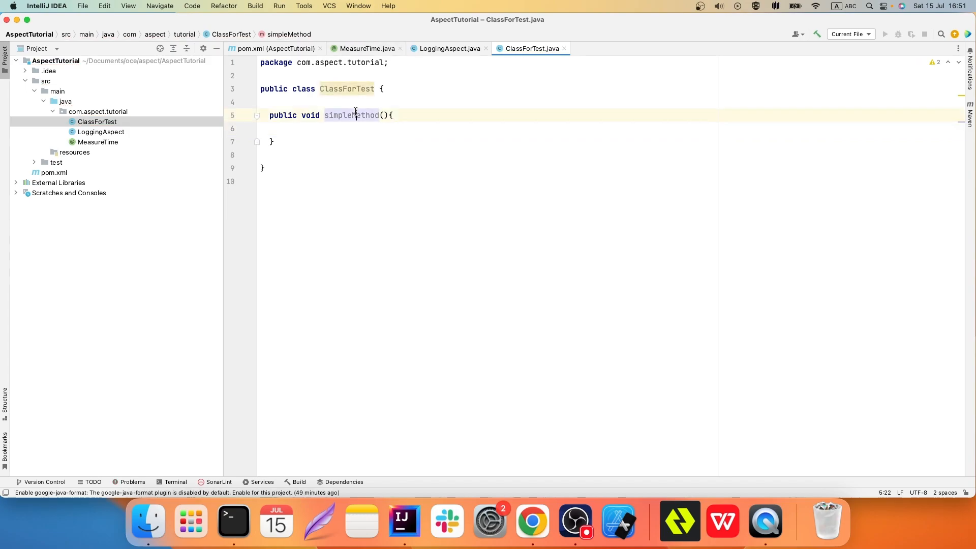
pyautogui.write('@MeasureTime')
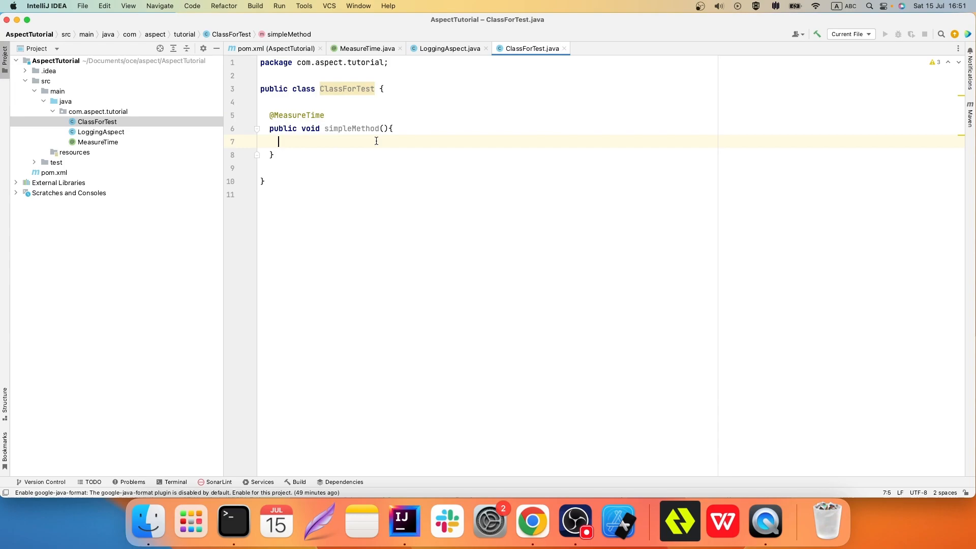
pyautogui.write('System.out.println("");')
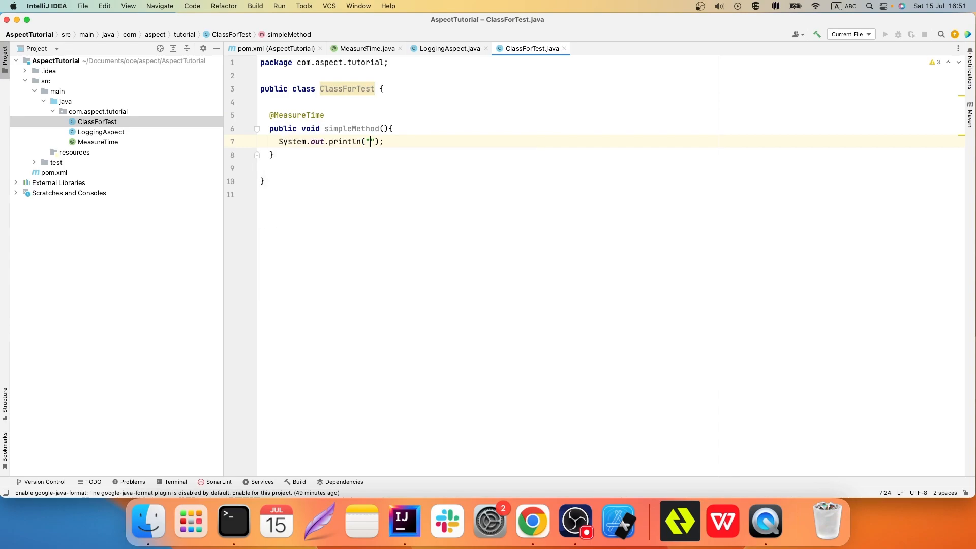
pyautogui.write('Simple')
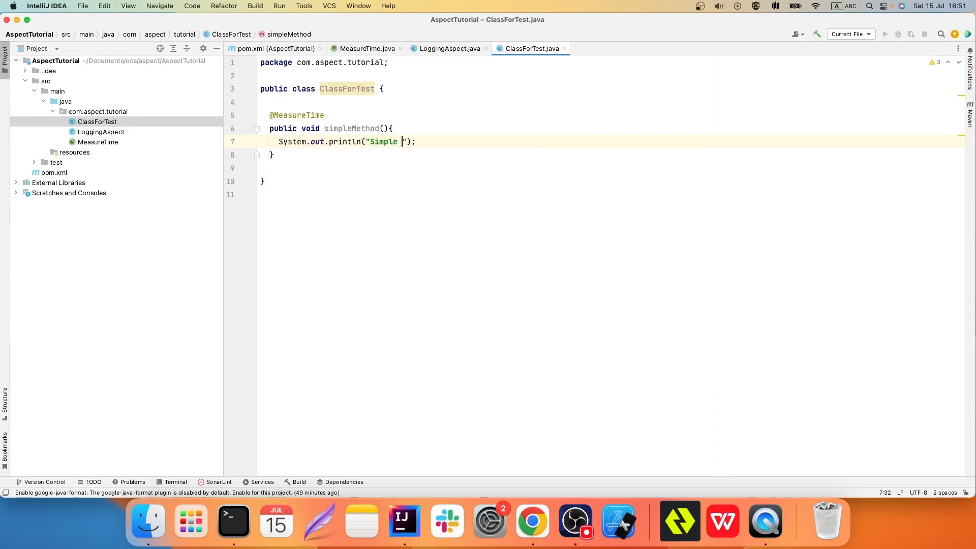
pyautogui.write('method execution')
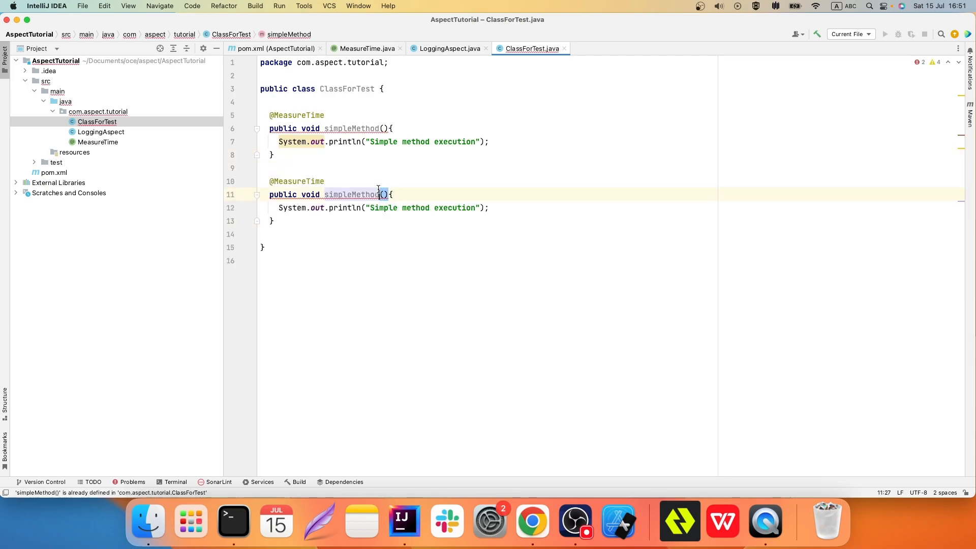
# Step: Add simpleMethodWithSleeping calling Thread.sleep(1000) surrounded with try/catch
pyautogui.write('WithSli')
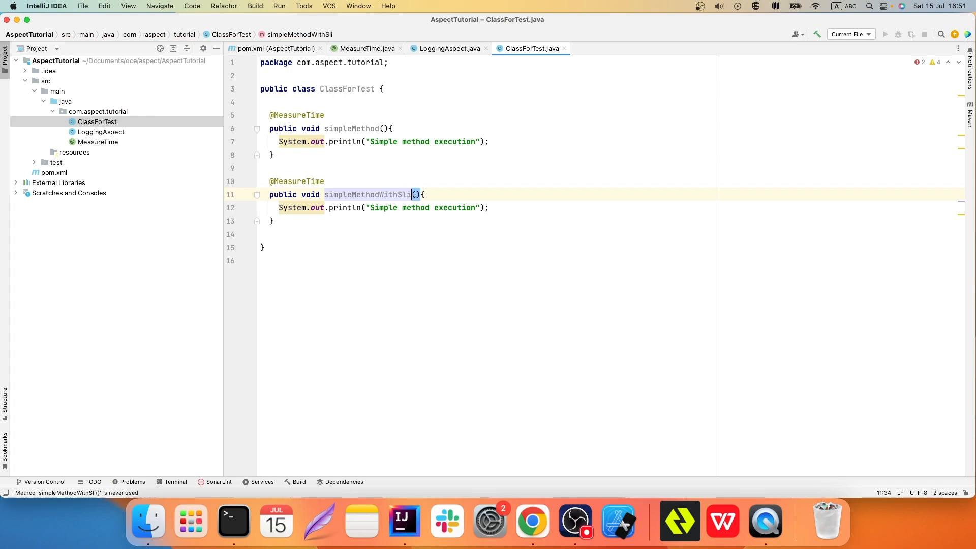
pyautogui.write('ping')
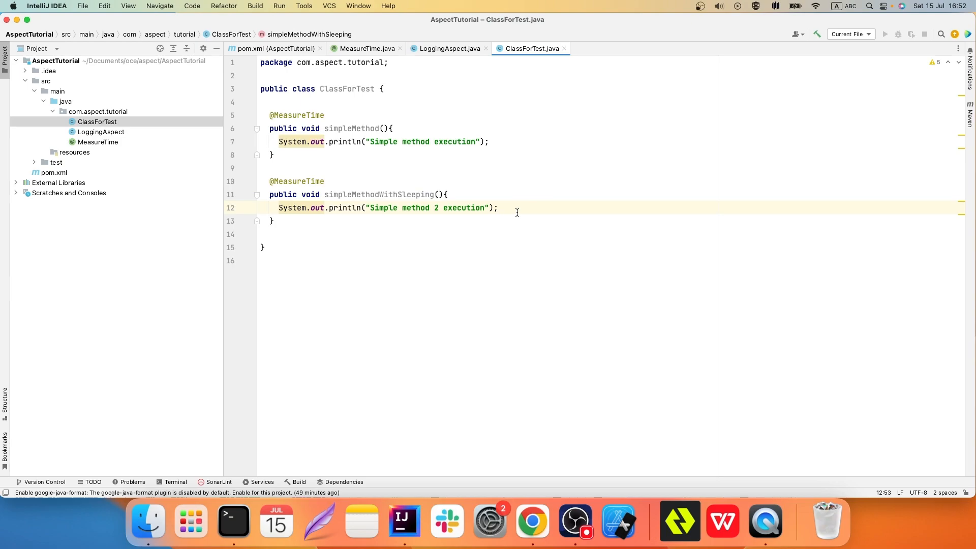
pyautogui.write('Thread.sleep();')
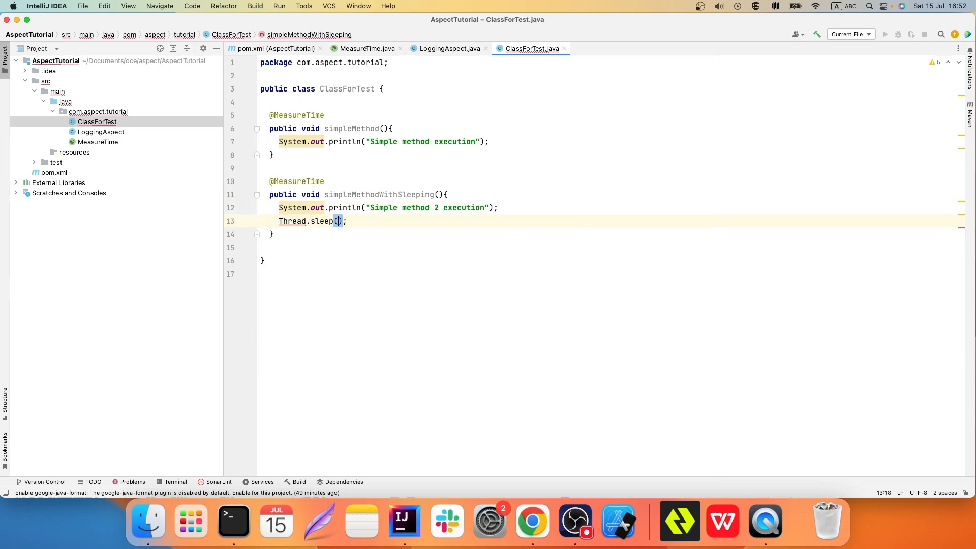
pyautogui.write('1000')
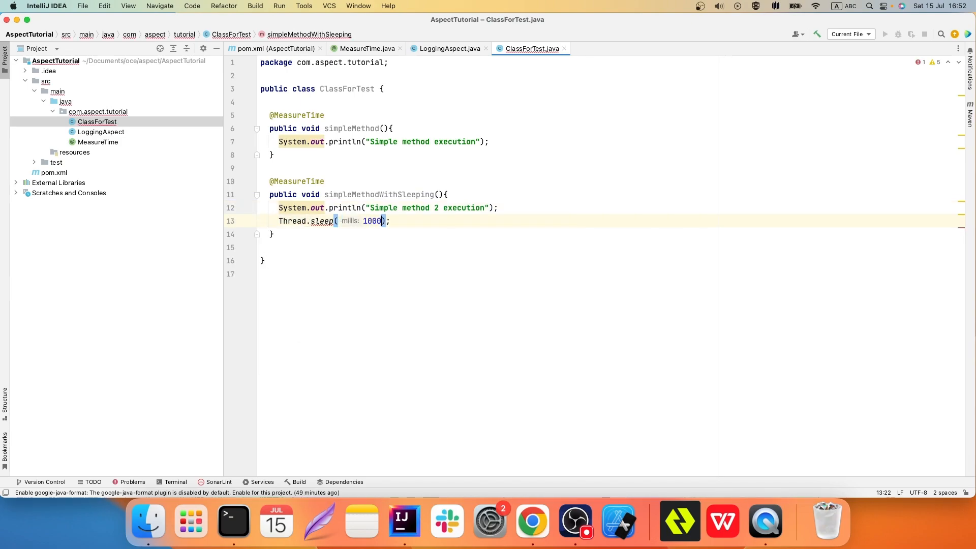
pyautogui.click(323, 220)
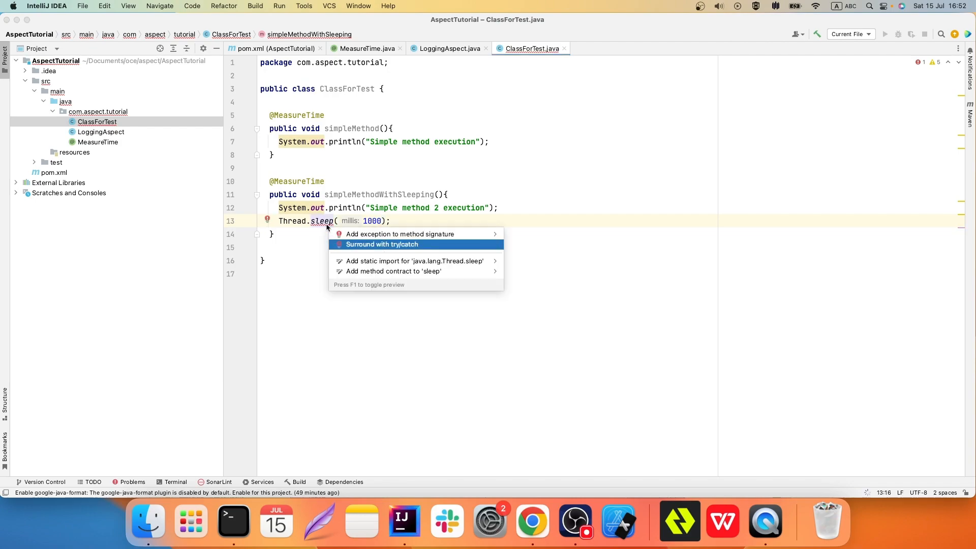
pyautogui.click(381, 245)
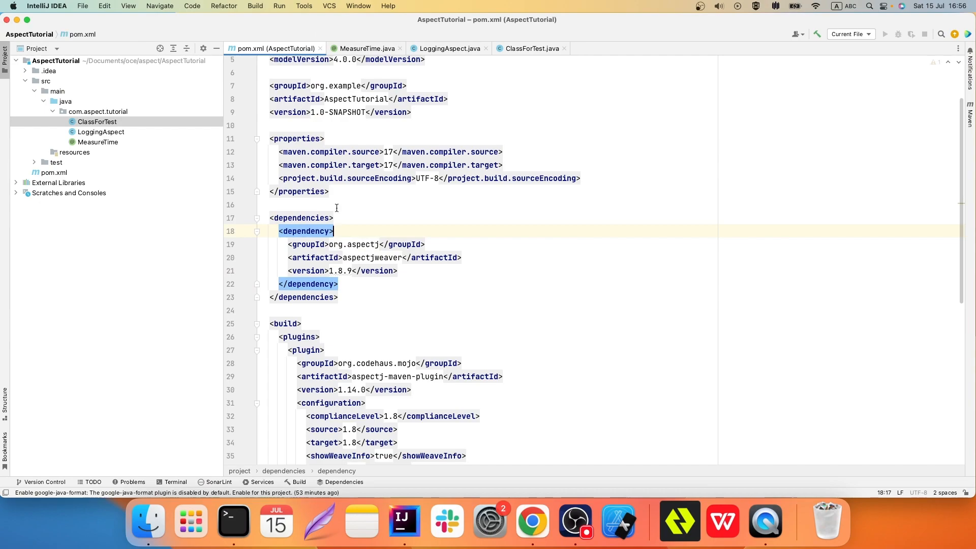
# Step: Add a junit:junit 4.13.2 test-scoped dependency in pom.xml's dependencies section
pyautogui.click(333, 218)
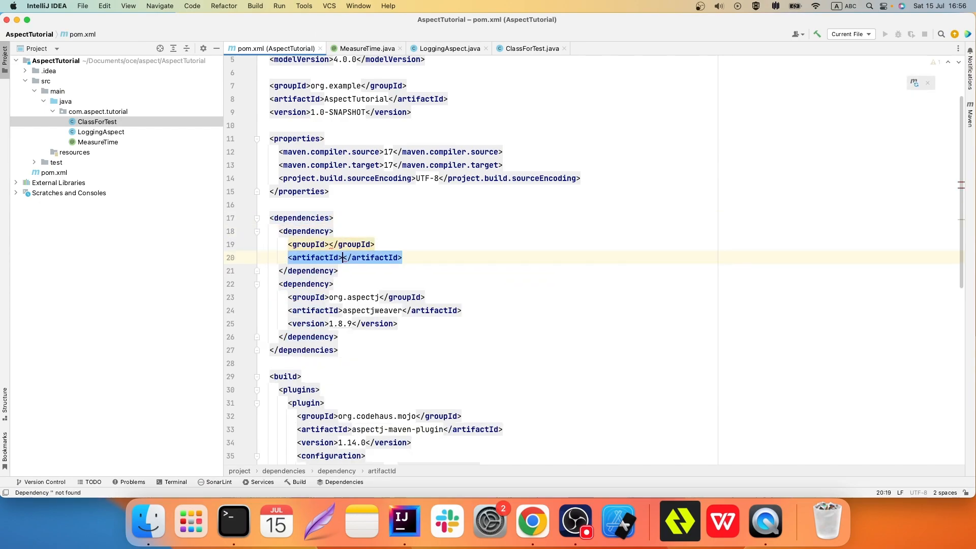
pyautogui.click(328, 244)
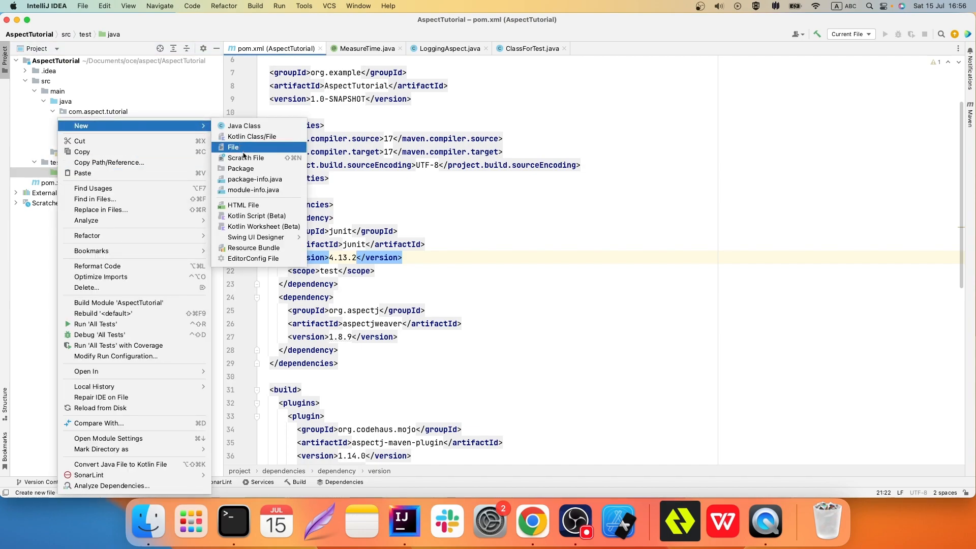
# Step: Create package com.aspect under test sources and a new AspectTest class inside it
pyautogui.click(241, 168)
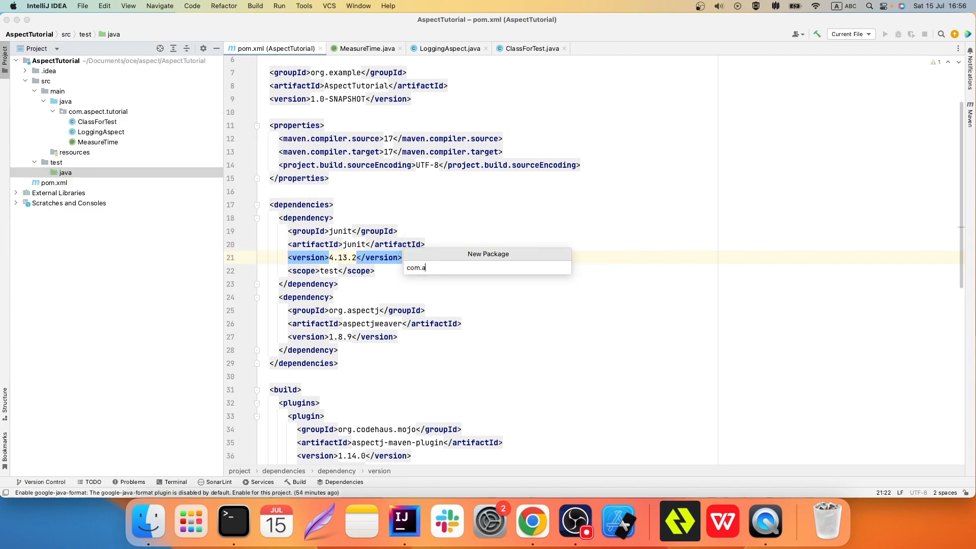
pyautogui.press('Enter')
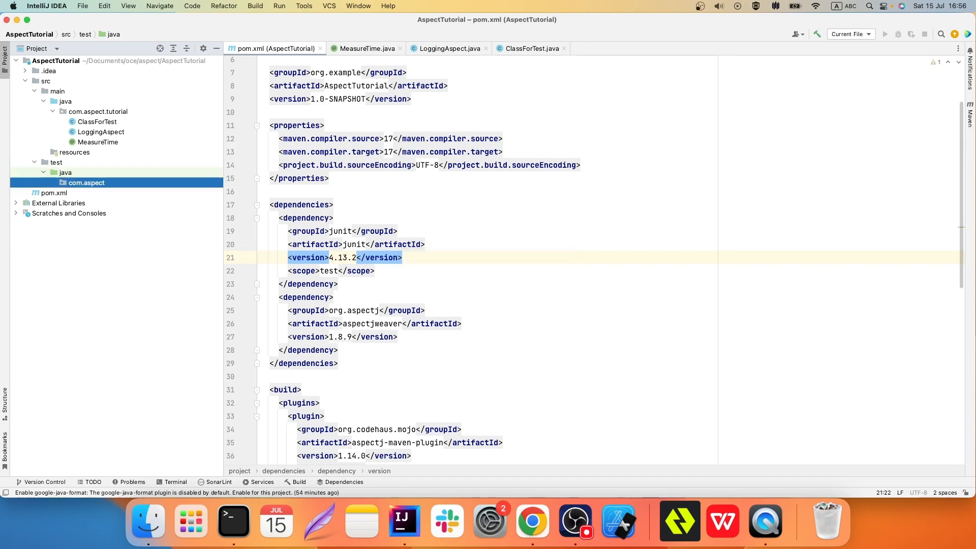
pyautogui.rightClick(86, 182)
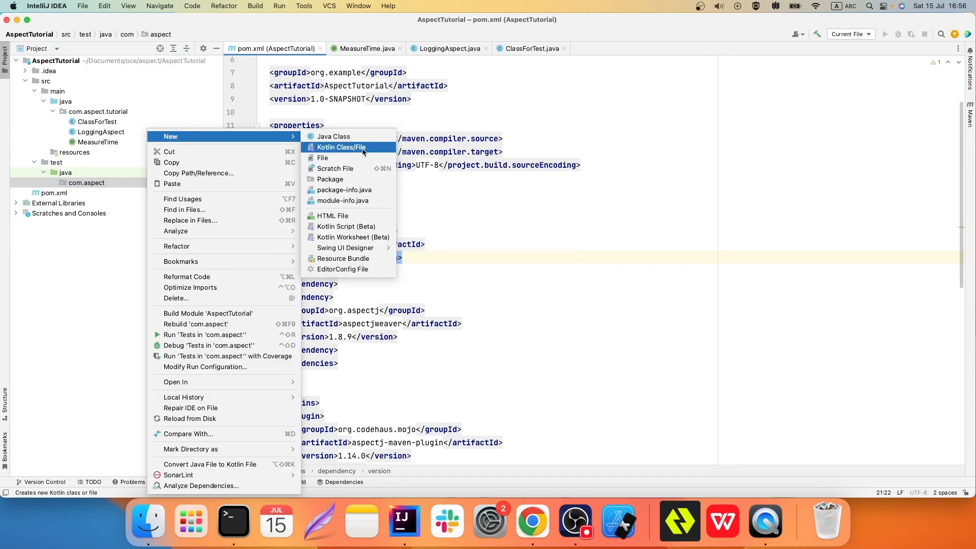
pyautogui.click(334, 136)
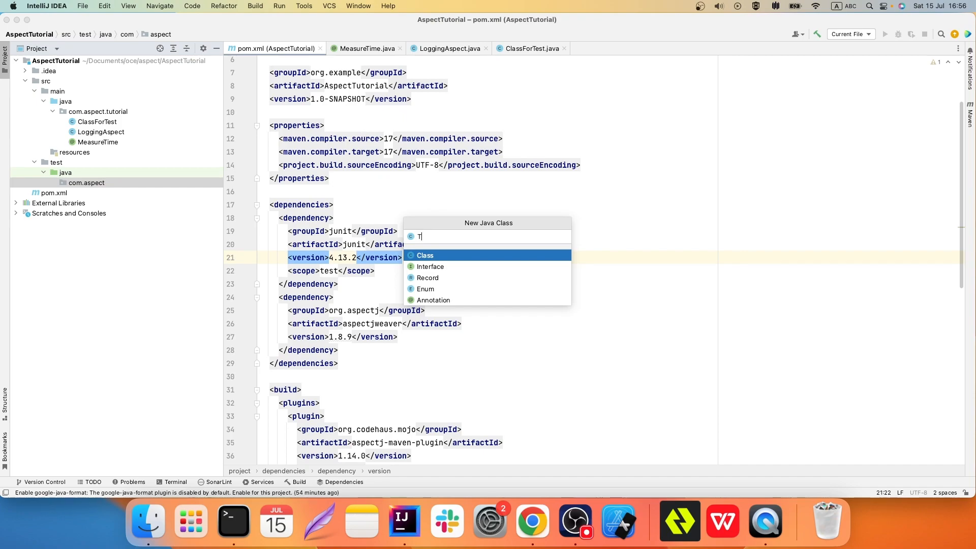
pyautogui.write('Aspect')
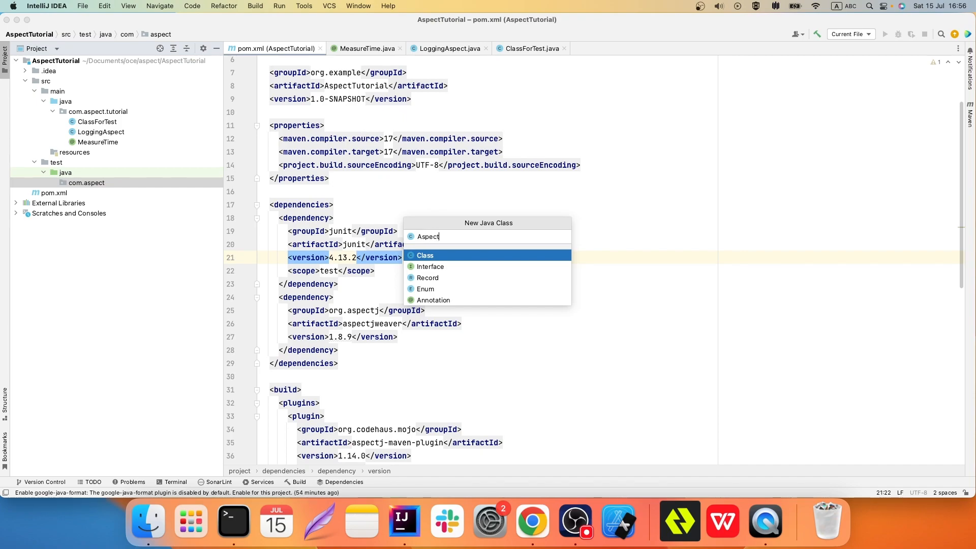
pyautogui.write('Test')
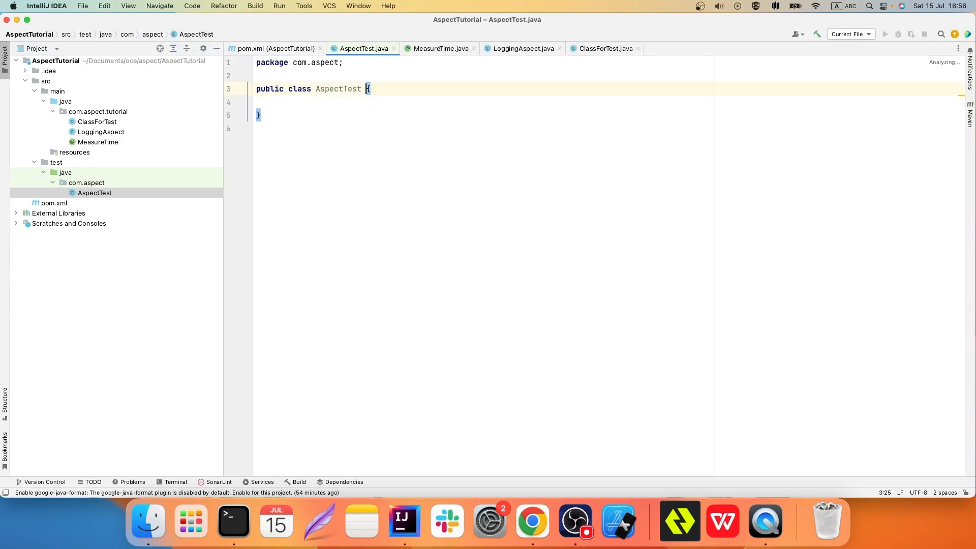
pyautogui.write('p')
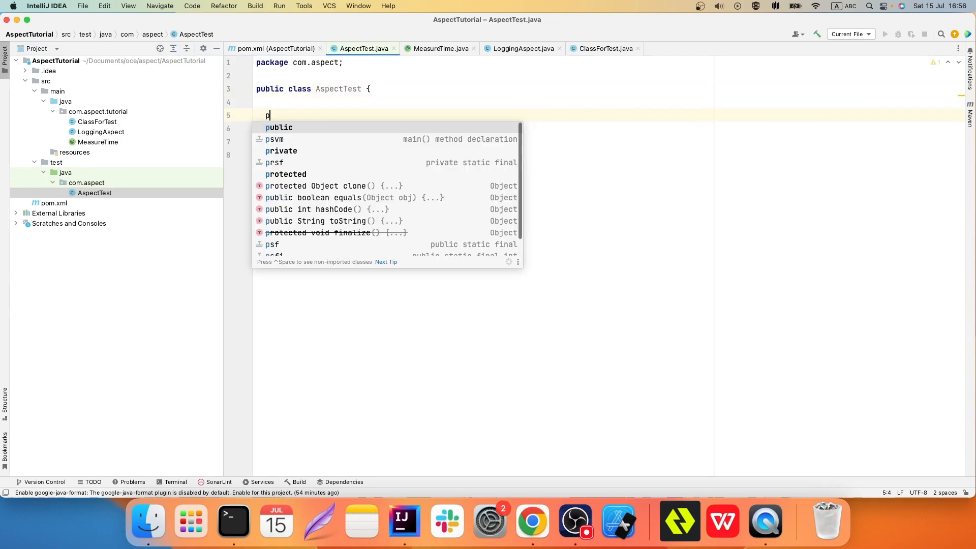
pyautogui.write('ublic void')
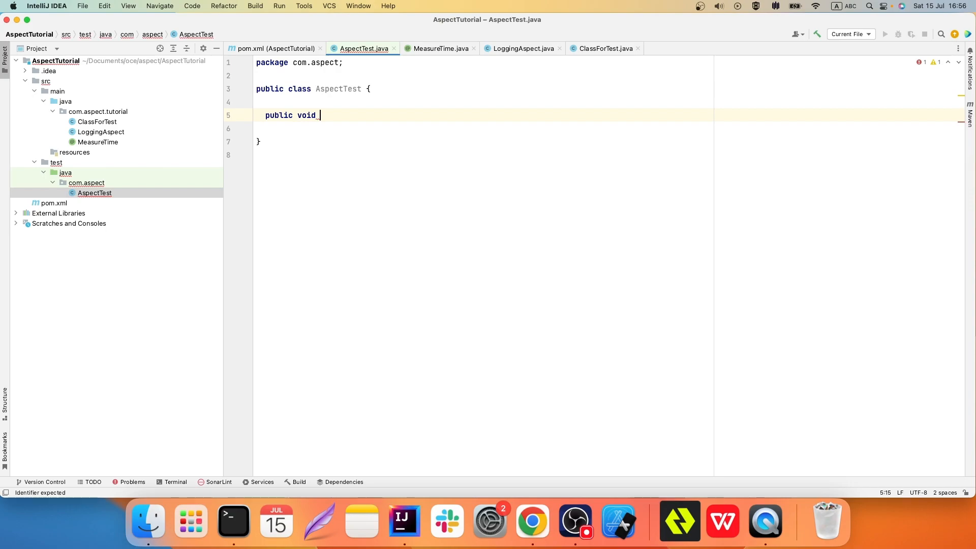
pyautogui.write('aspectRunTest(){')
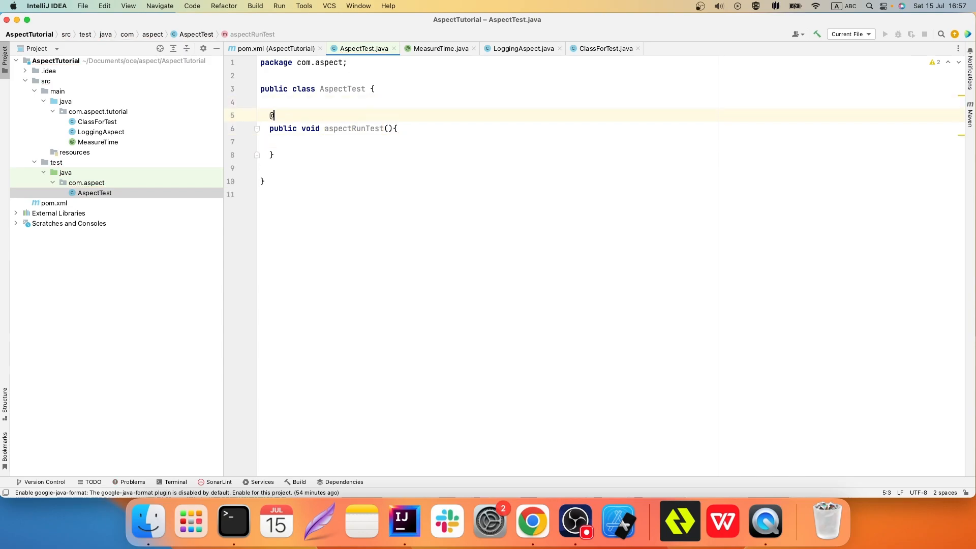
pyautogui.write('@Test')
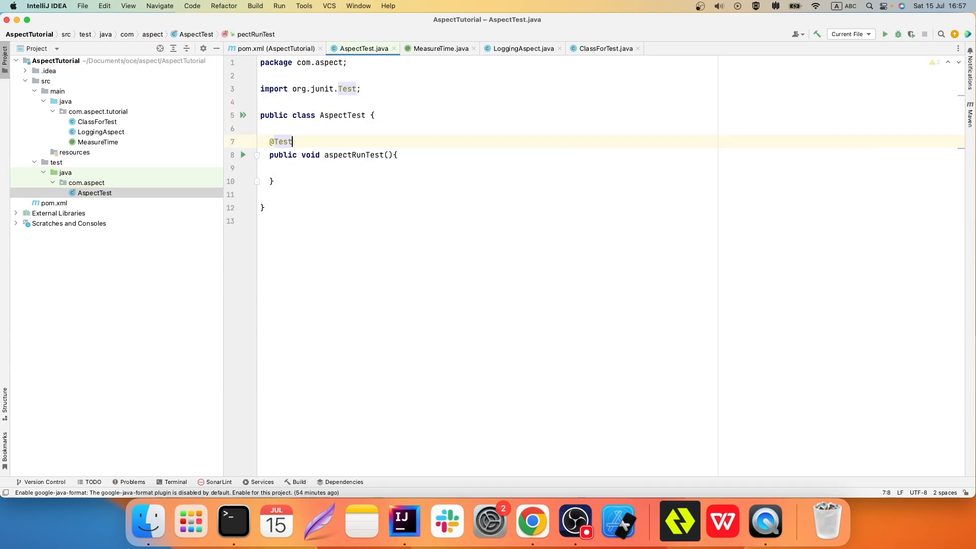
# Step: Instantiate new ClassForTest() and call simpleMethod() and simpleMethodWithSleeping()
pyautogui.write('C')
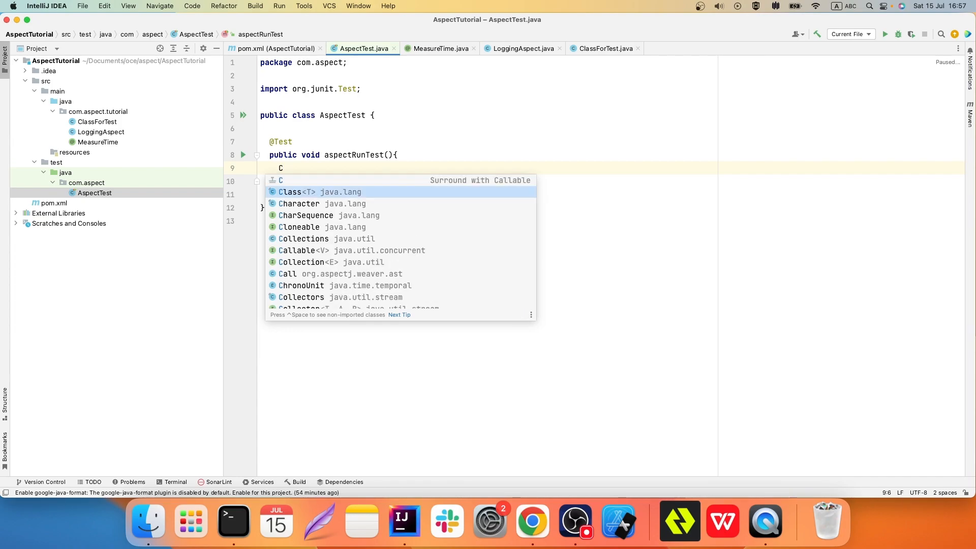
pyautogui.write('las')
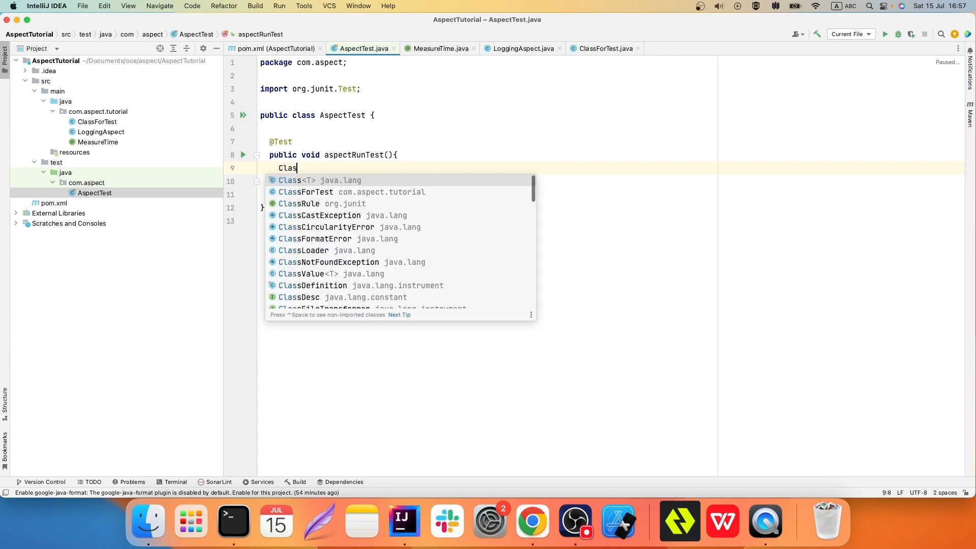
pyautogui.click(305, 192)
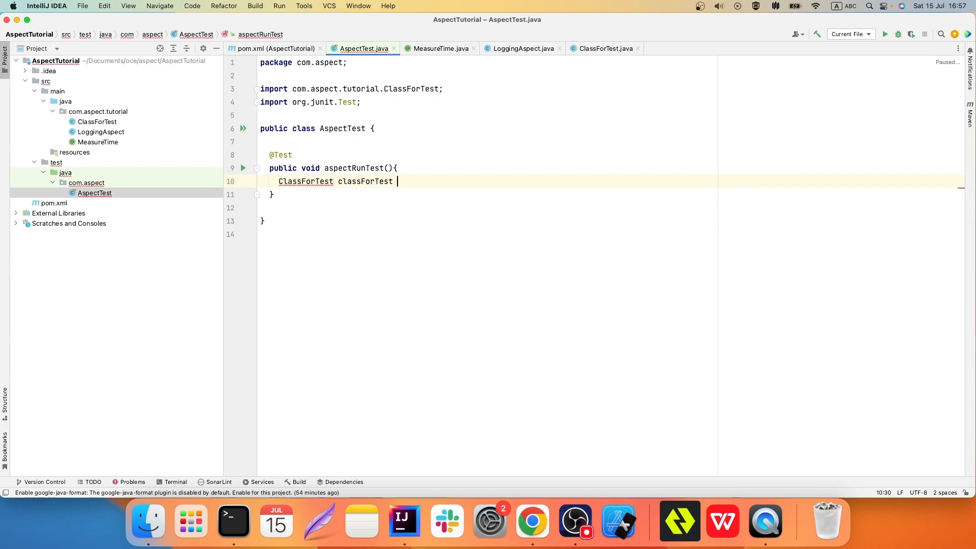
pyautogui.write('= new ClassForTest();')
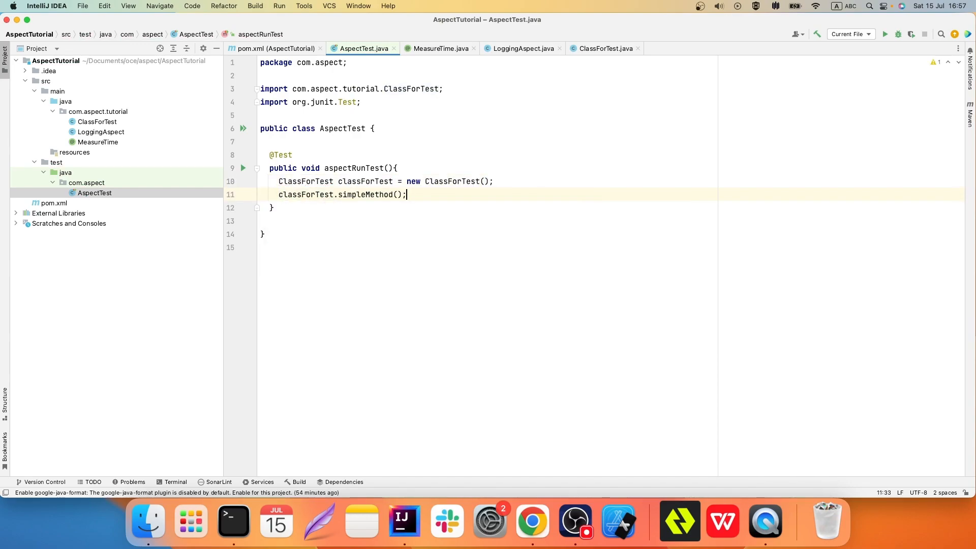
pyautogui.write('classForTest.')
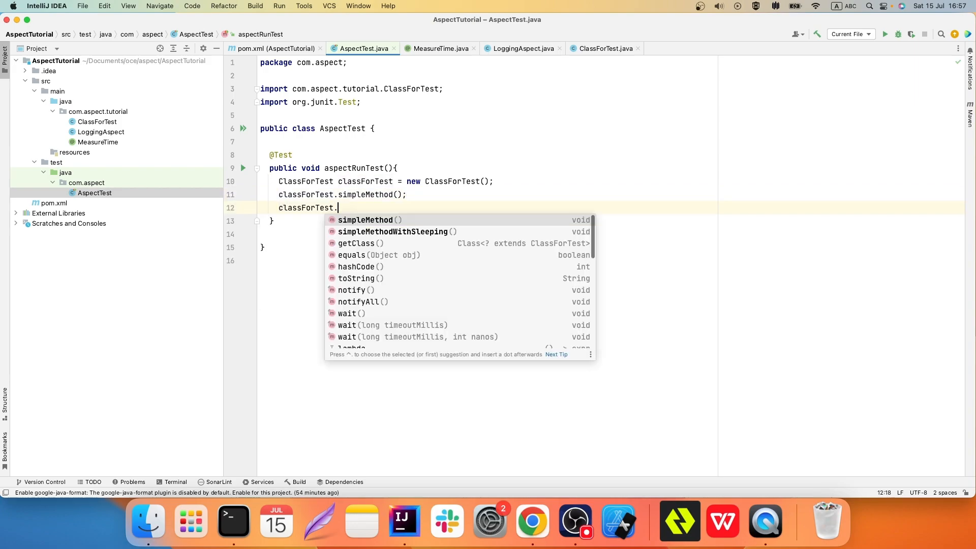
pyautogui.press('down')
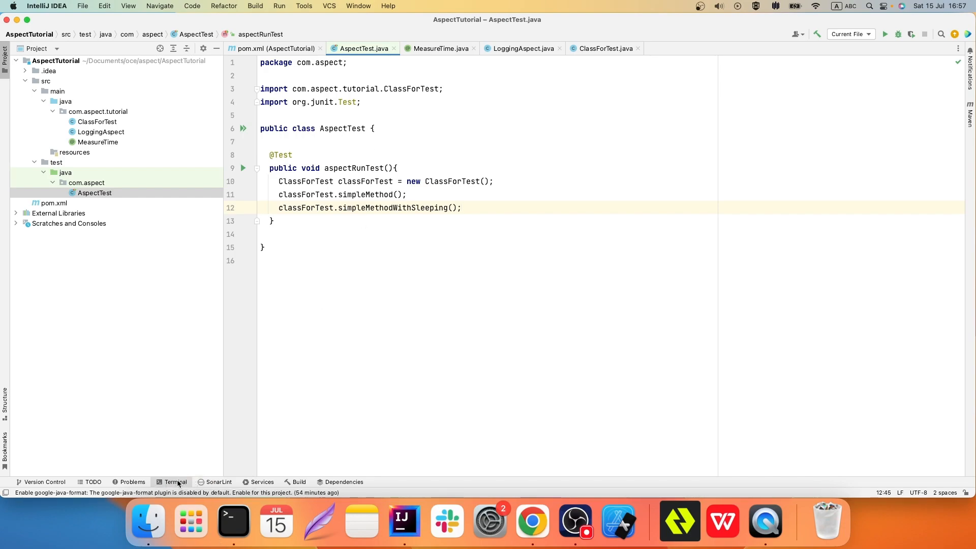
# Step: In the Terminal run mvn -v showing Maven 3.8.6, then run mvn install test
pyautogui.click(176, 482)
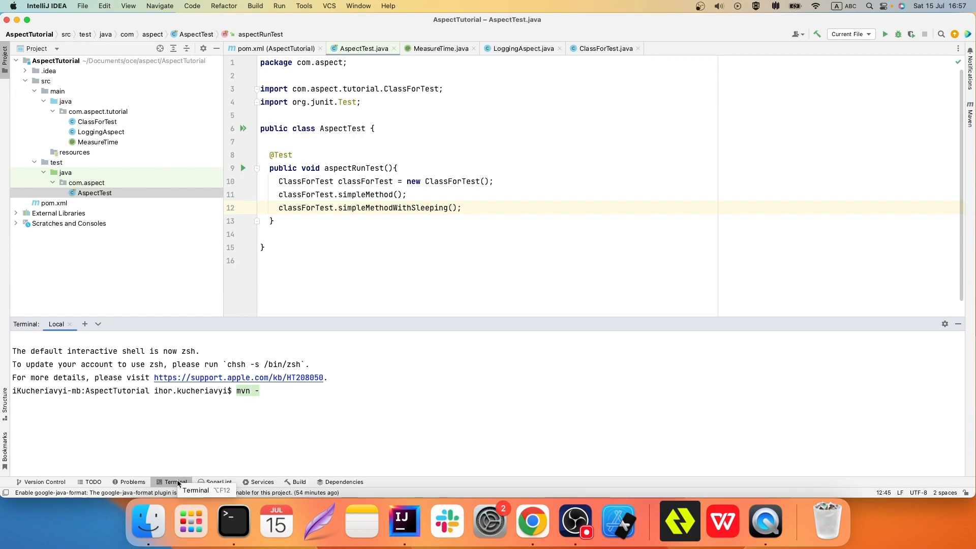
pyautogui.write('v')
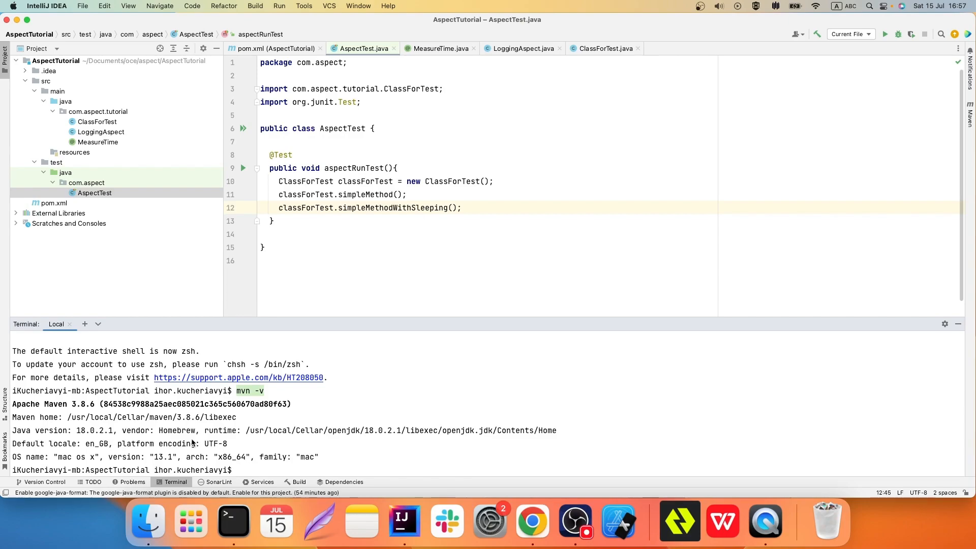
pyautogui.tripleClick(247, 391)
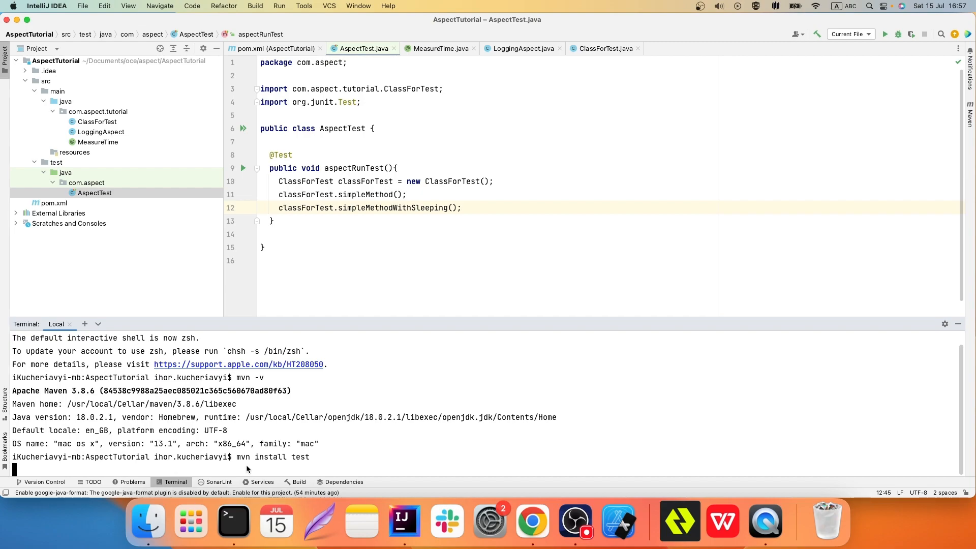
pyautogui.moveTo(293, 323)
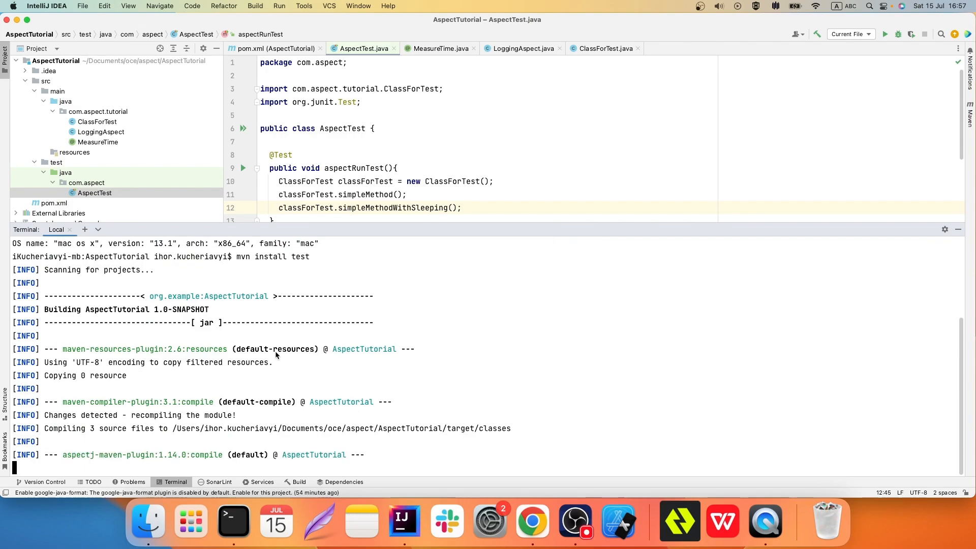
pyautogui.scroll(-3)
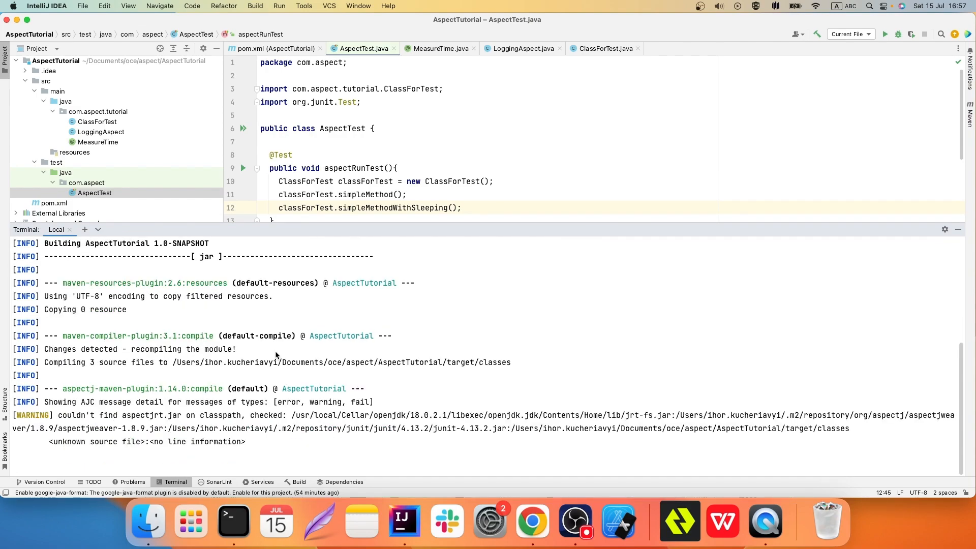
pyautogui.moveTo(373, 184)
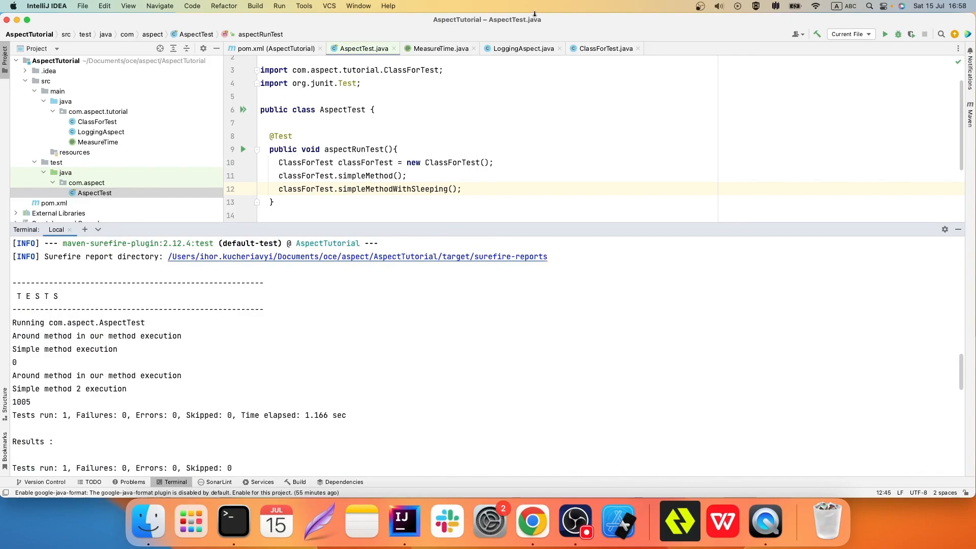
# Step: Show LoggingAspect's timing advice beside the test output's 0 and 1005 ms lines
pyautogui.click(521, 49)
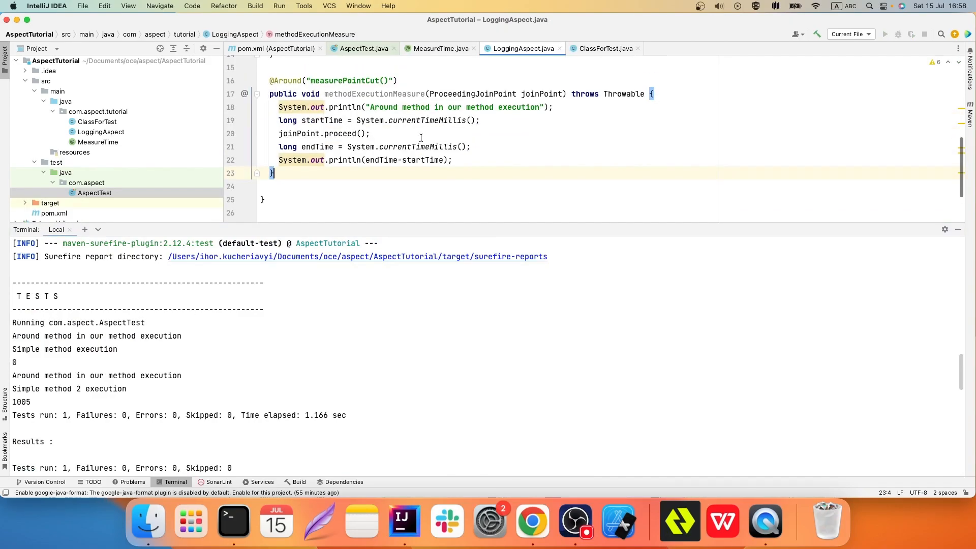
pyautogui.doubleClick(97, 335)
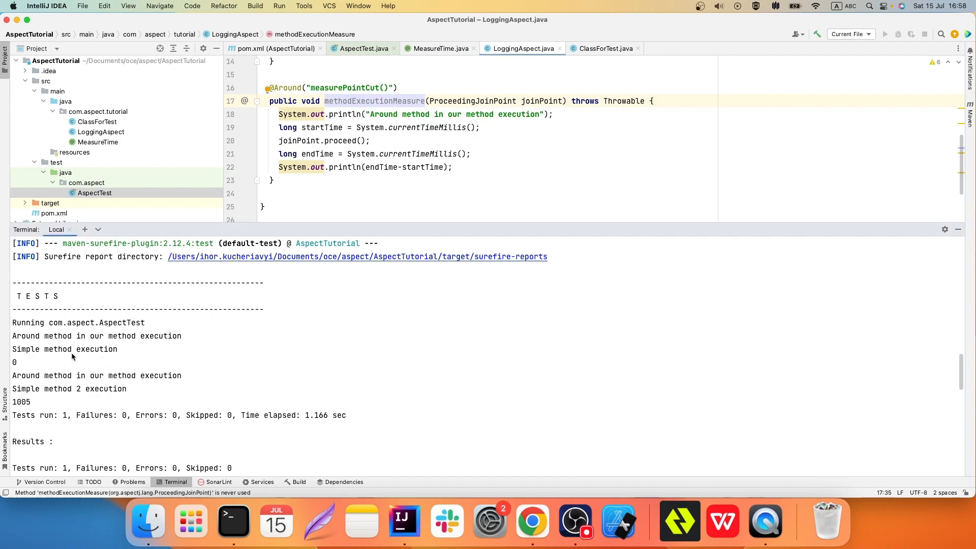
pyautogui.click(13, 362)
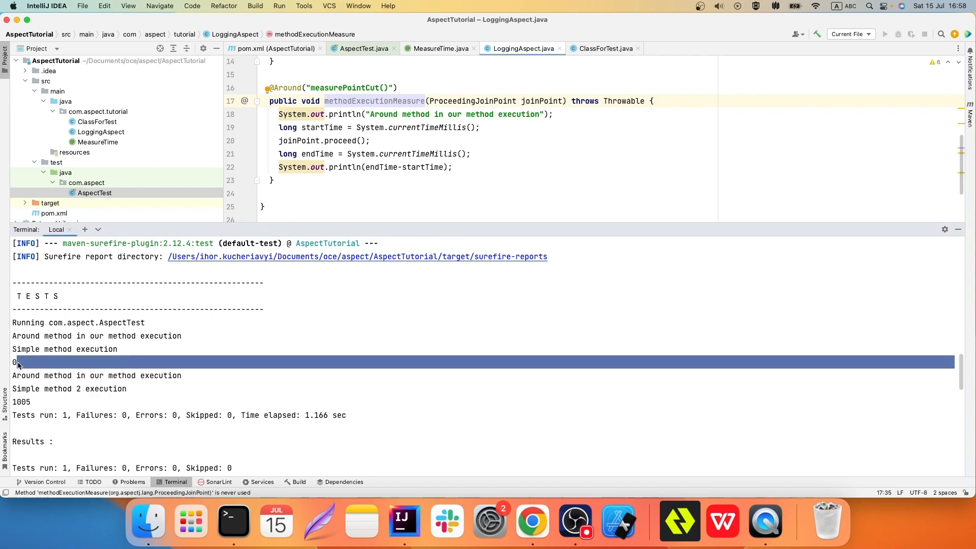